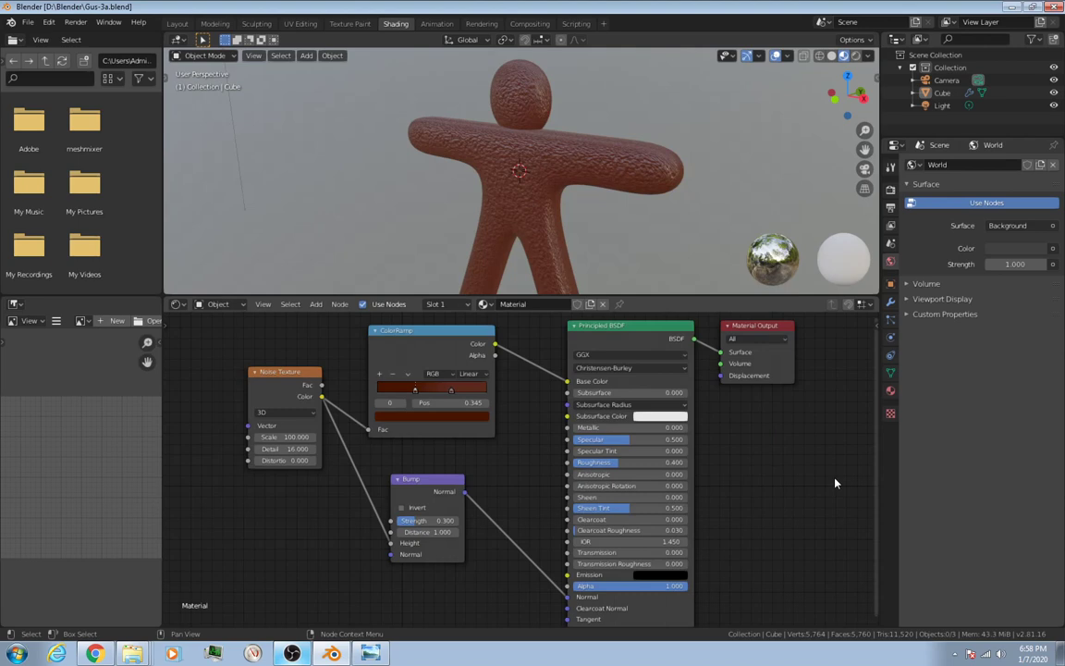
pyautogui.moveTo(521, 144)
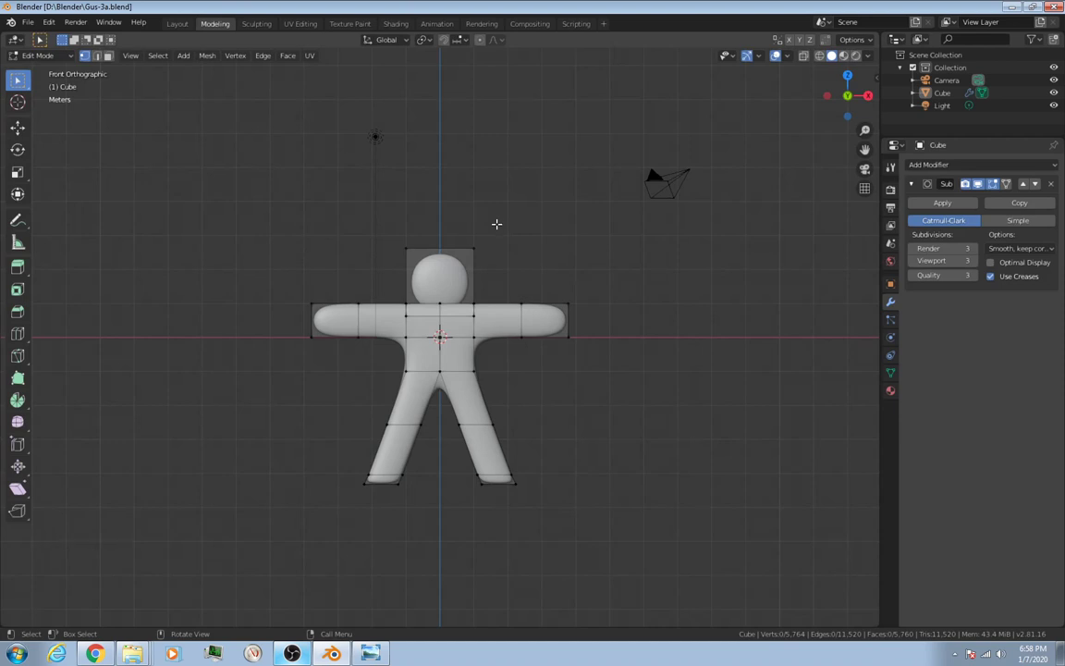
# Leave Edit Mode and select the smoothed gingerbread body as a whole object.
pyautogui.press('Tab')
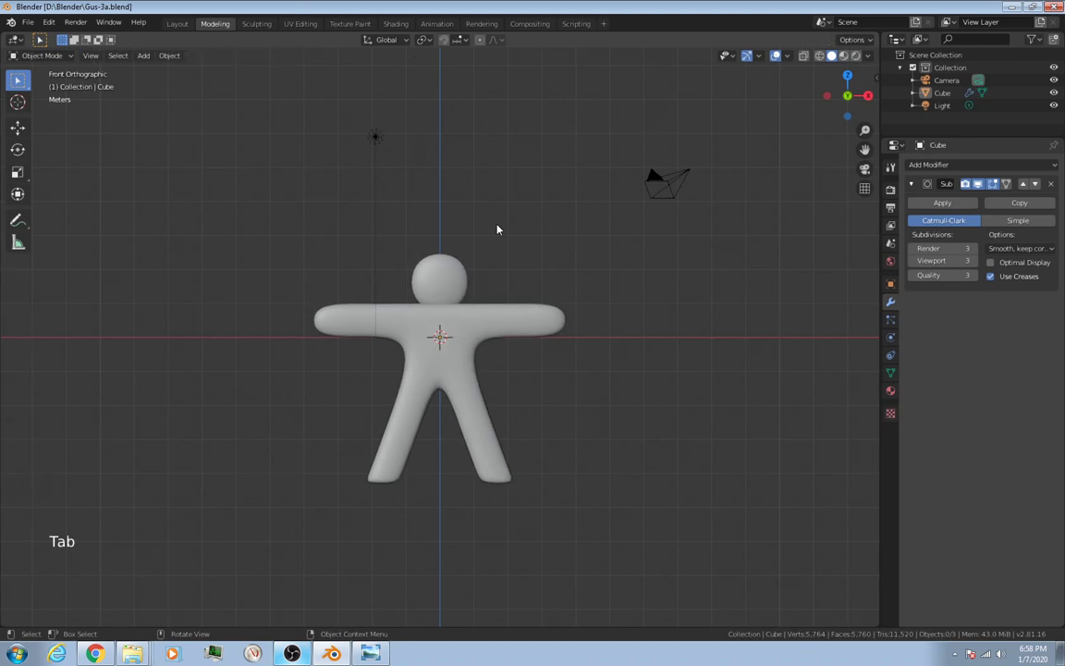
pyautogui.click(448, 298)
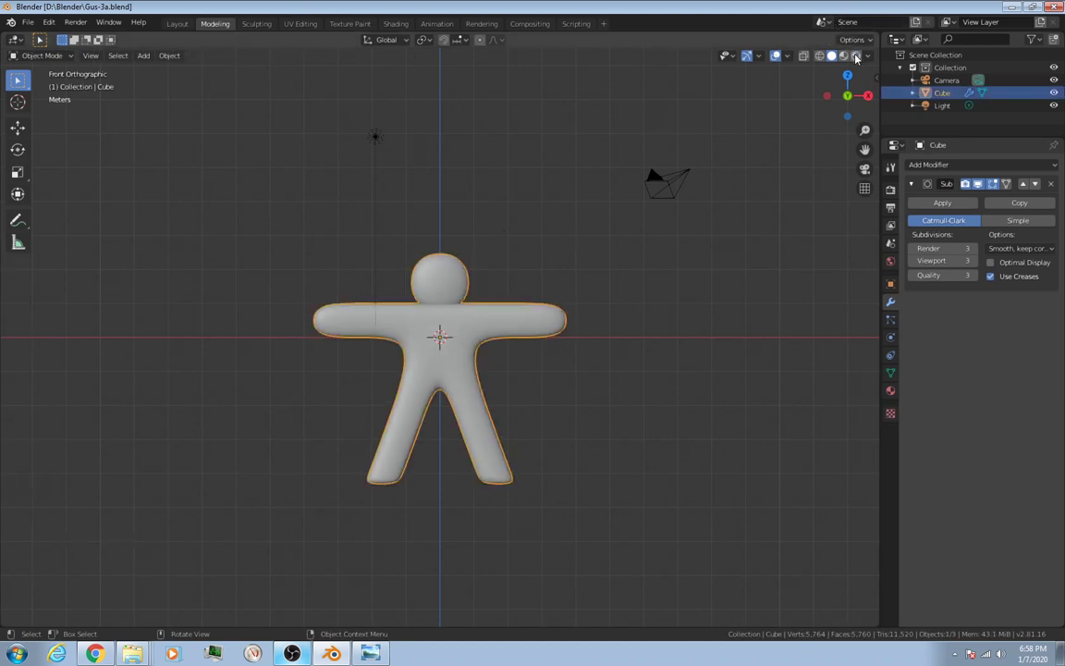
# Preview the textured brown cookie material in the viewport, zooming in and back out.
pyautogui.click(854, 56)
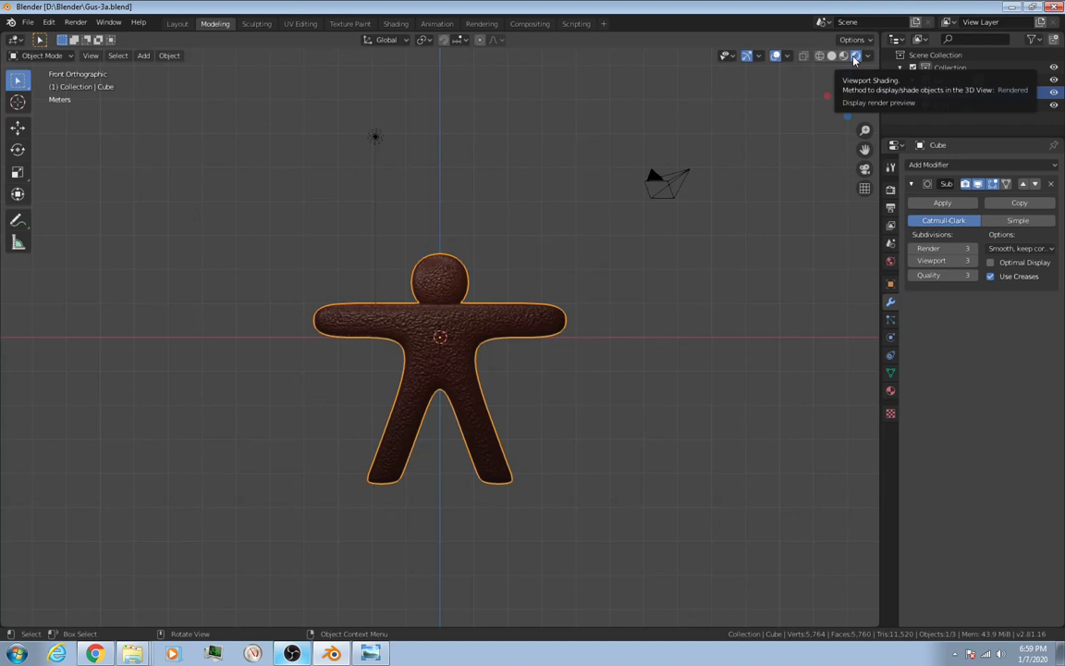
pyautogui.scroll(3)
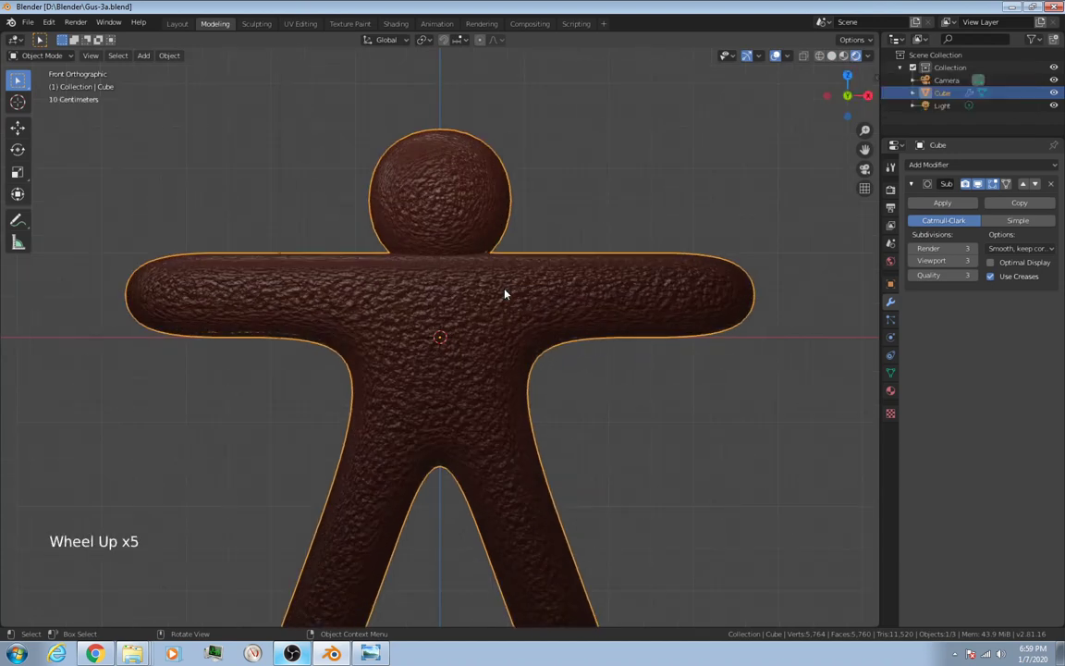
pyautogui.scroll(-3)
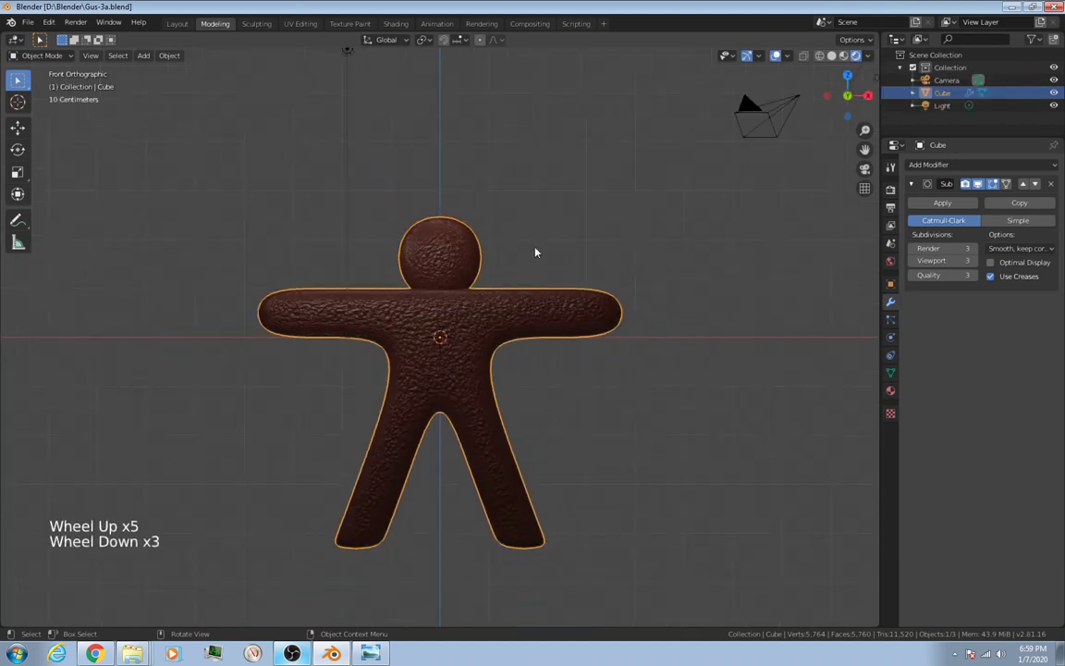
# Add a UV sphere at the chest and set it to Shade Smooth.
pyautogui.press('shift+a')
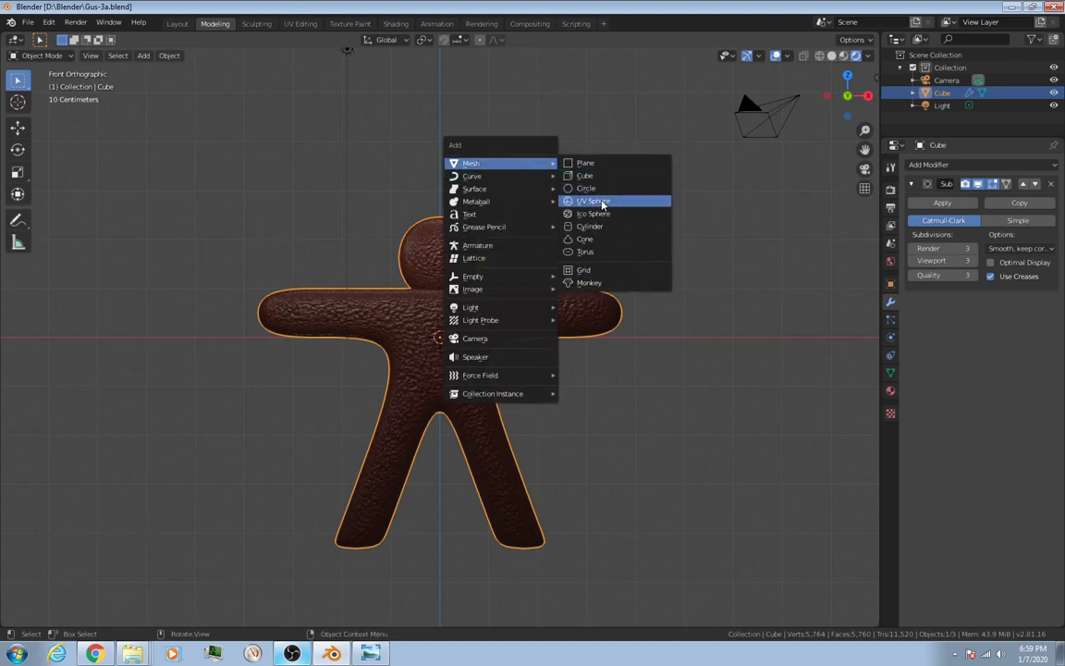
pyautogui.click(594, 199)
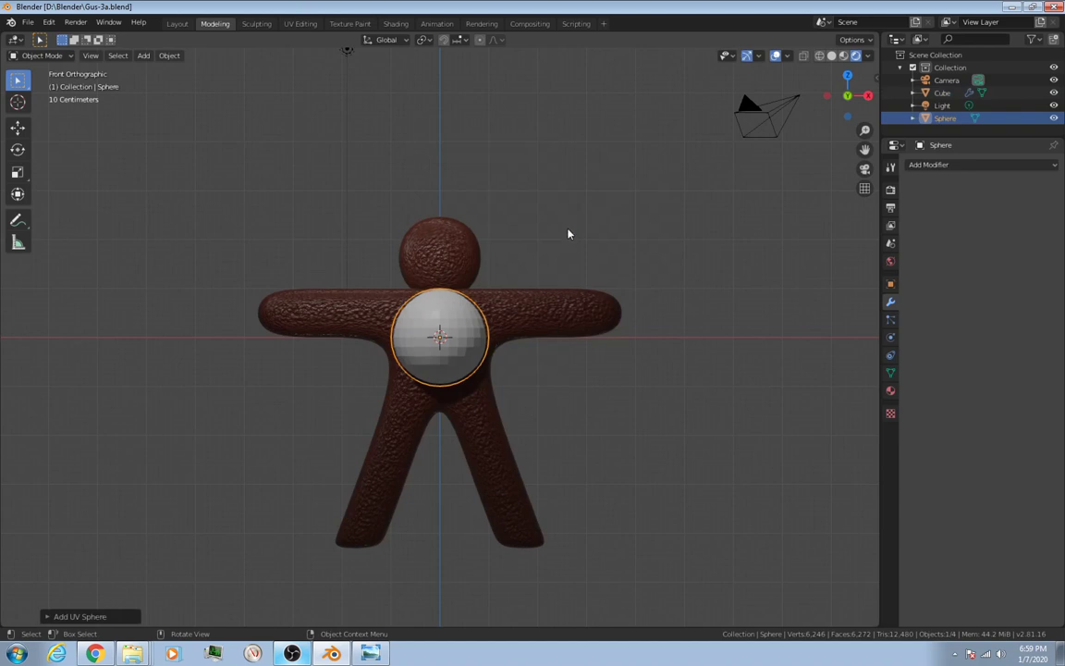
pyautogui.moveTo(536, 263)
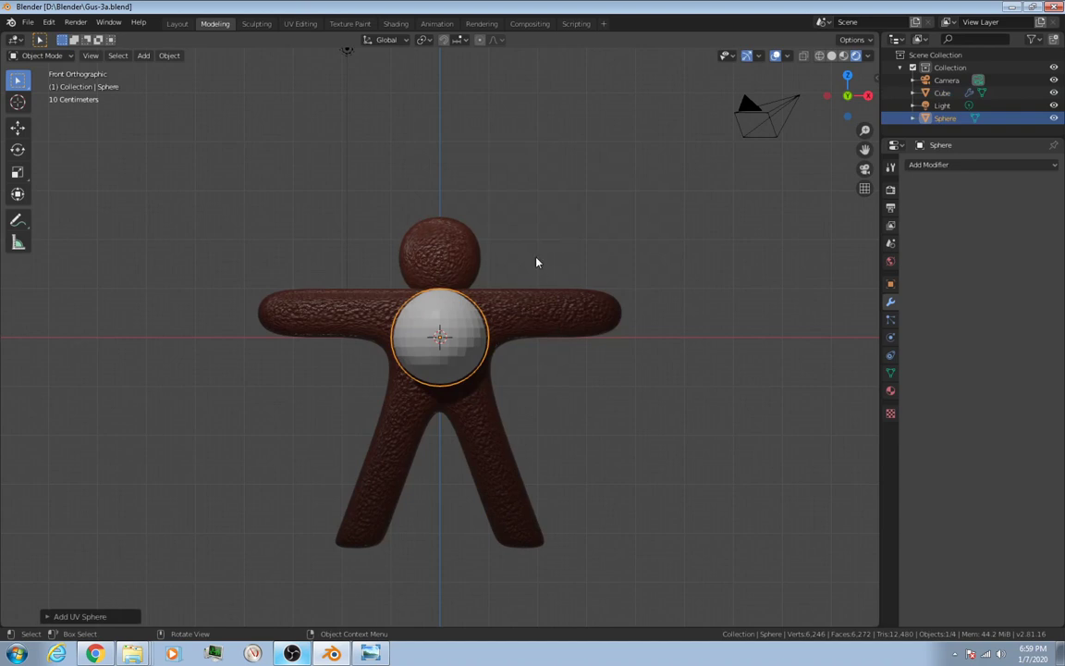
pyautogui.rightClick(536, 263)
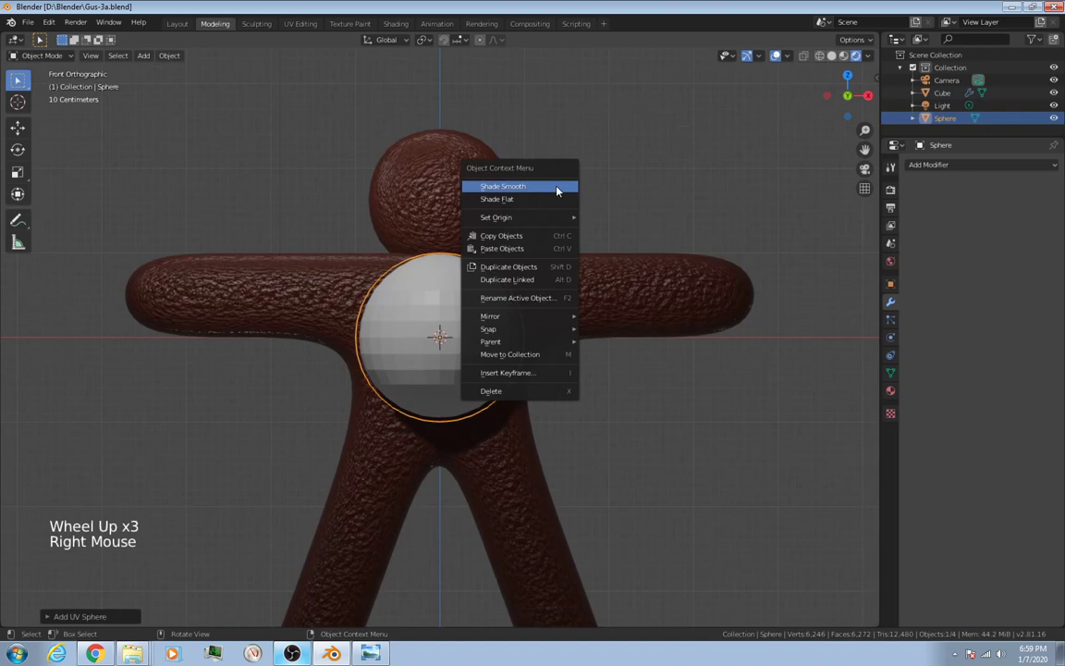
pyautogui.click(503, 185)
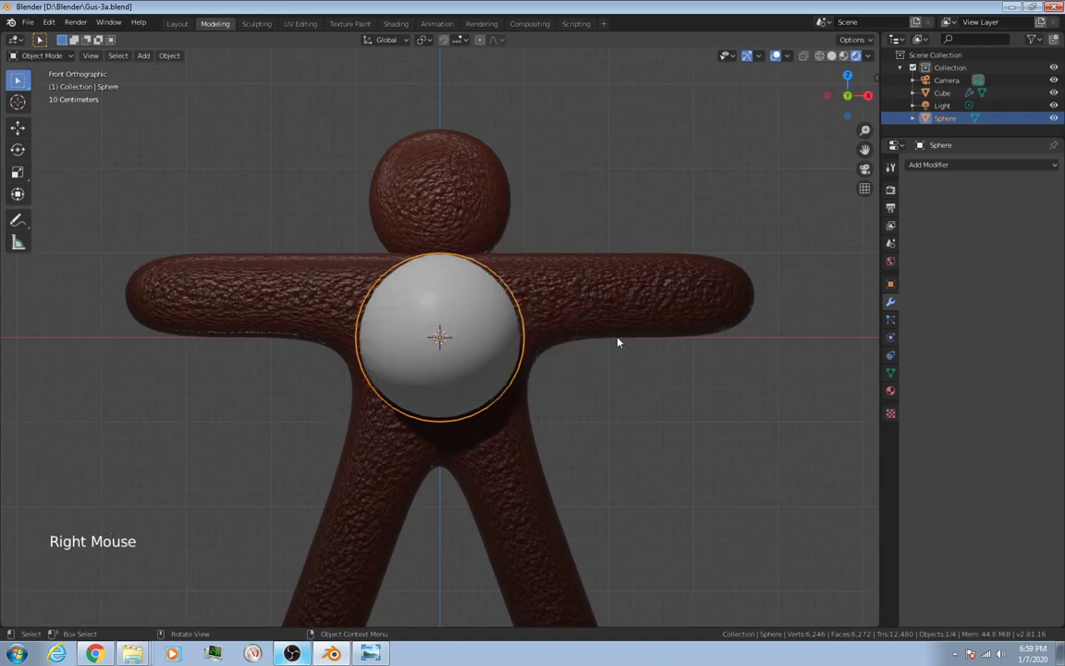
# Scale the sphere down to button size.
pyautogui.press('s')
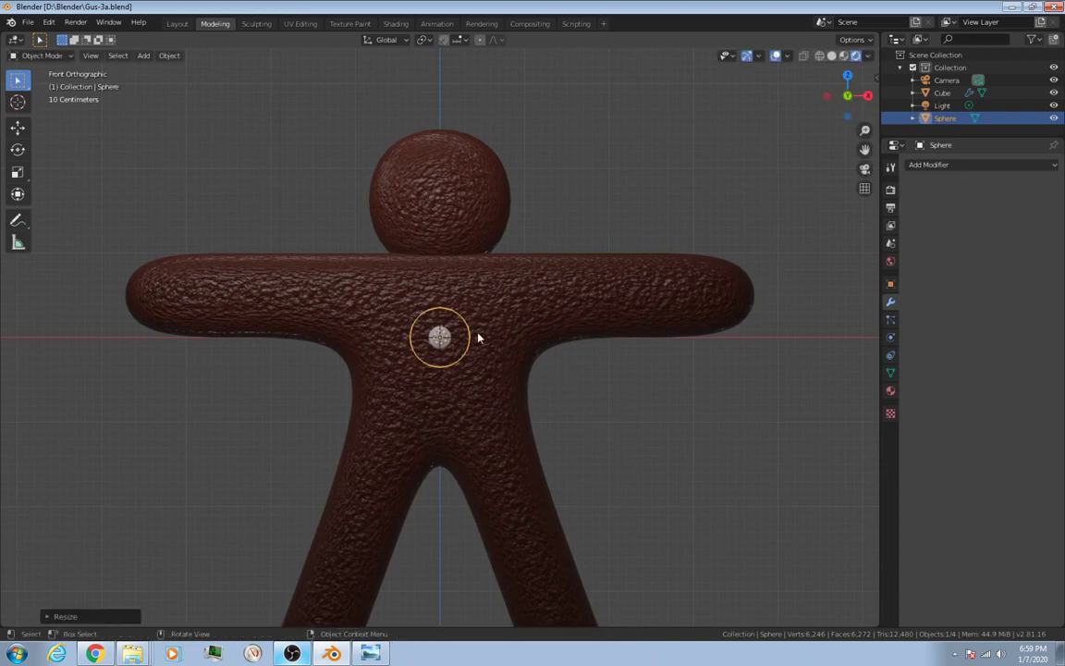
pyautogui.moveTo(429, 313)
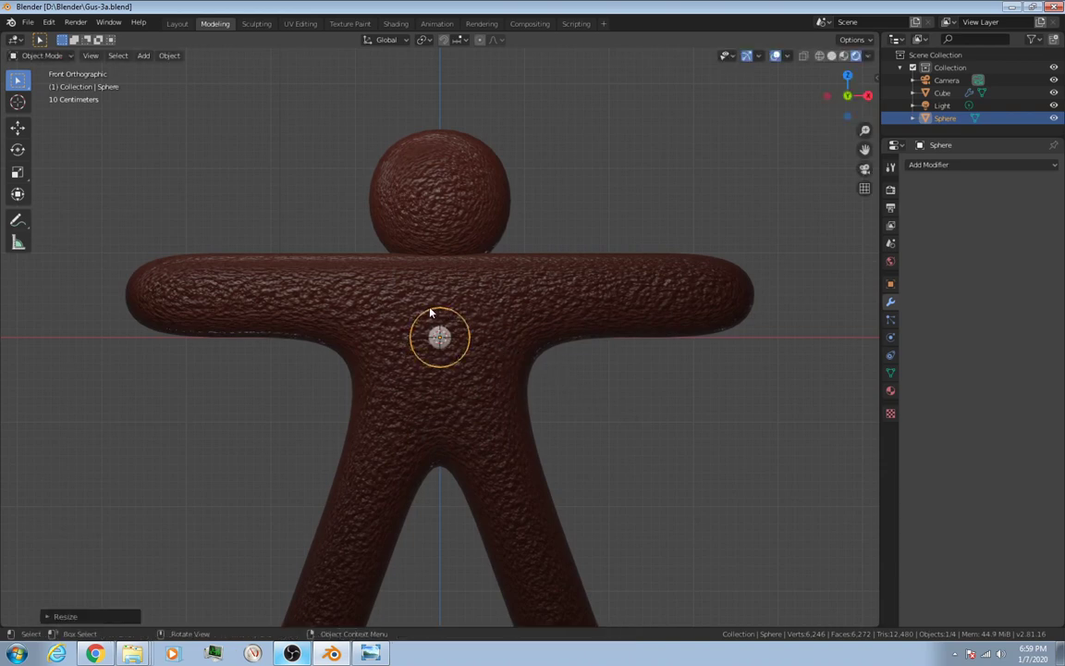
pyautogui.press('s')
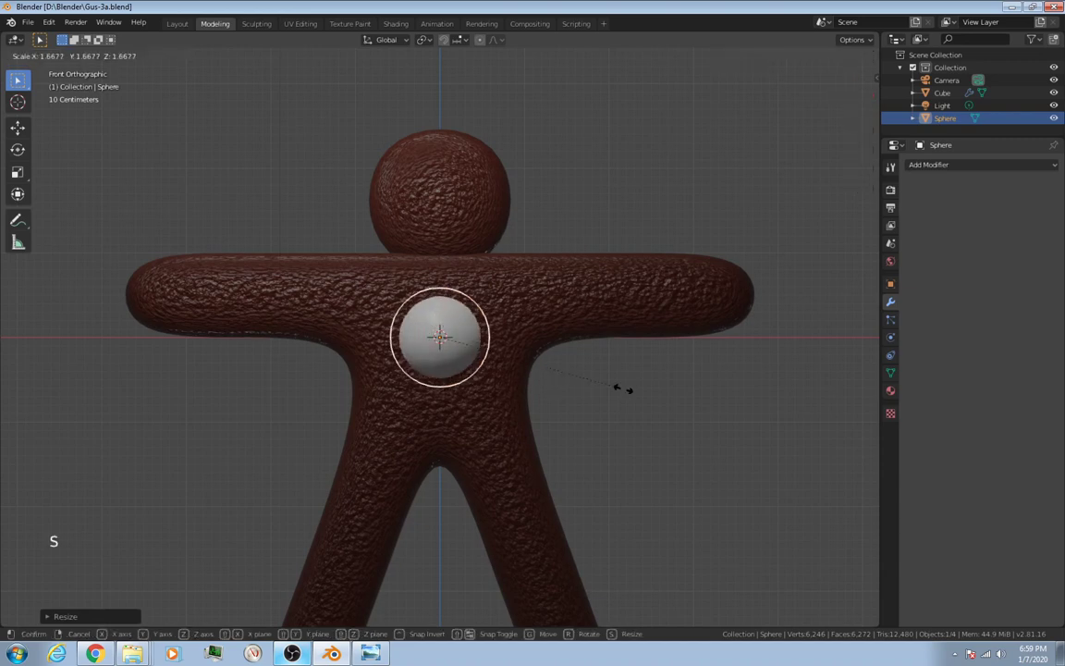
pyautogui.moveTo(558, 377)
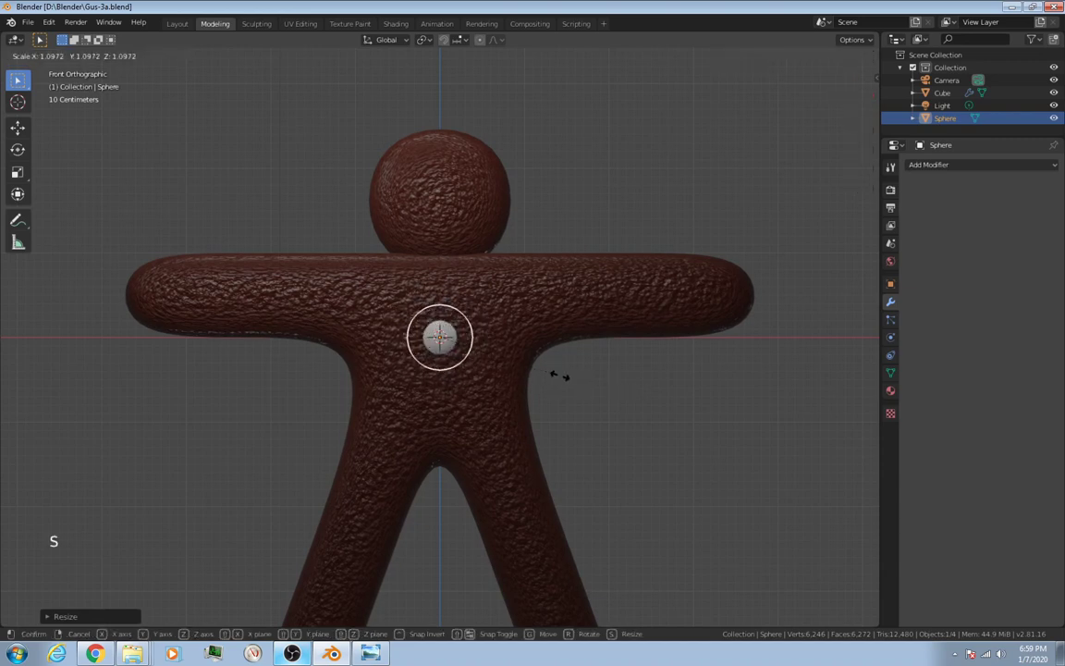
pyautogui.moveTo(545, 370)
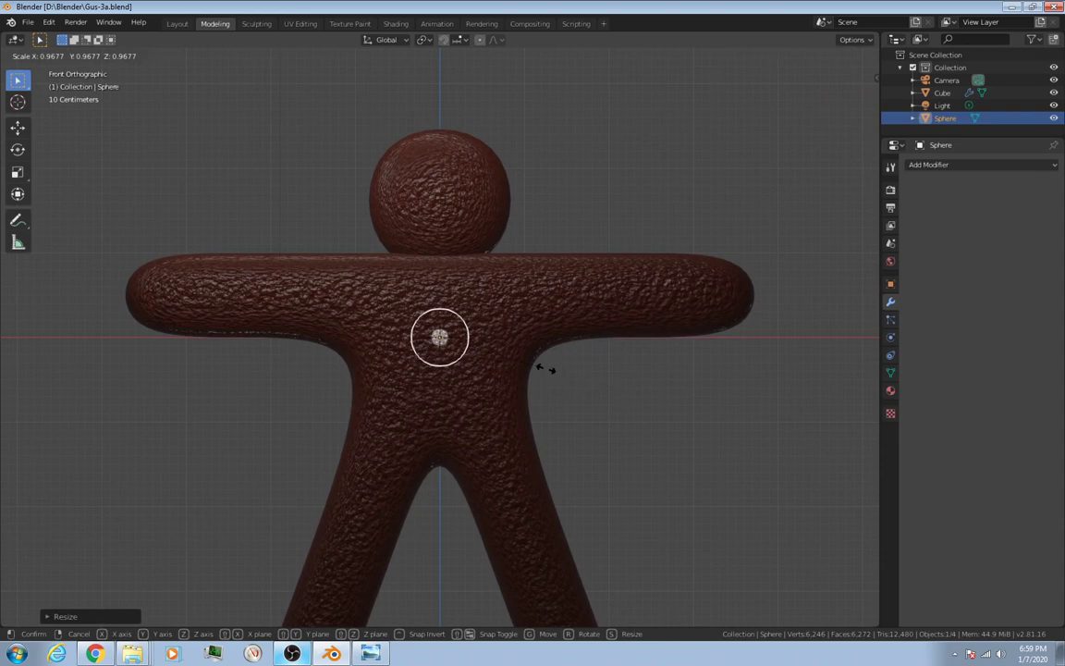
pyautogui.moveTo(607, 399)
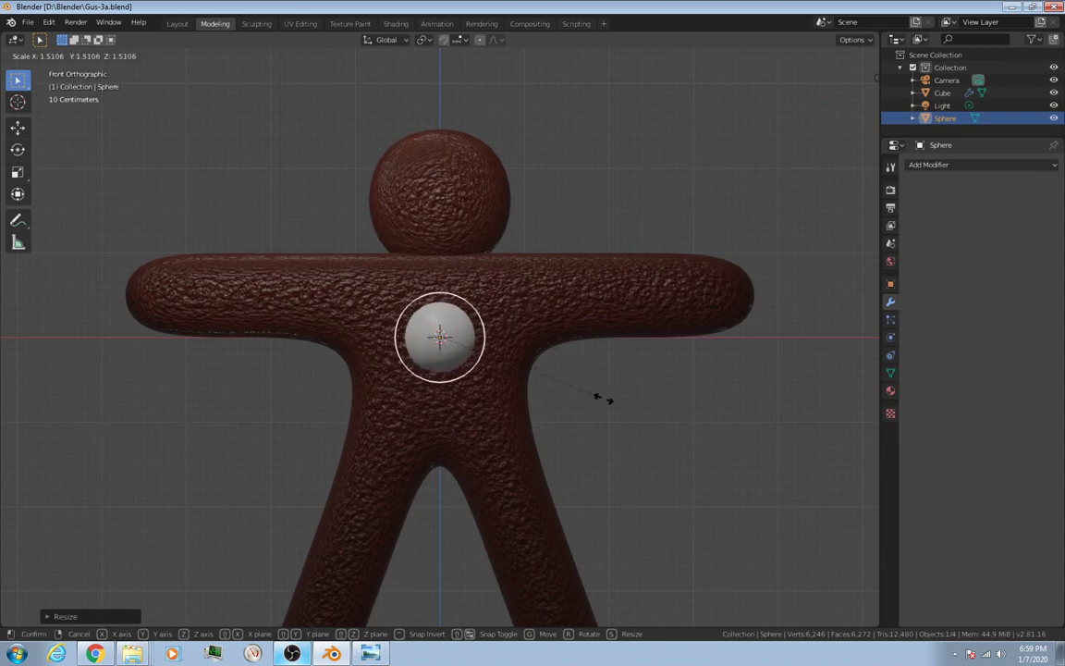
pyautogui.moveTo(551, 373)
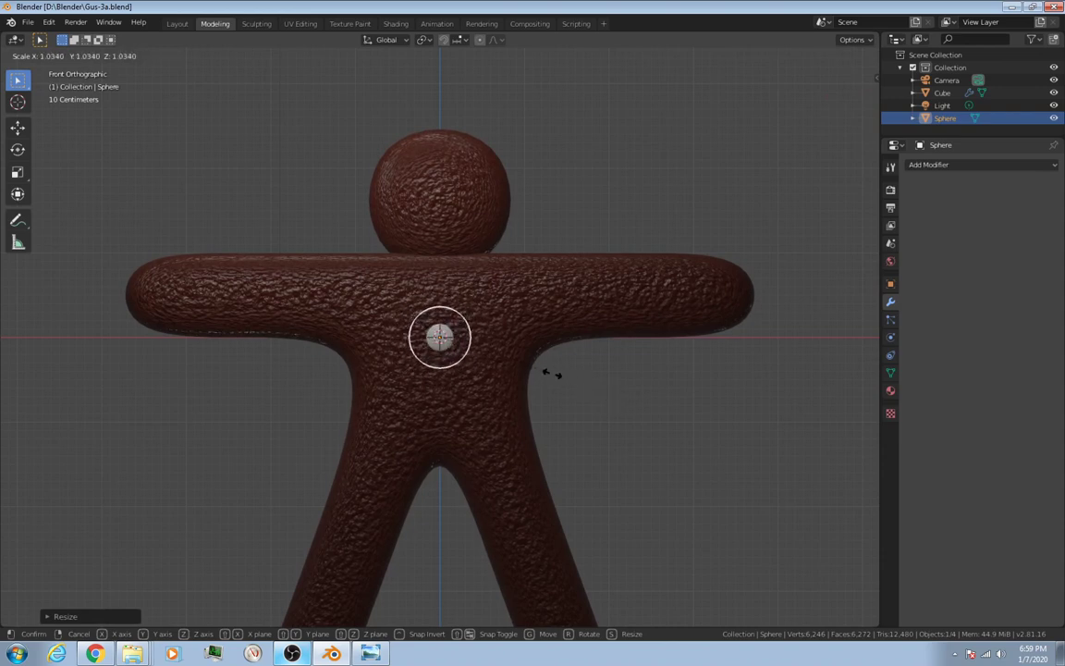
pyautogui.moveTo(569, 381)
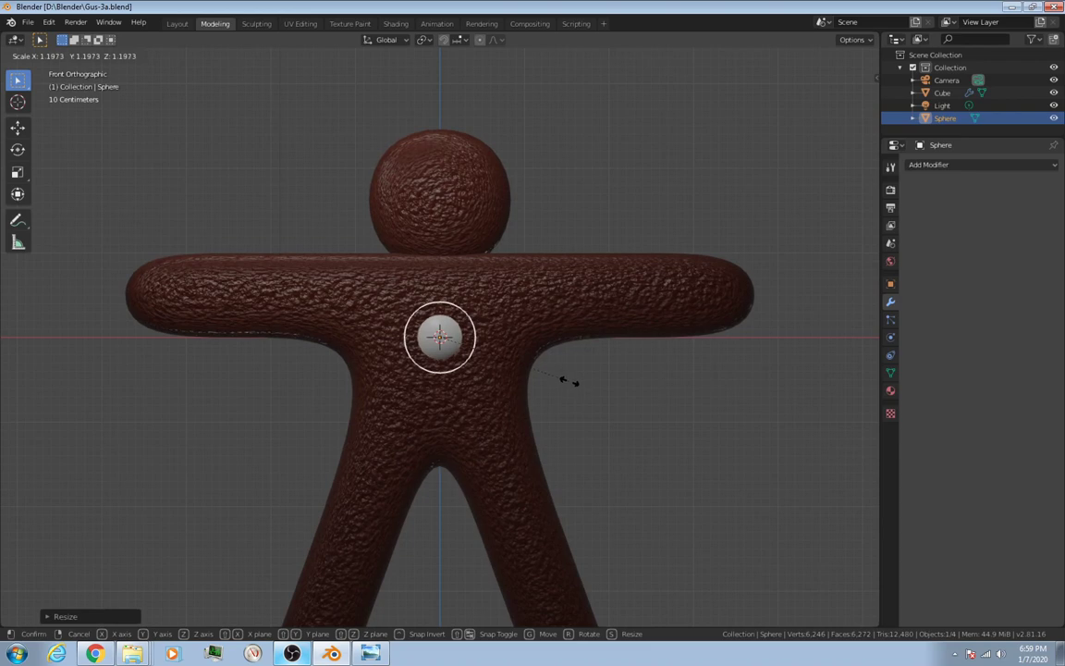
pyautogui.moveTo(566, 377)
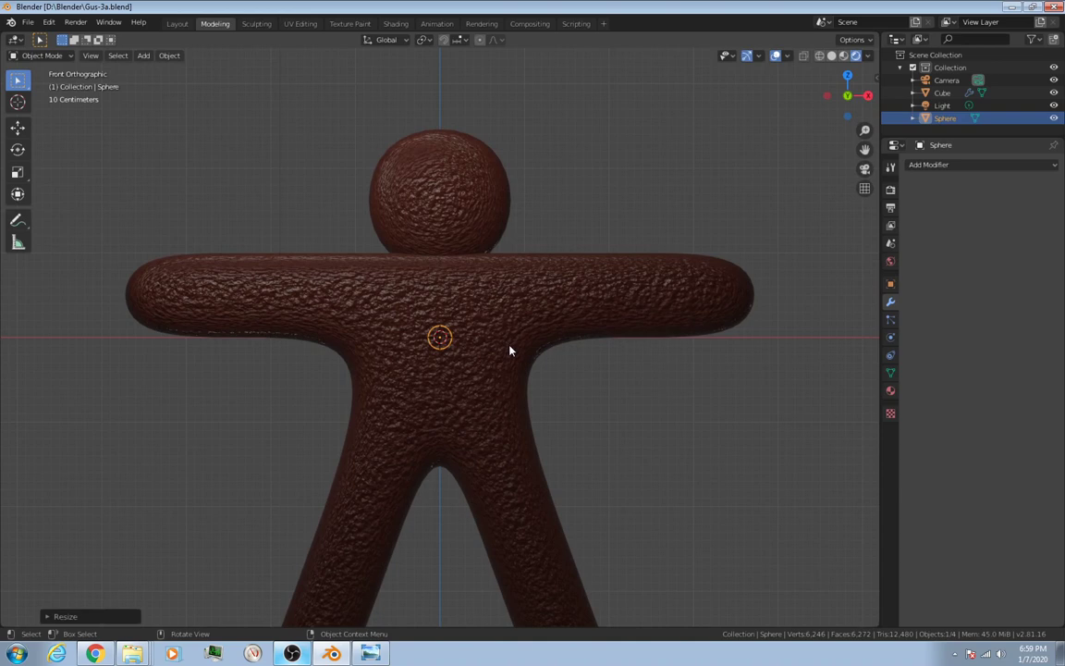
# Move the small sphere up onto the head, viewing the model as a wireframe.
pyautogui.press('g')
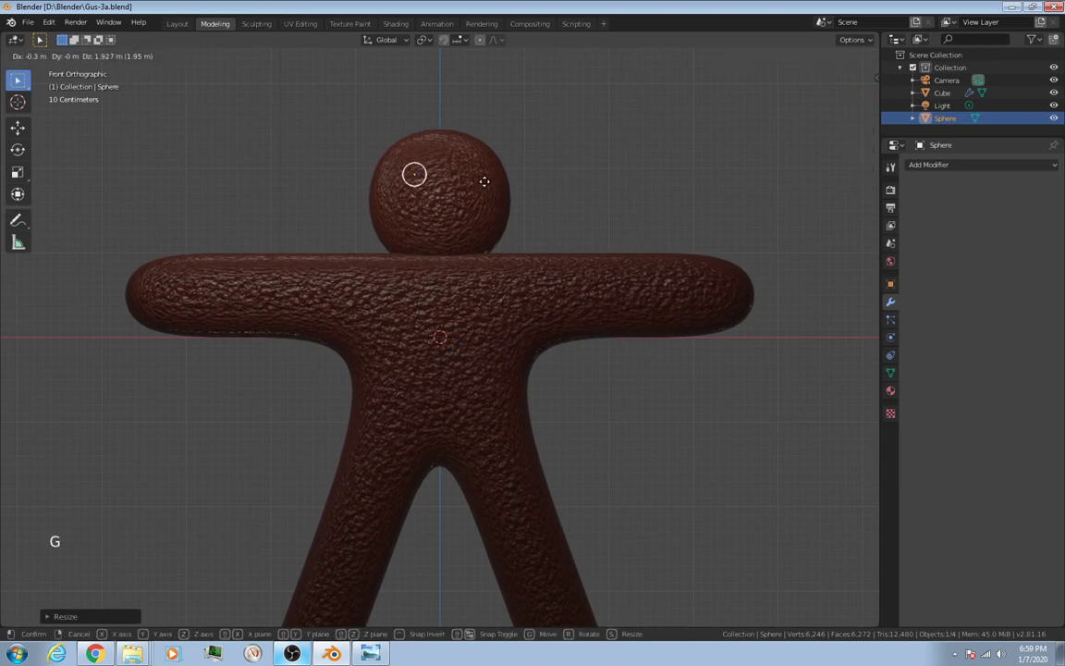
pyautogui.moveTo(485, 177)
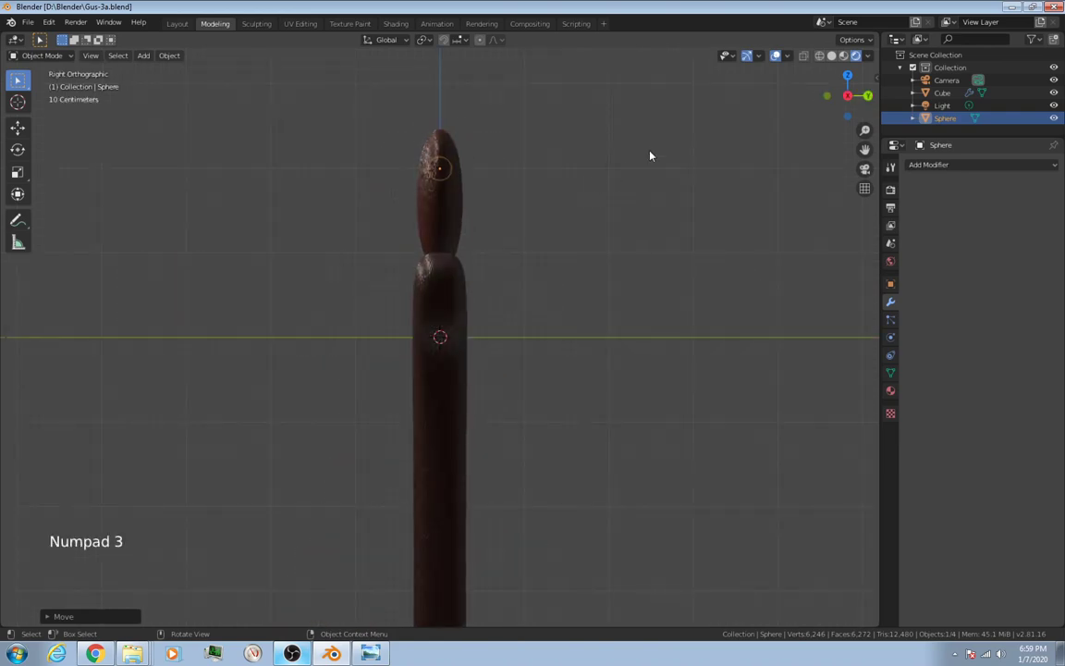
pyautogui.click(806, 56)
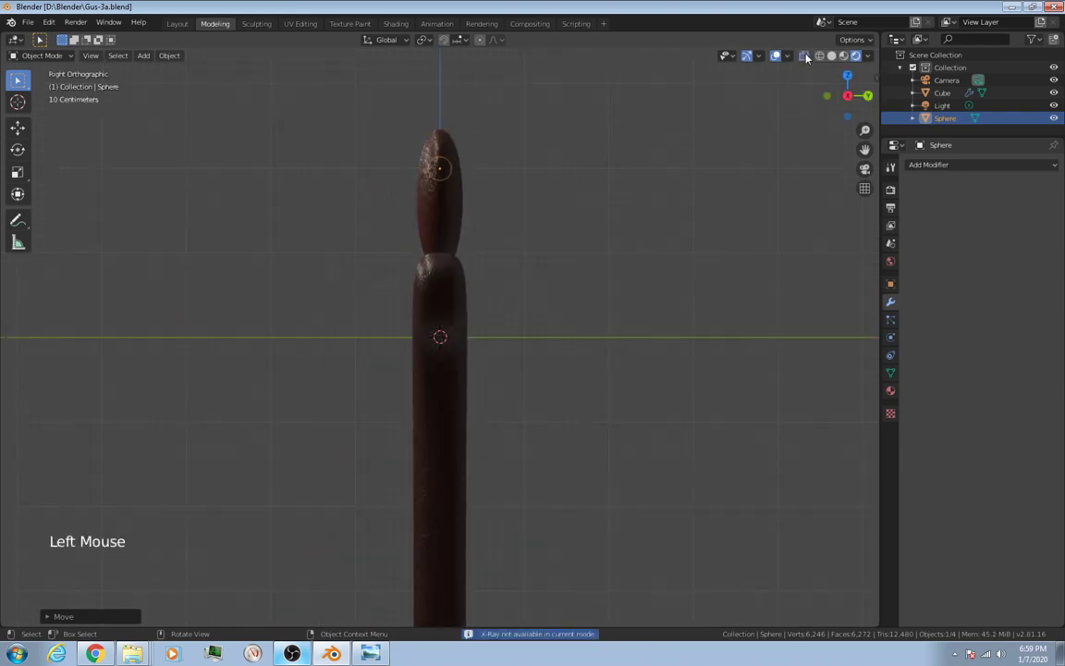
pyautogui.click(803, 56)
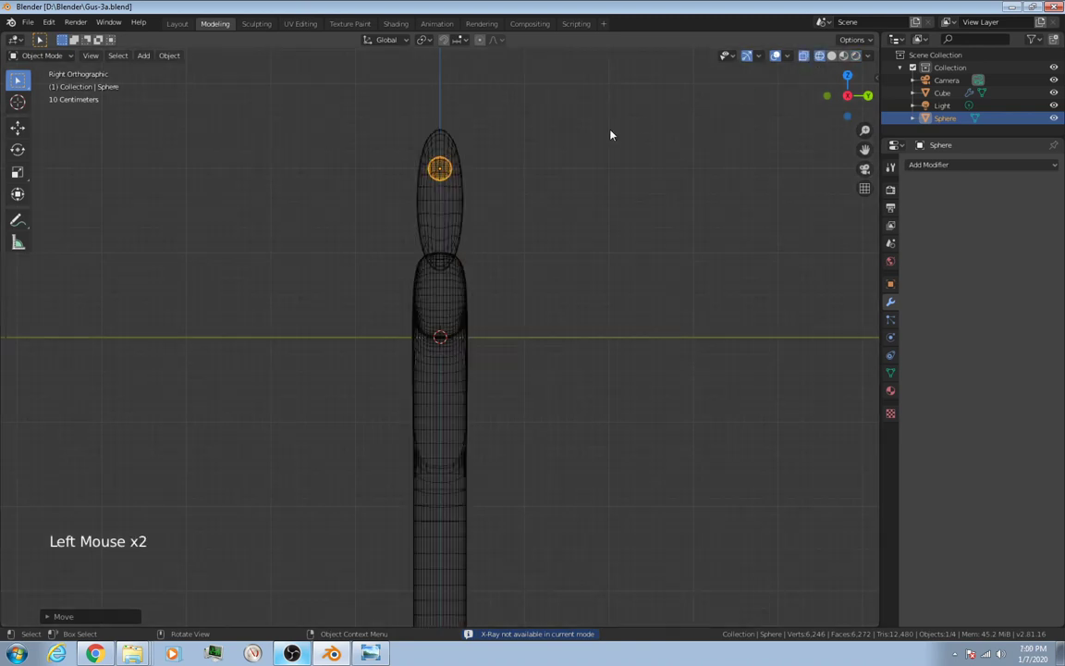
pyautogui.moveTo(516, 191)
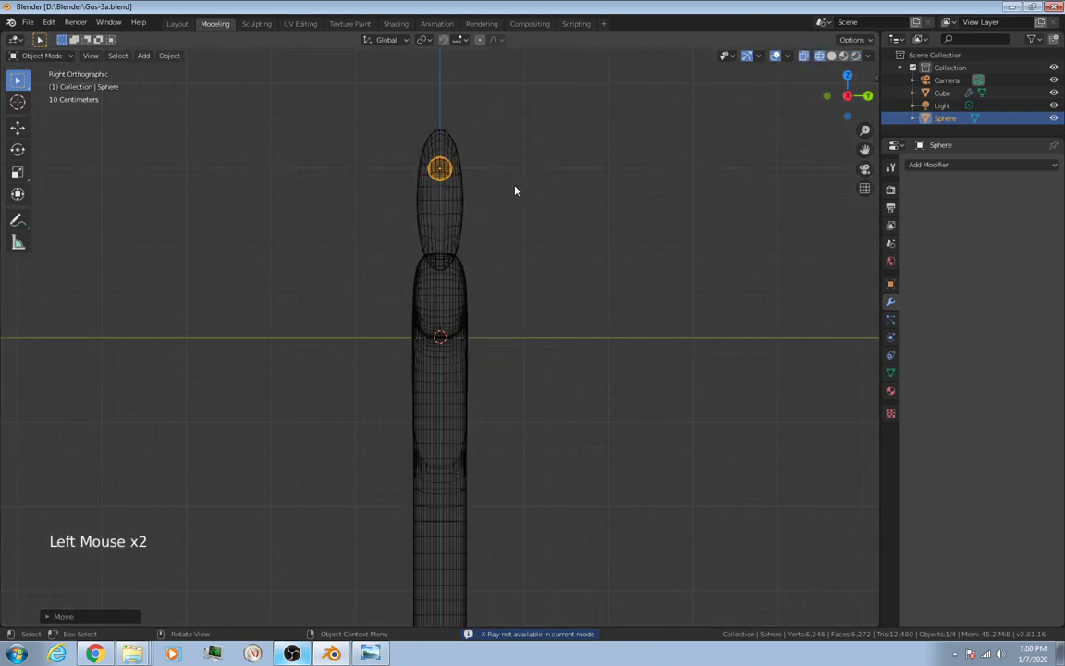
pyautogui.moveTo(22, 129)
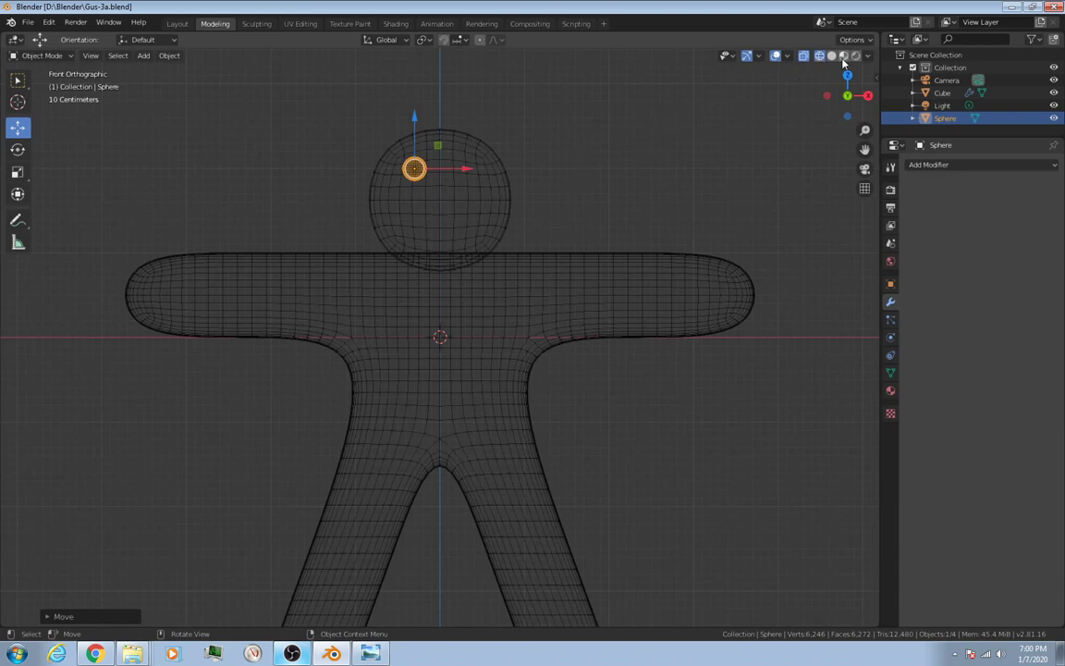
# Switch the viewport to Material Preview so the brown dough texture shows.
pyautogui.click(843, 55)
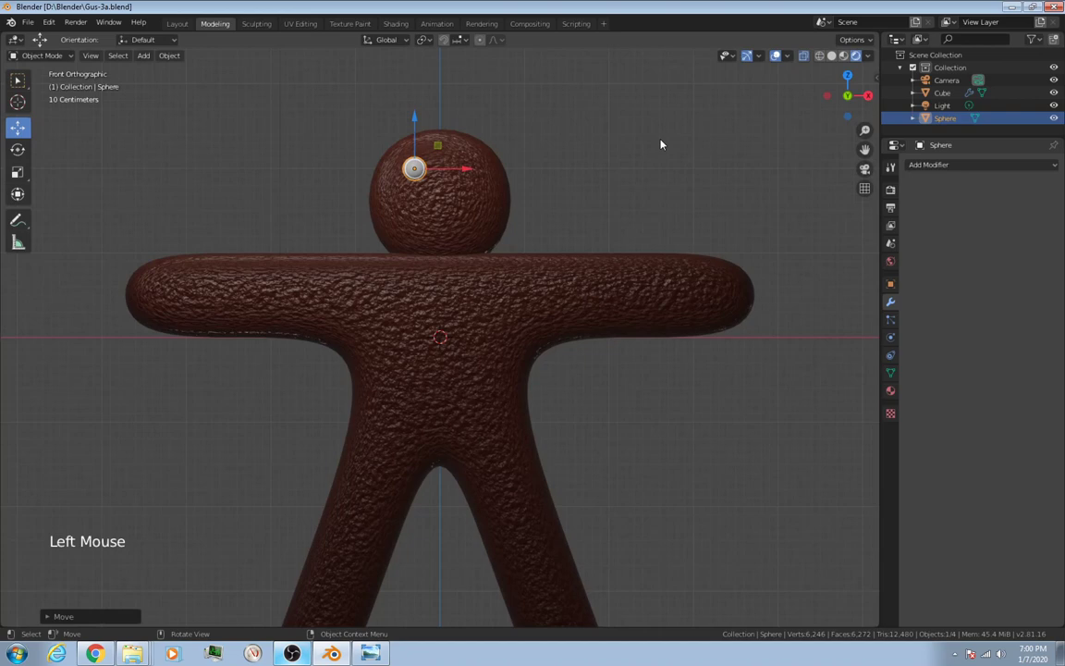
pyautogui.moveTo(585, 170)
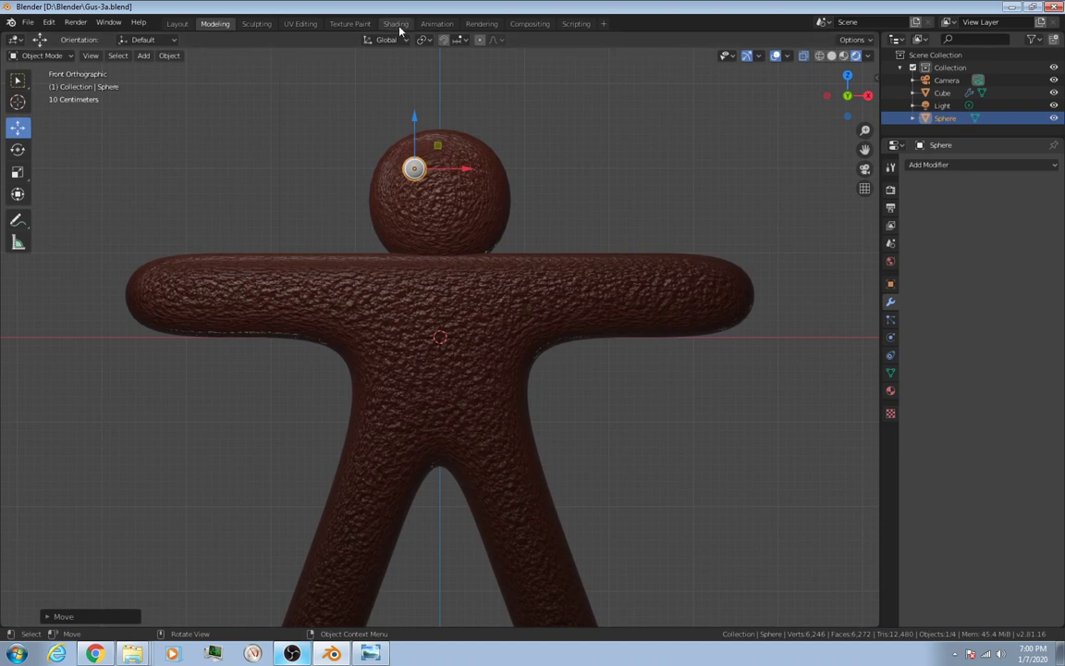
# In Shading, give the eye sphere a new material with a dark chocolate-brown base colour.
pyautogui.click(396, 22)
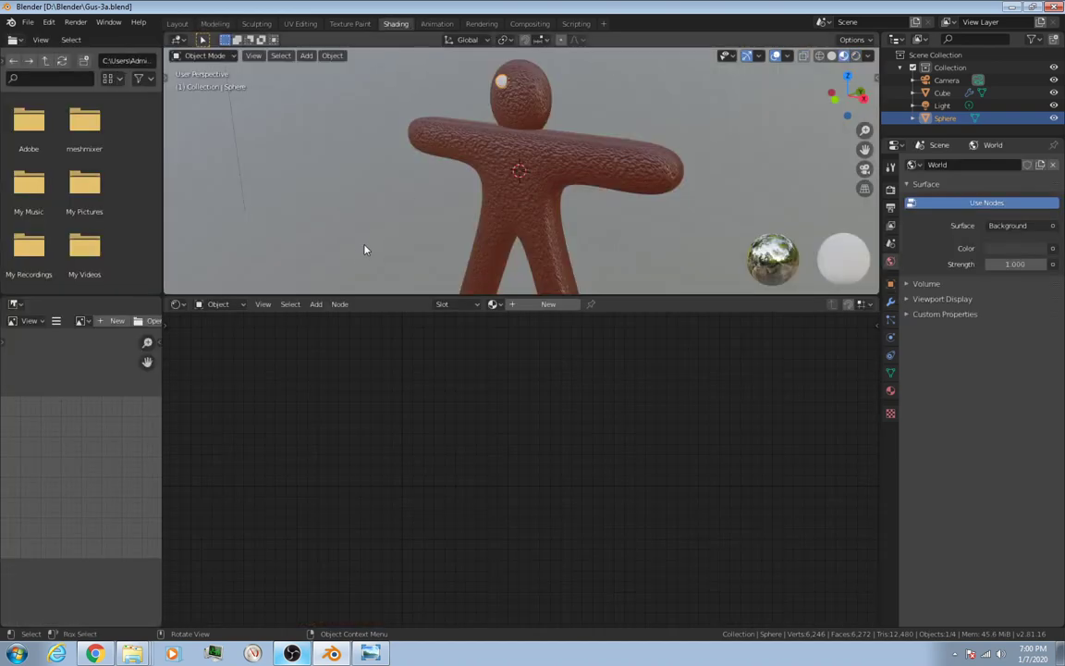
pyautogui.click(547, 303)
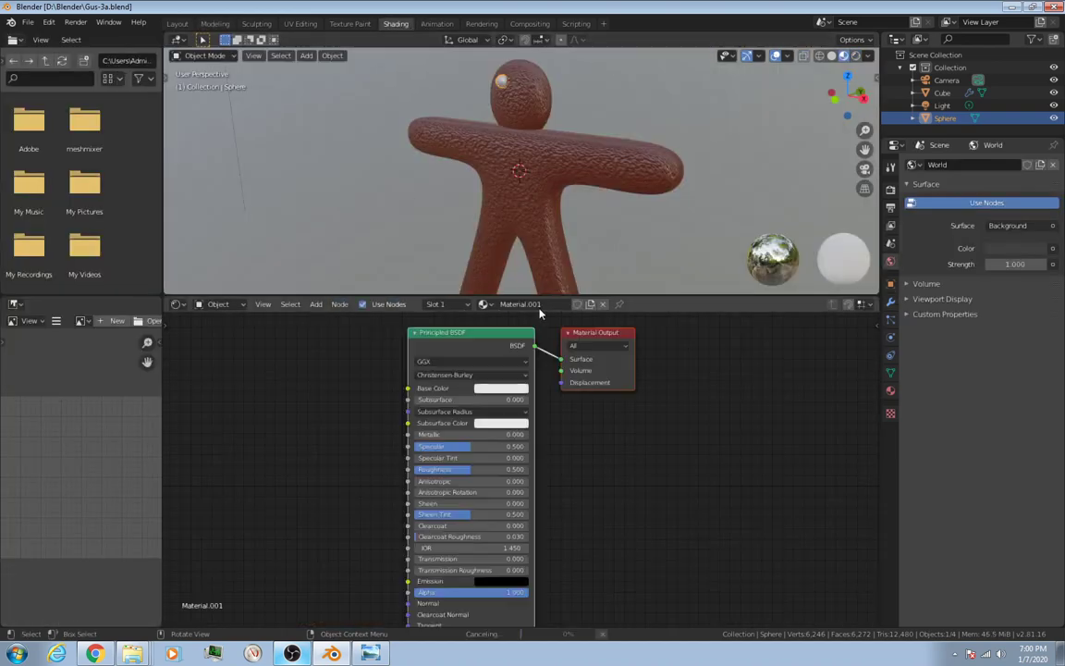
pyautogui.click(501, 388)
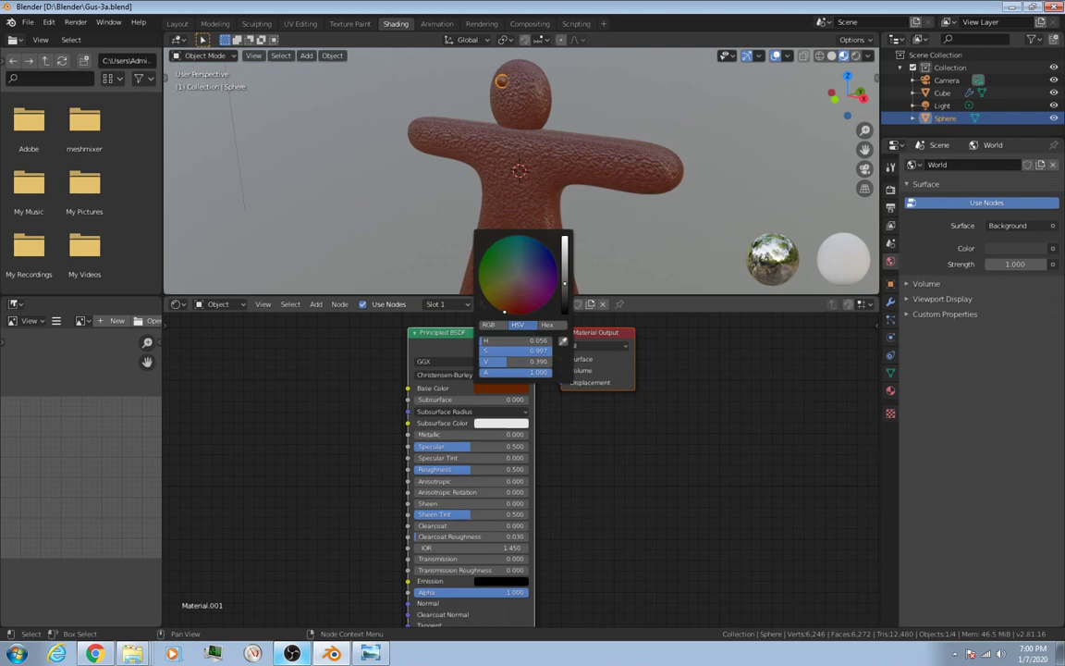
pyautogui.click(540, 285)
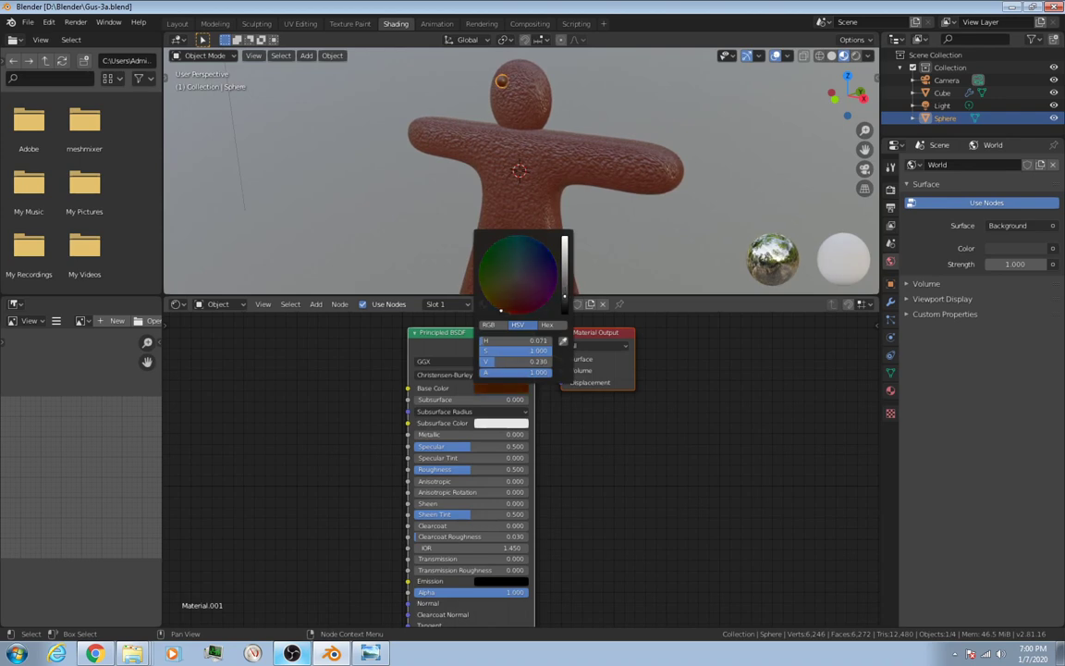
pyautogui.click(510, 304)
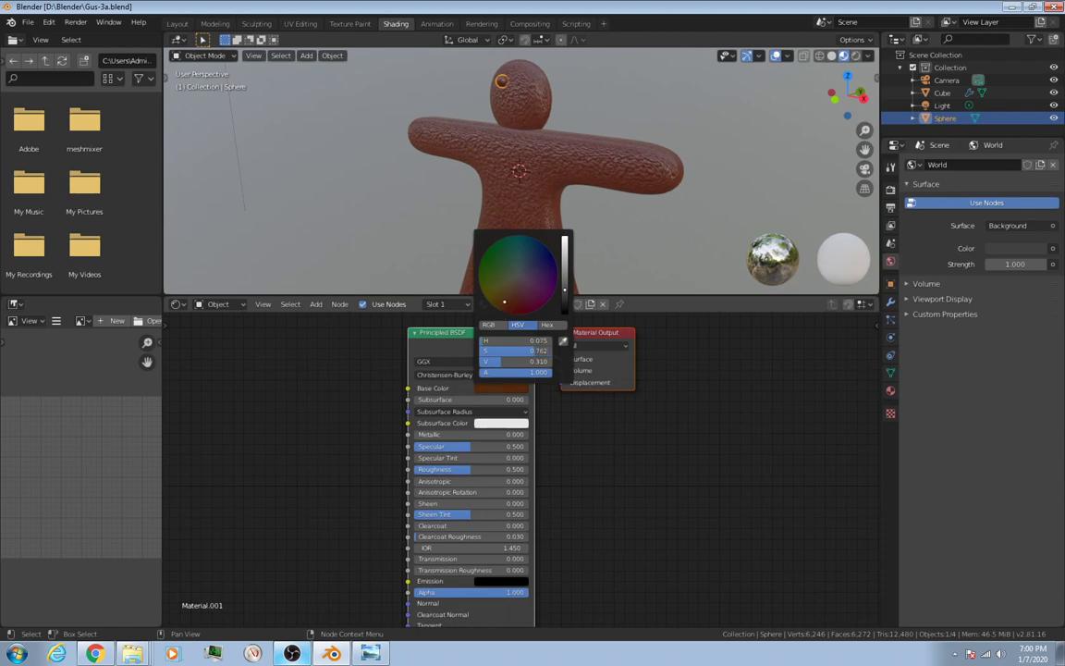
pyautogui.click(503, 300)
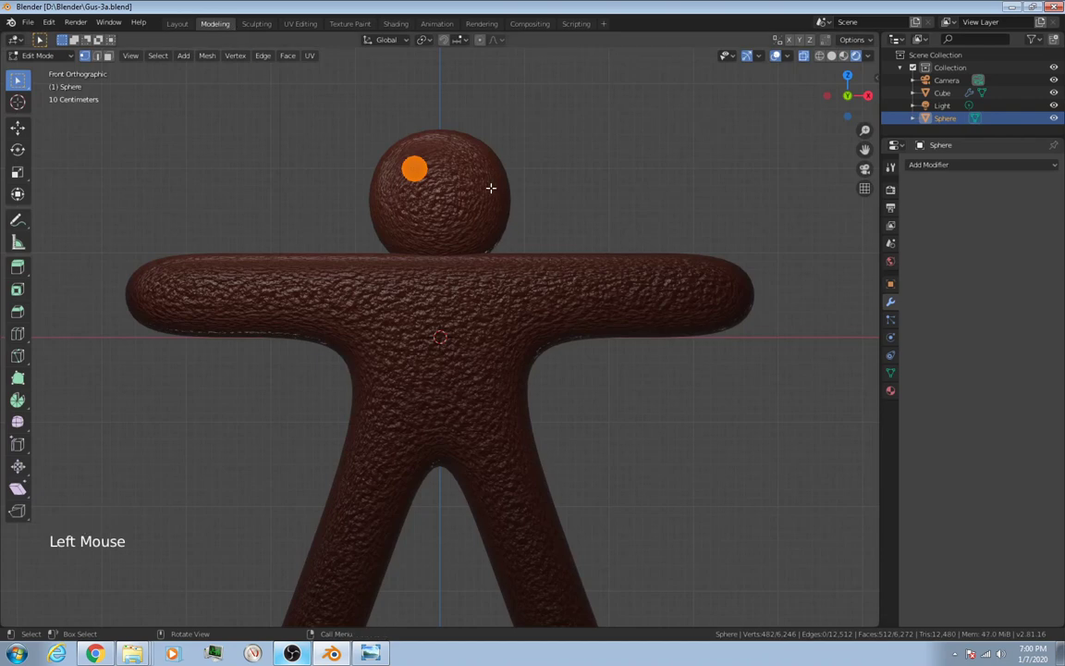
# Return to Object Mode and duplicate the eye sphere to the right side of the head.
pyautogui.press('Tab')
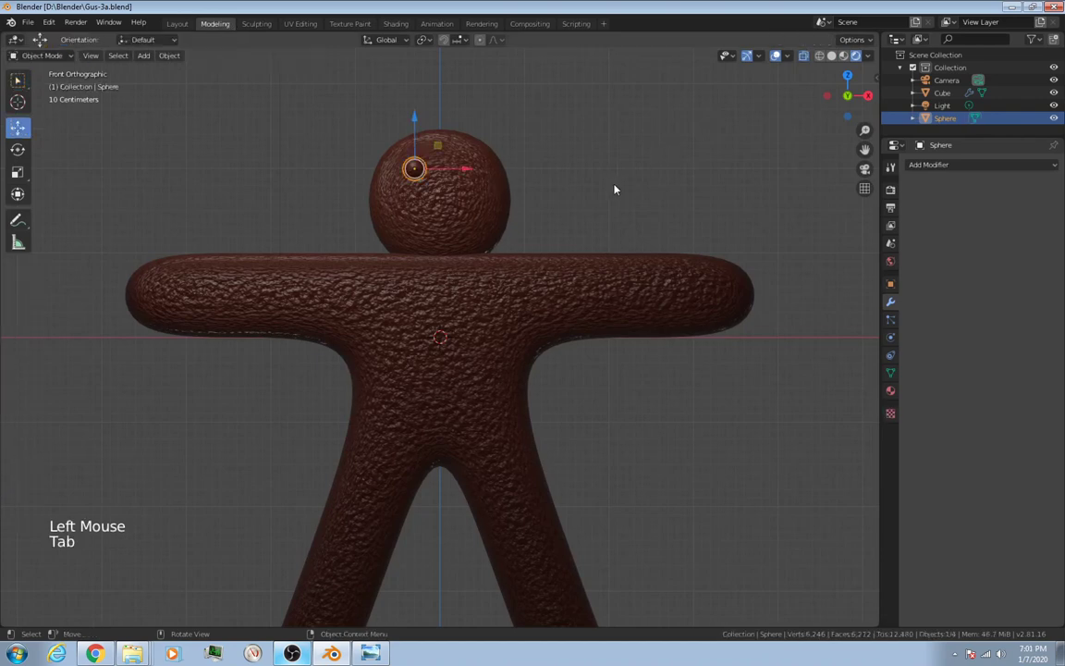
pyautogui.scroll(3)
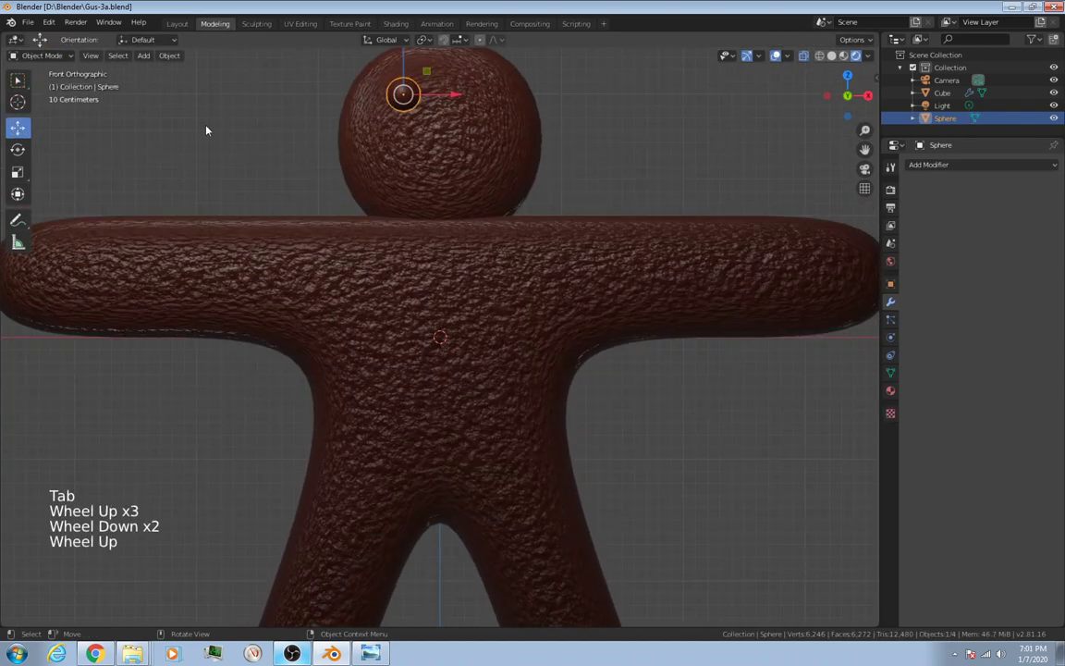
pyautogui.scroll(-3)
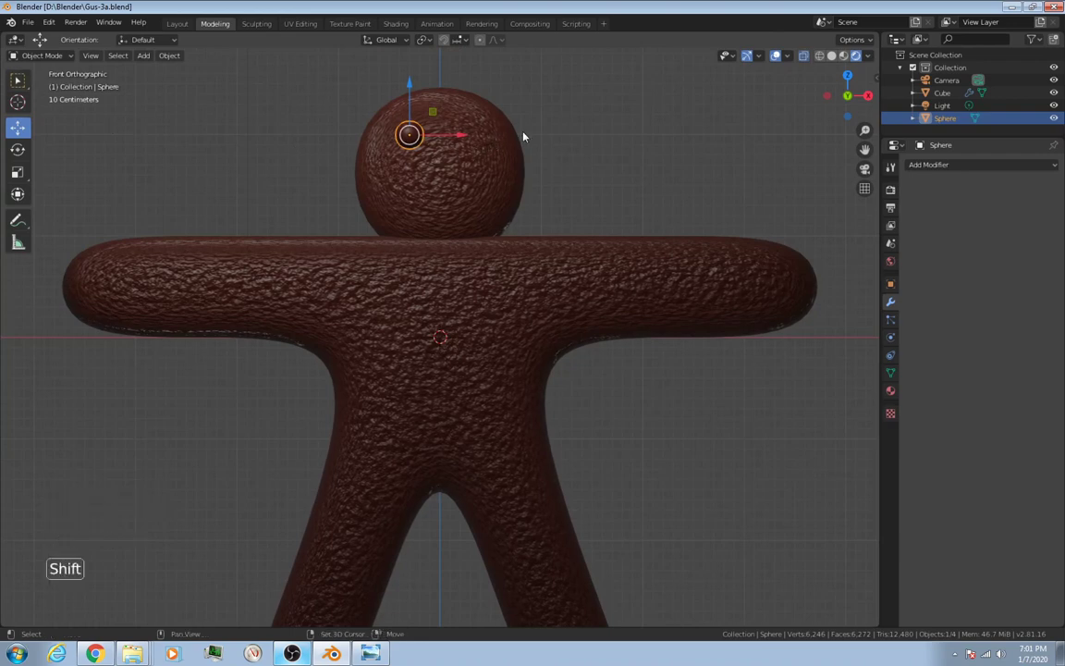
pyautogui.press('shift+d')
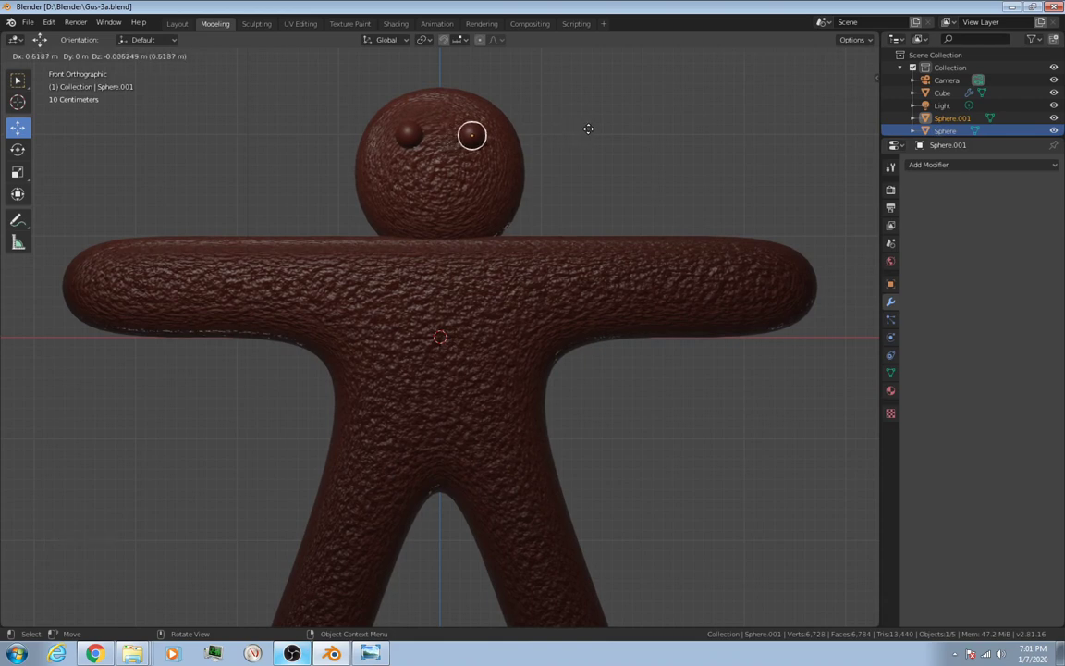
pyautogui.scroll(-3)
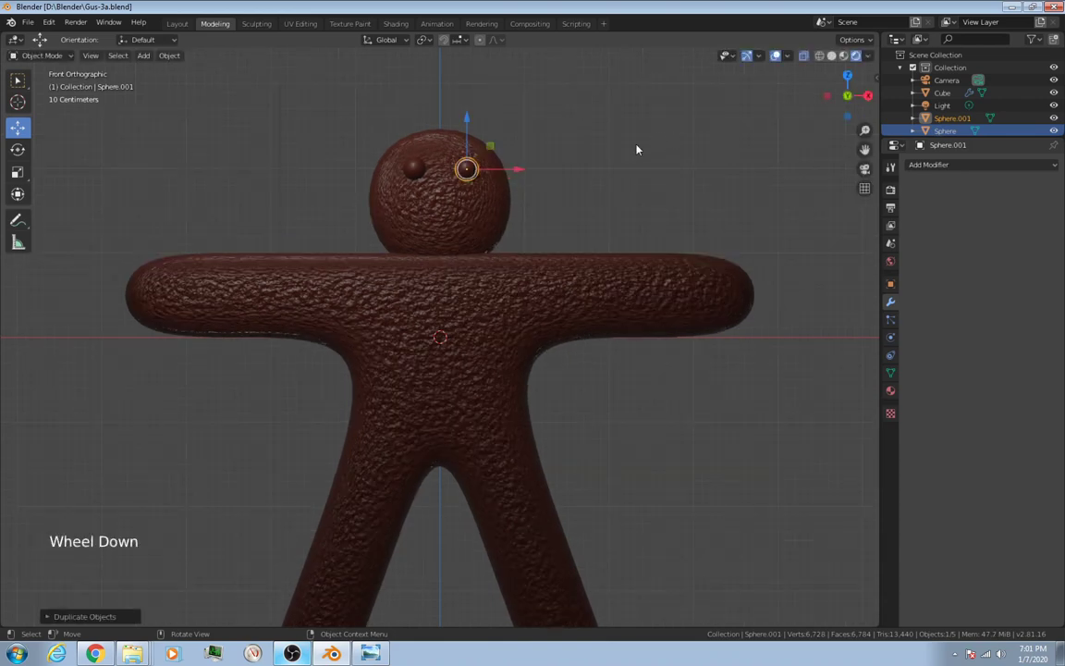
# Duplicate an eye sphere below the eyes and shrink it into a smaller nose.
pyautogui.press('shift+d')
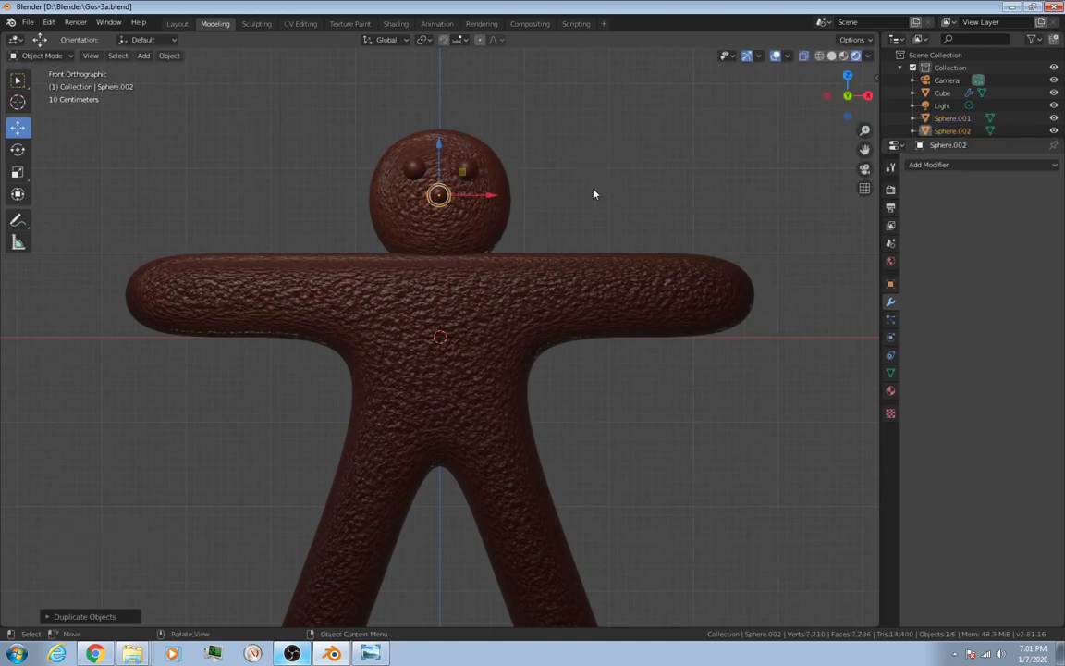
pyautogui.scroll(3)
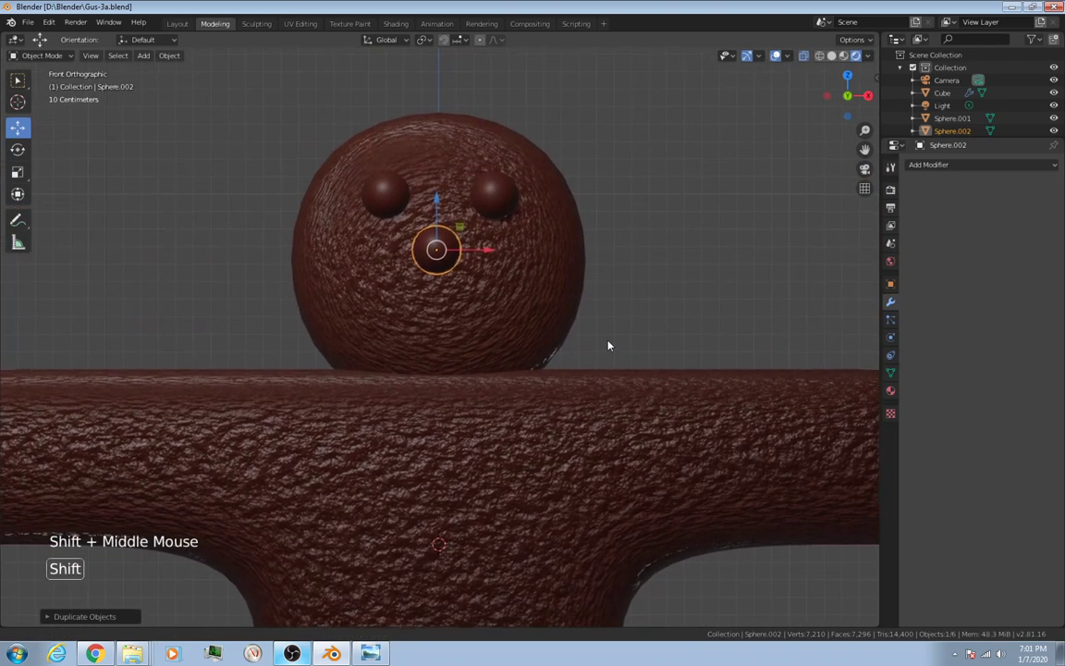
pyautogui.scroll(3)
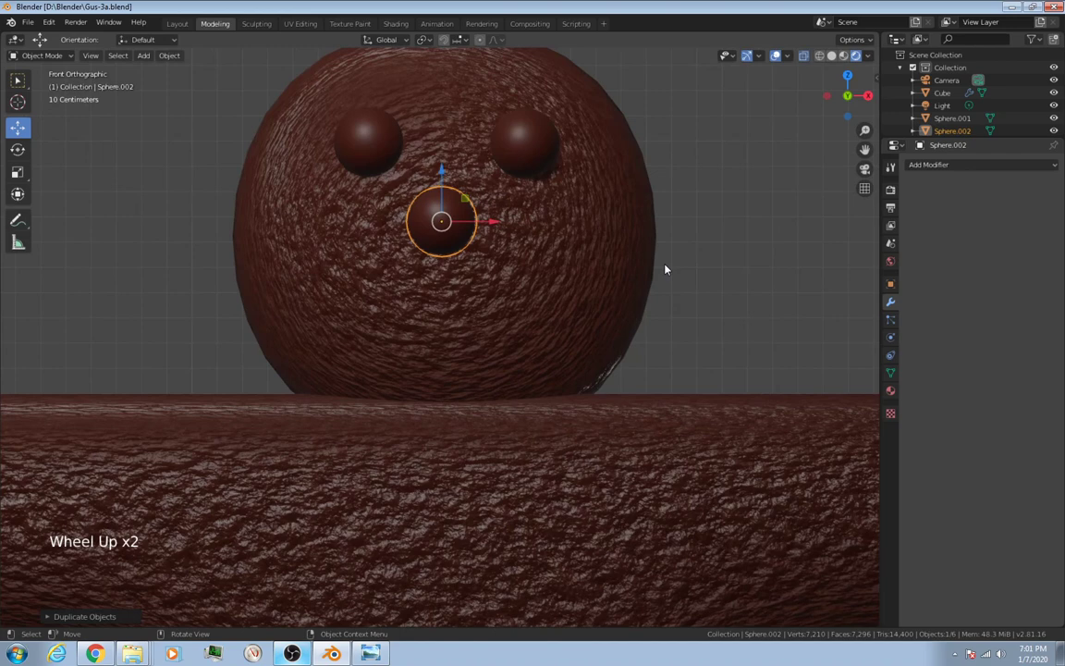
pyautogui.moveTo(702, 251)
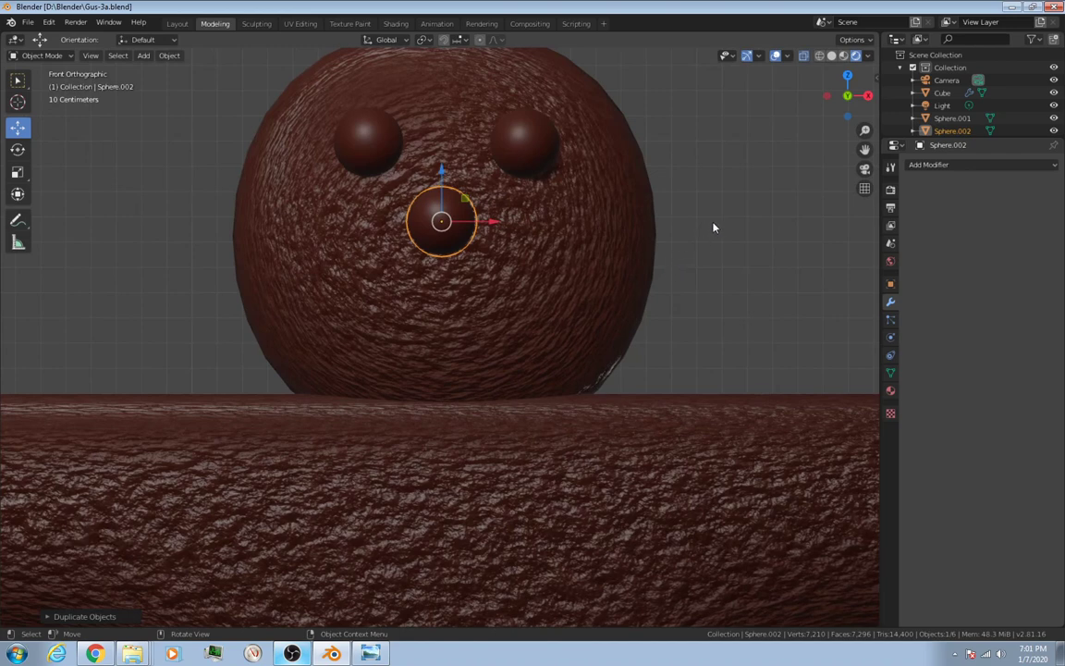
pyautogui.press('s')
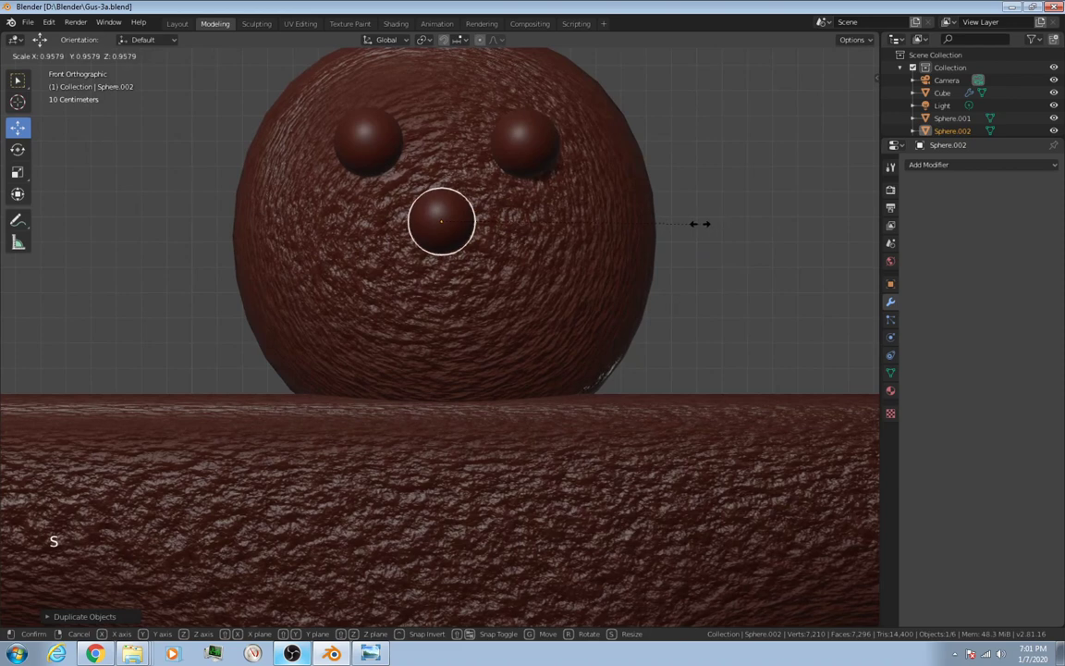
pyautogui.moveTo(662, 222)
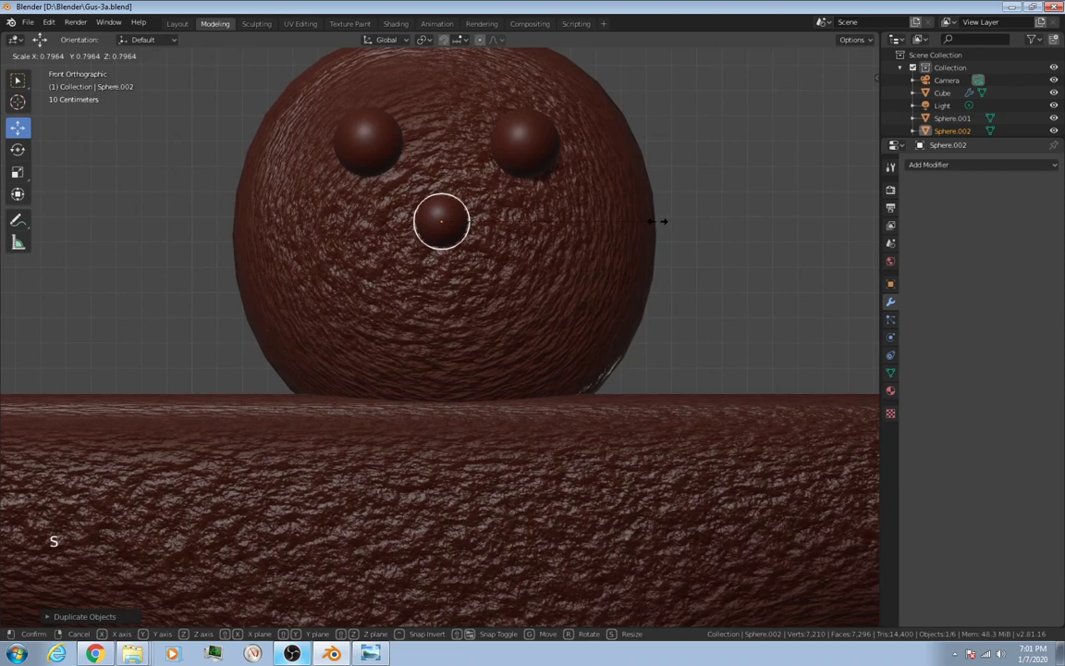
pyautogui.click(441, 220)
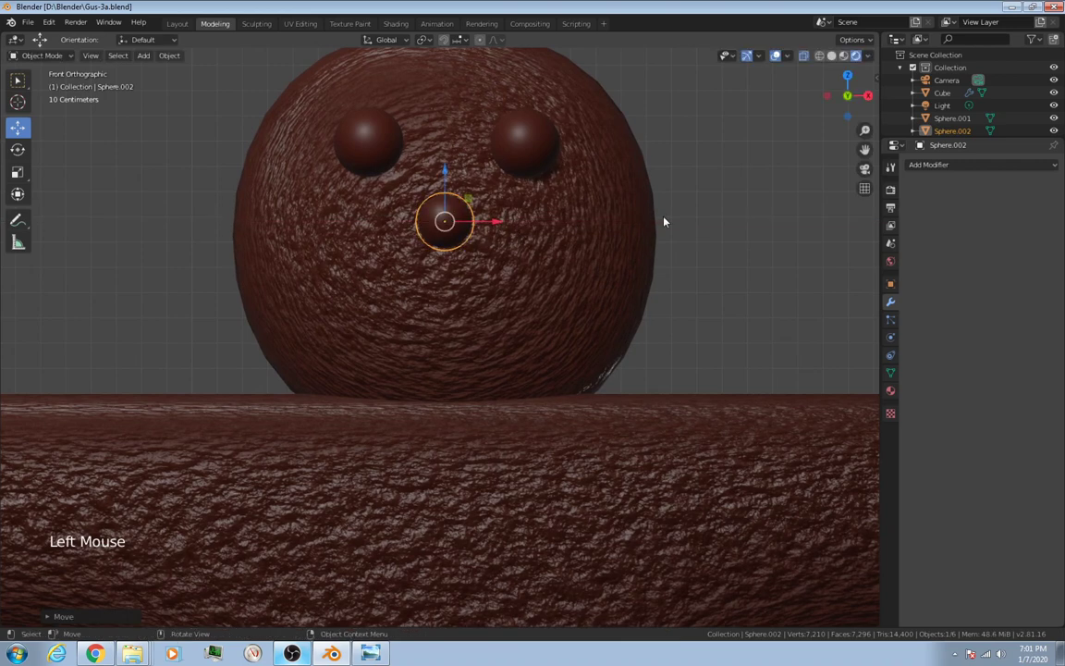
pyautogui.press('shift')
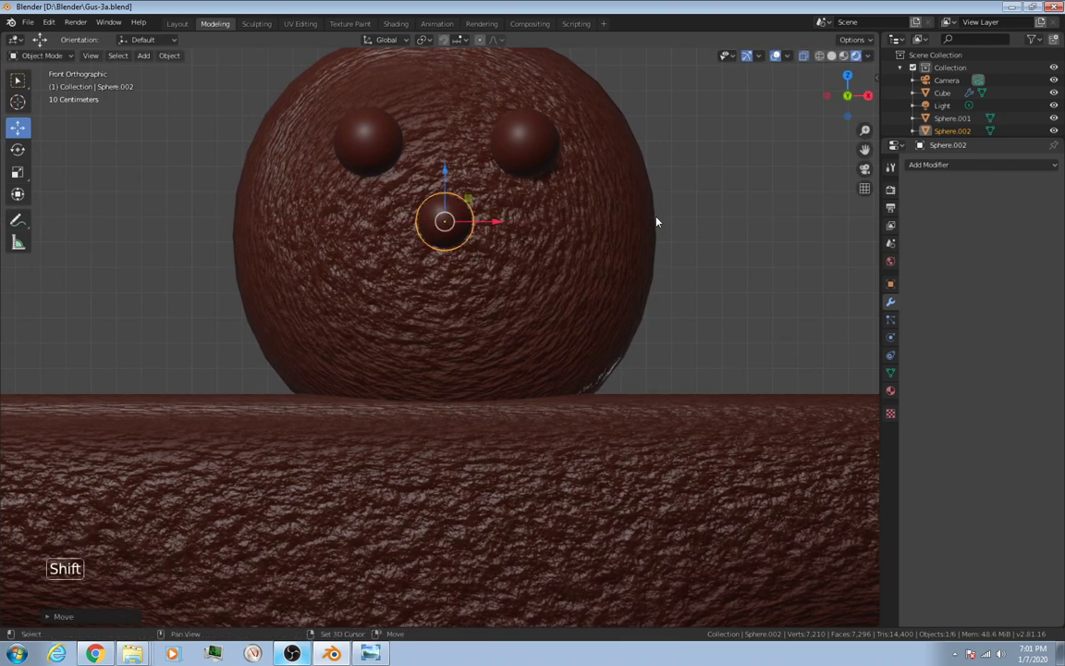
# Duplicate and shrink spheres into a curved five-piece smile below the nose.
pyautogui.press('shift+d')
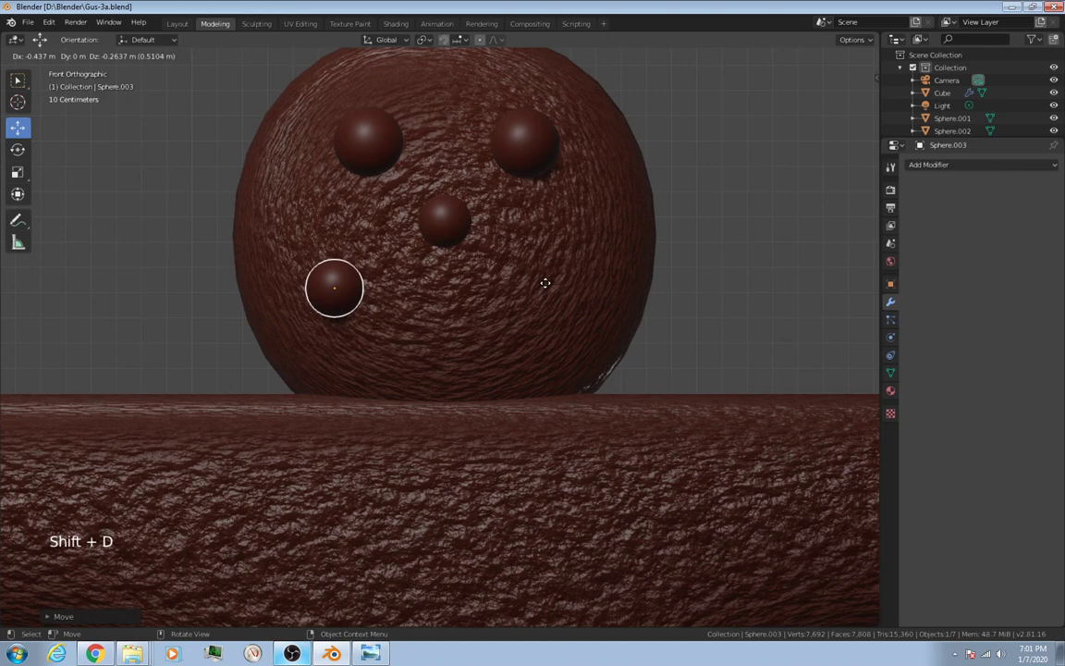
pyautogui.press('s')
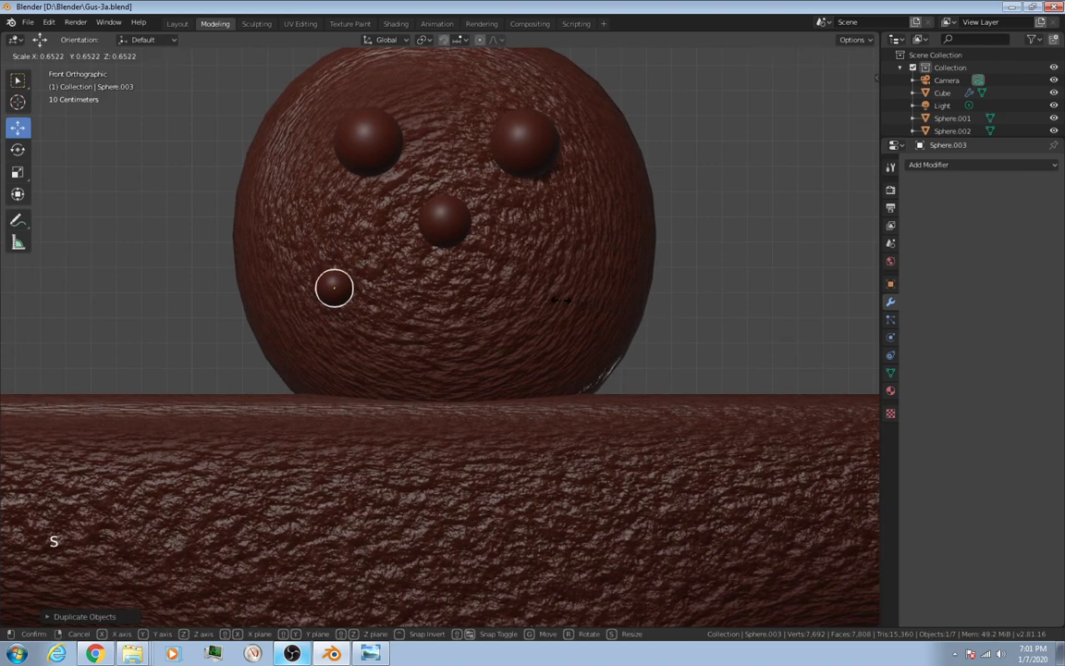
pyautogui.press('shift+d')
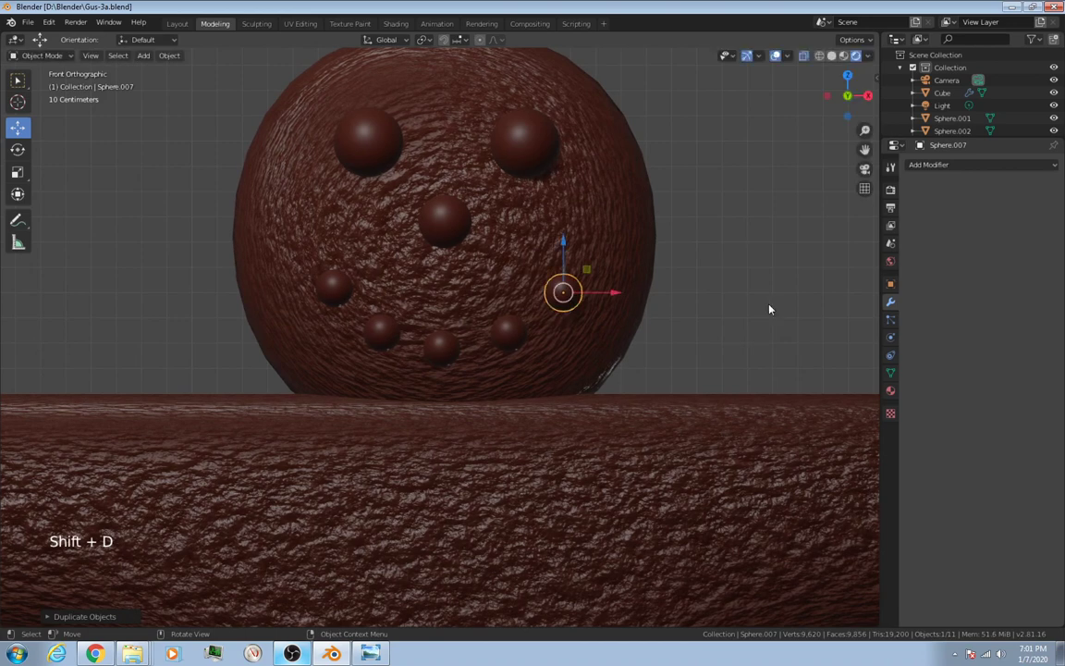
pyautogui.moveTo(790, 276)
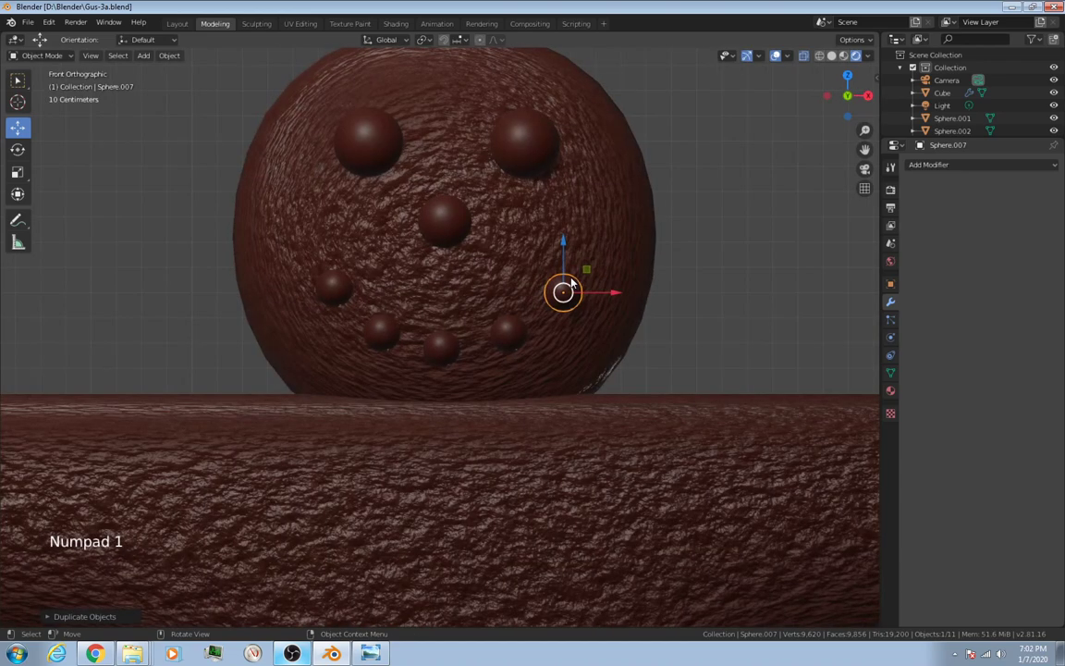
pyautogui.click(699, 294)
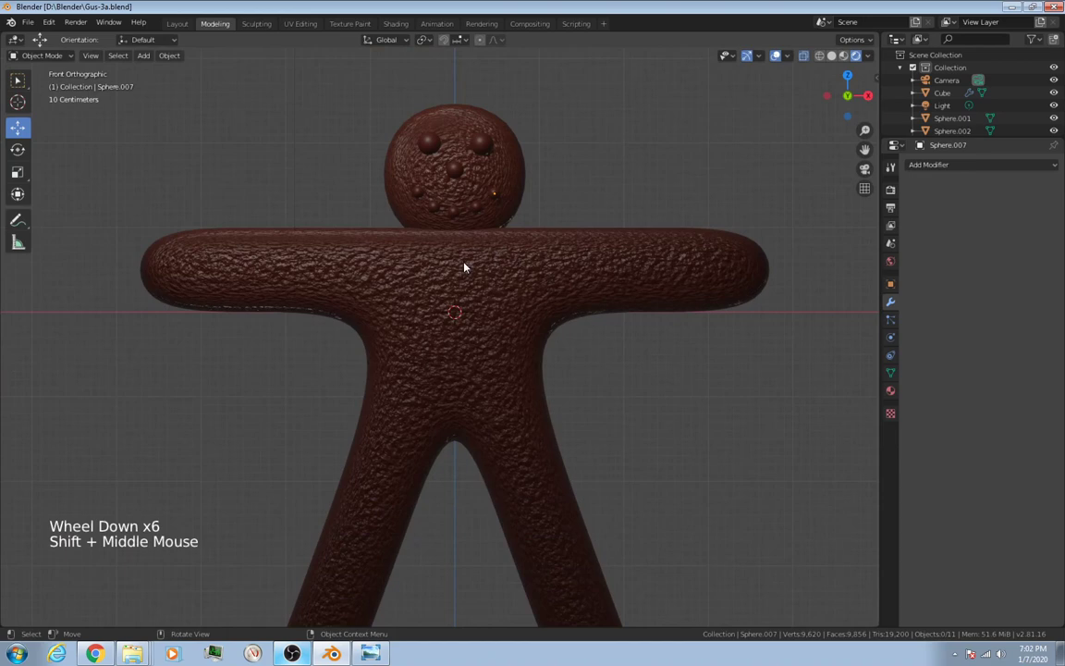
pyautogui.moveTo(601, 349)
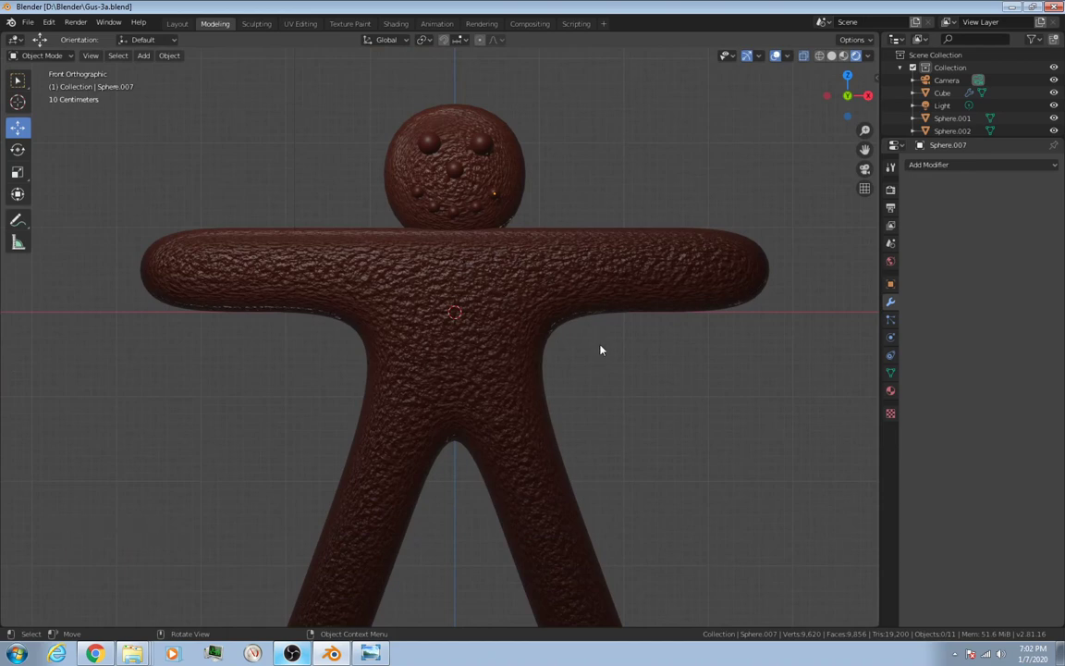
pyautogui.moveTo(495, 325)
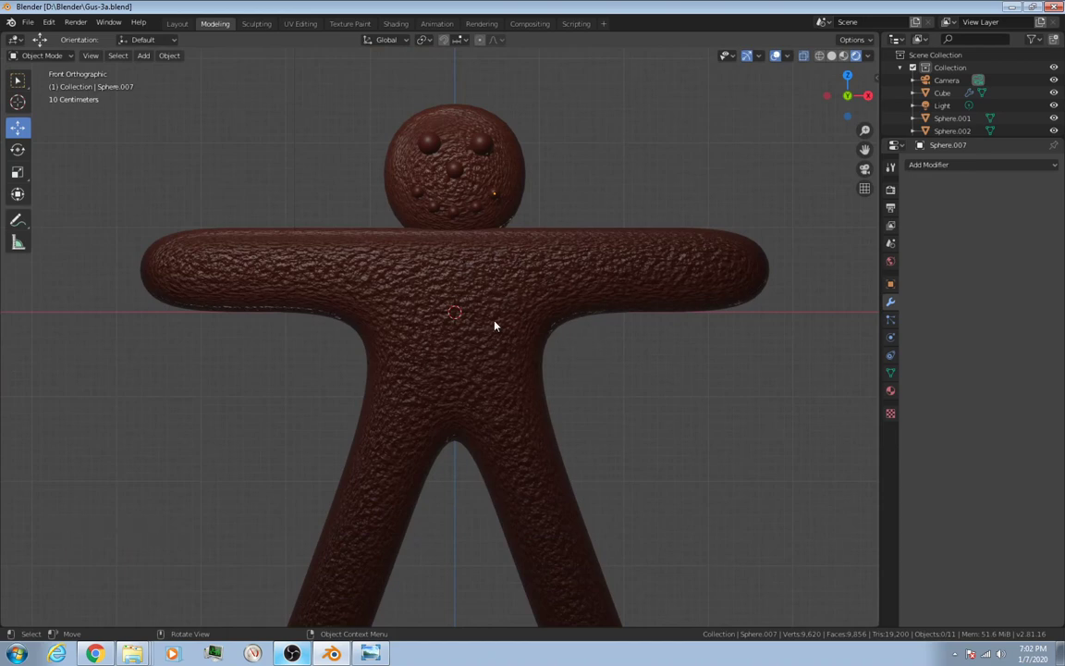
# Select all objects then deselect everything, leaving the whole figure in view.
pyautogui.press('a')
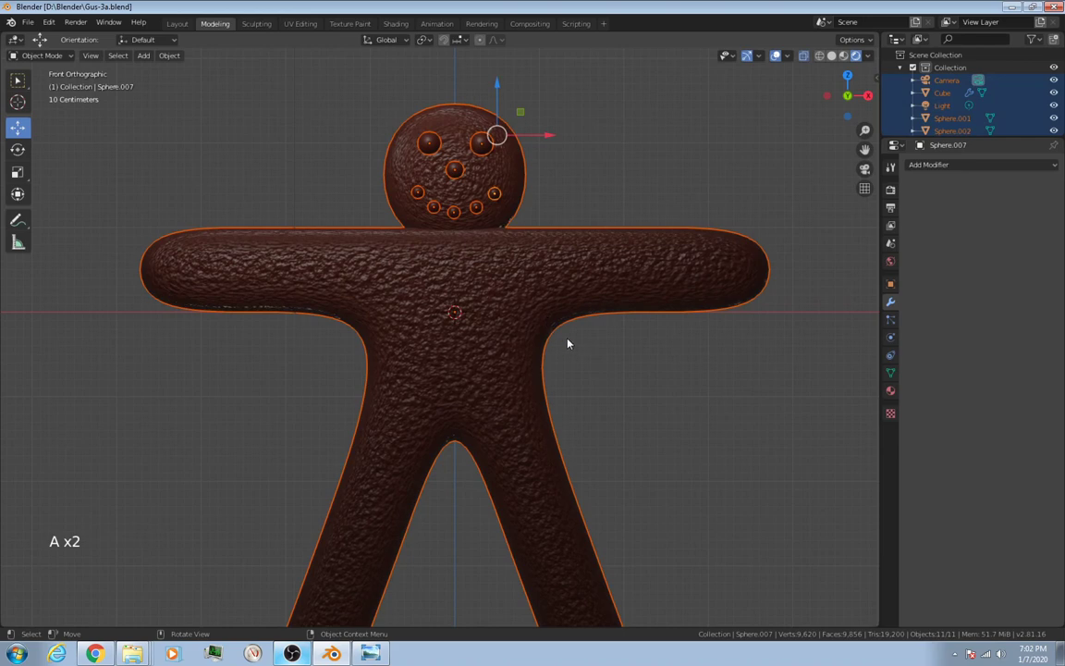
pyautogui.press('a')
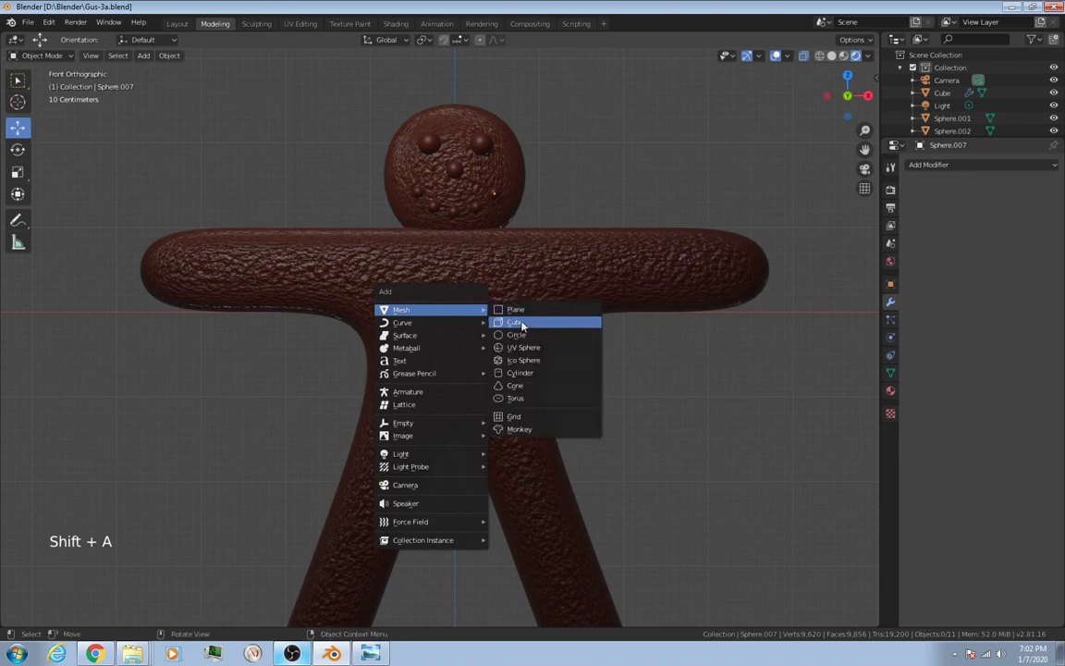
# Add a UV sphere on the gingerbread man's chest and scale it down to button size.
pyautogui.click(525, 348)
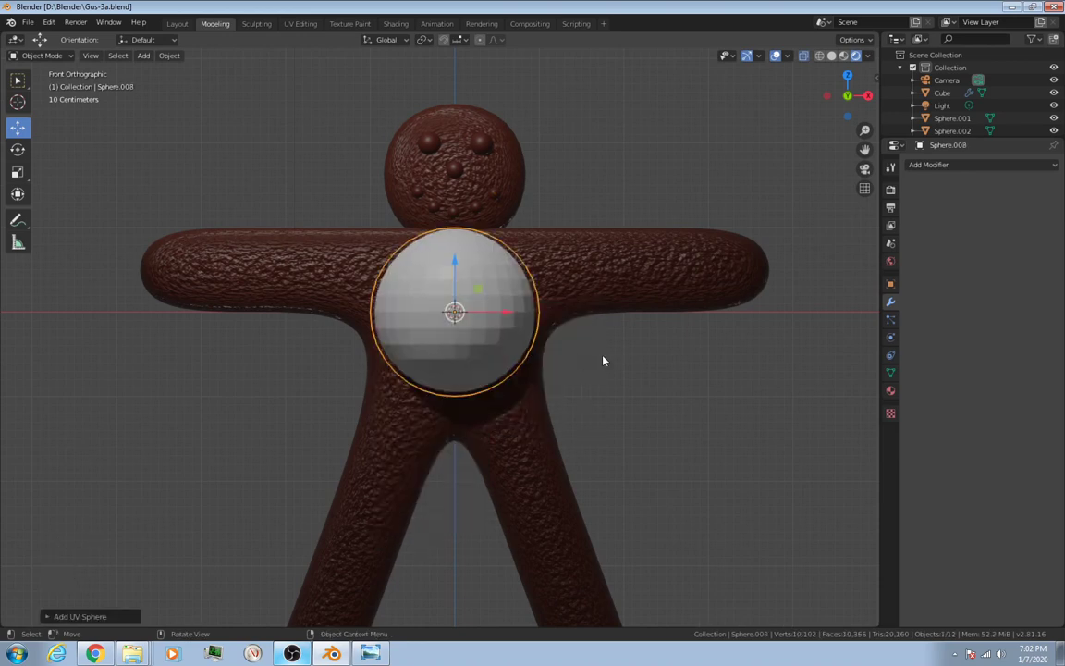
pyautogui.press('a')
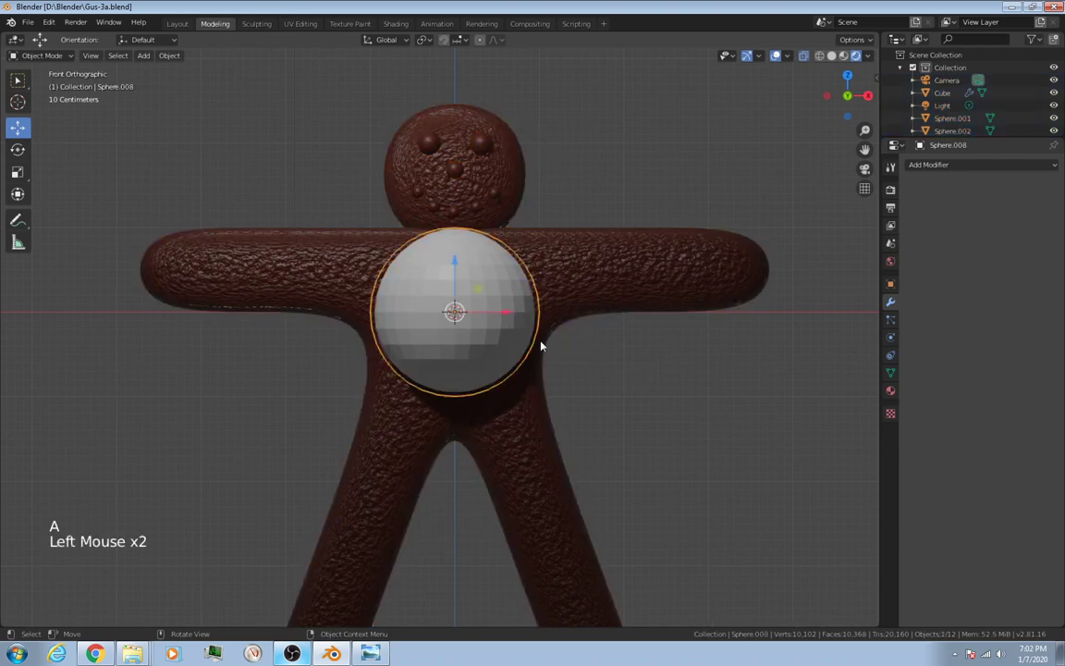
pyautogui.press('s')
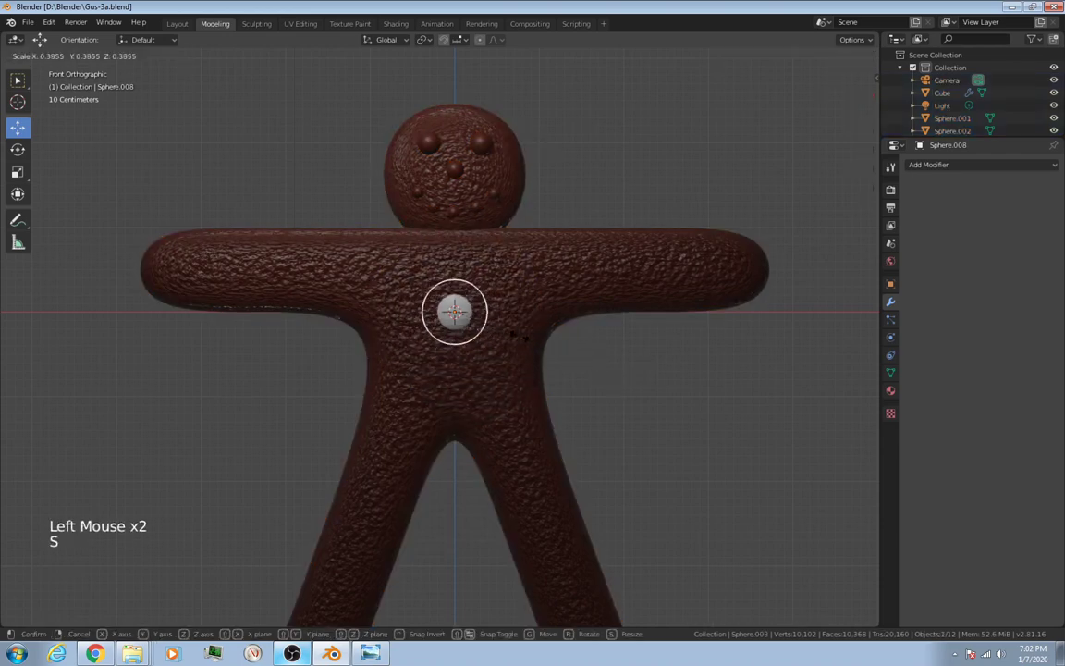
pyautogui.moveTo(558, 346)
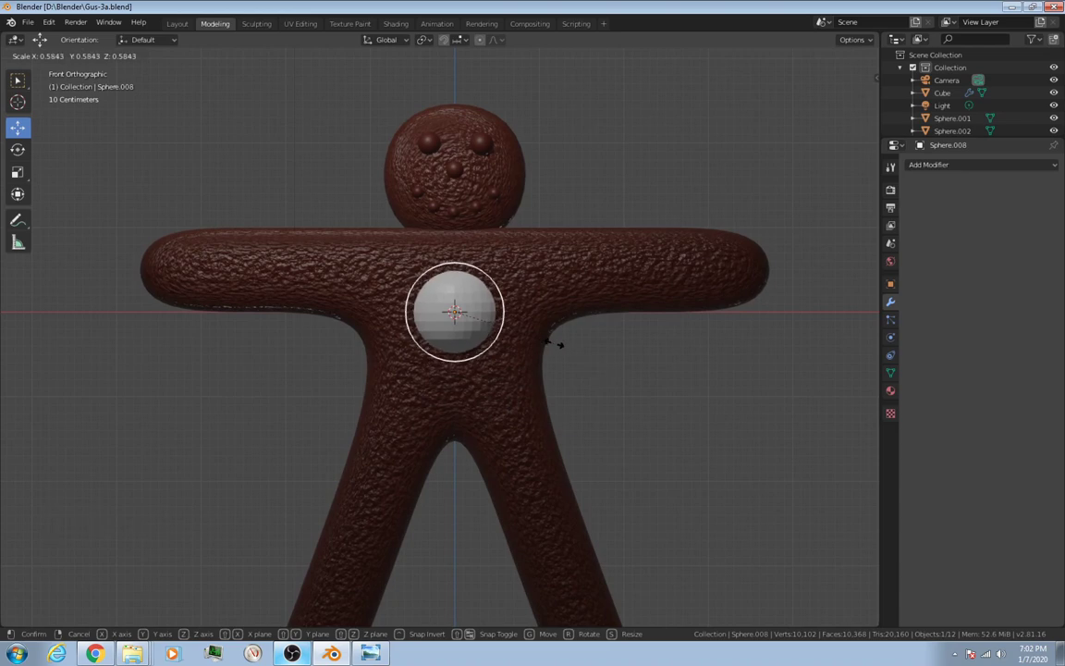
pyautogui.moveTo(527, 344)
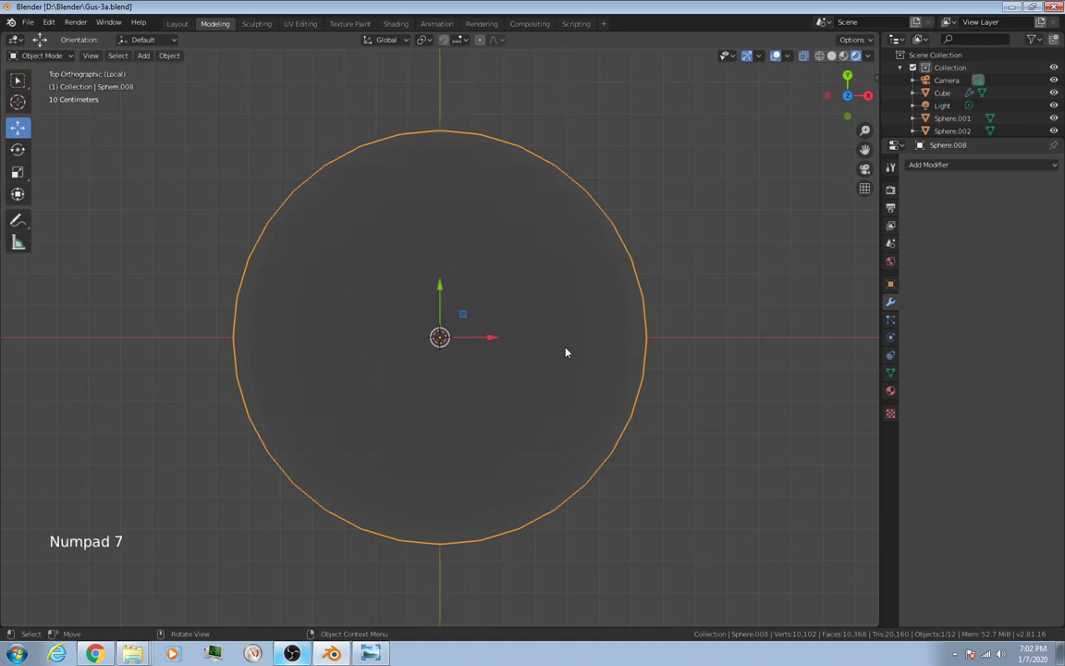
pyautogui.moveTo(728, 438)
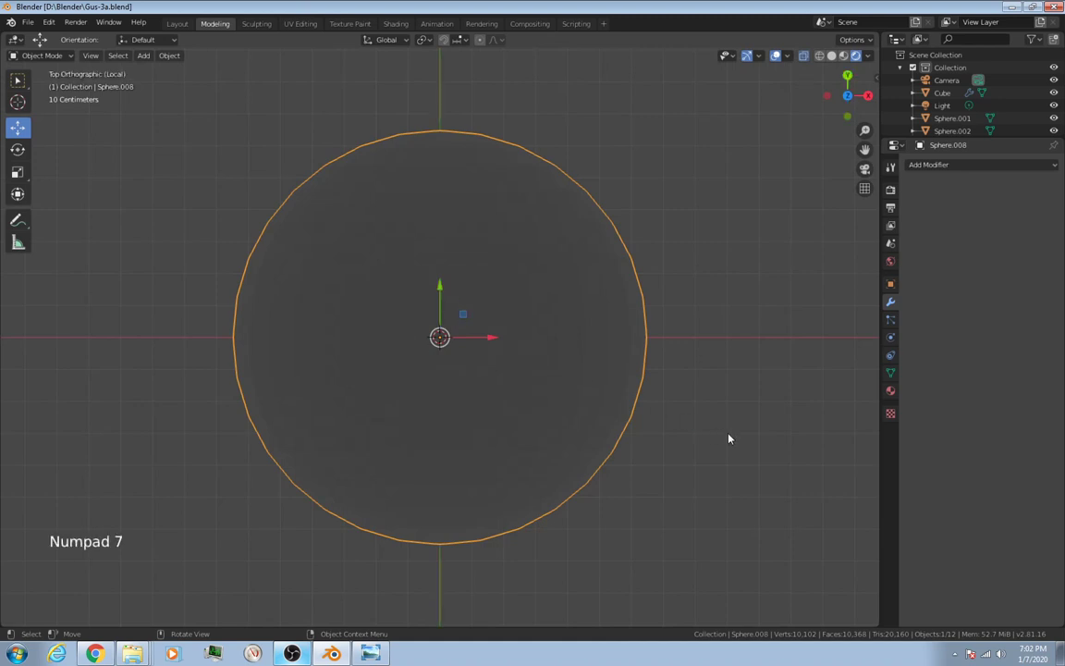
# Apply Shade Smooth to the button sphere so its surface shades smoothly.
pyautogui.rightClick(729, 438)
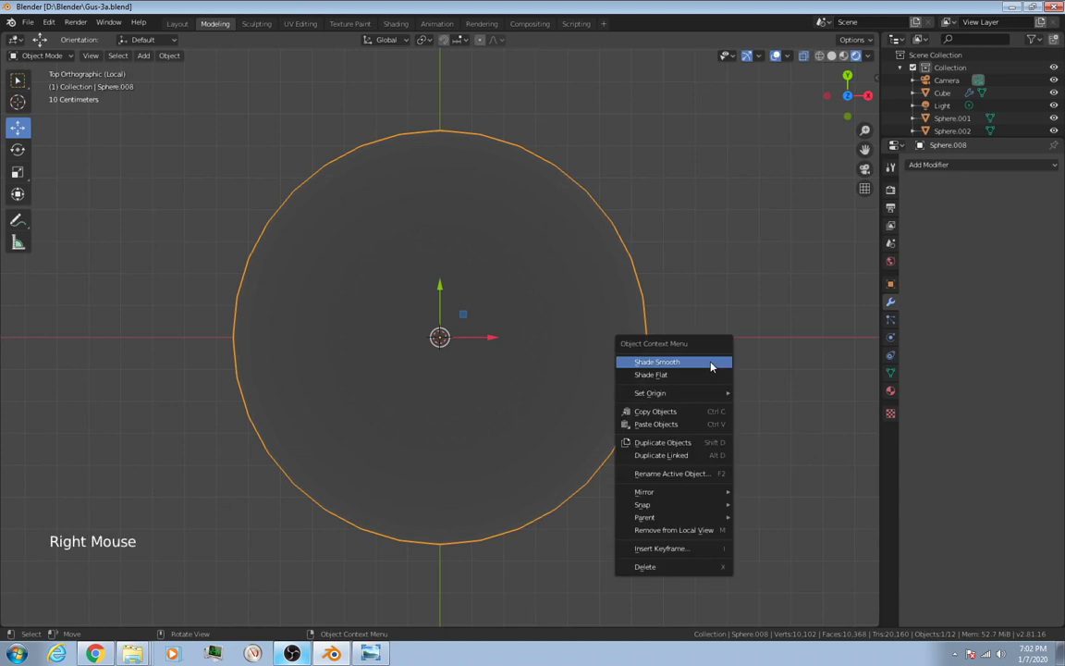
pyautogui.click(658, 360)
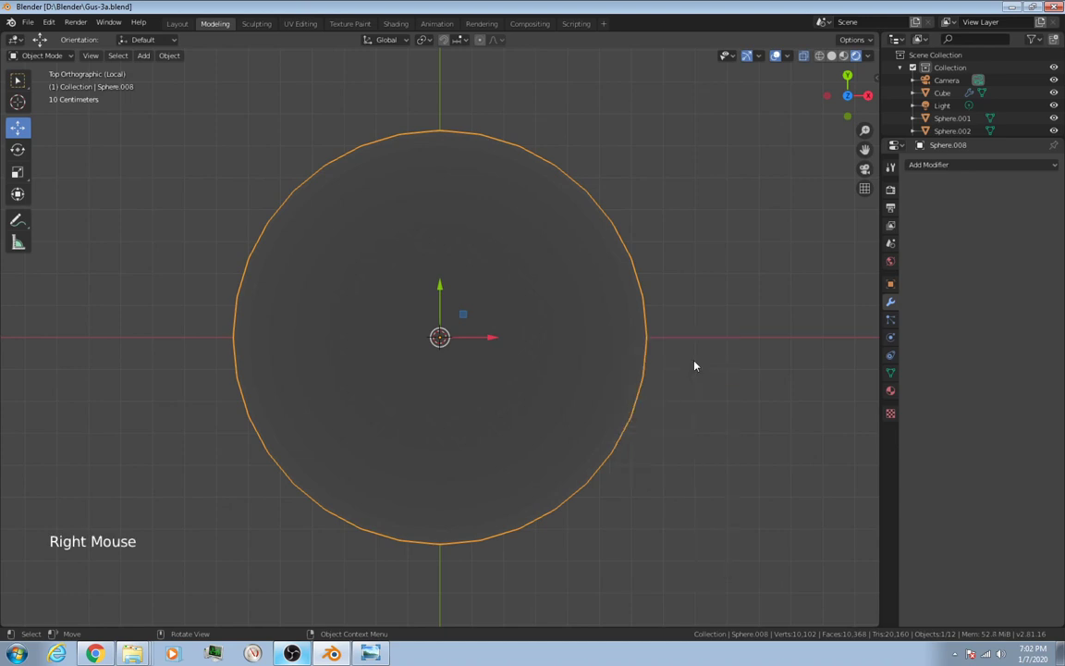
pyautogui.moveTo(710, 399)
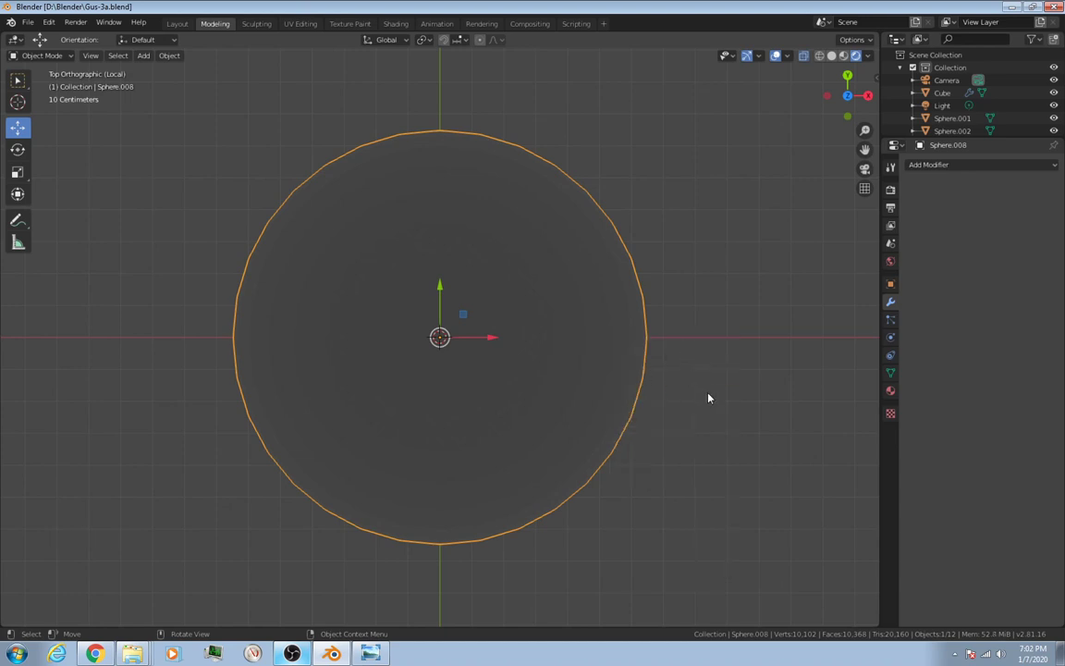
pyautogui.scroll(-3)
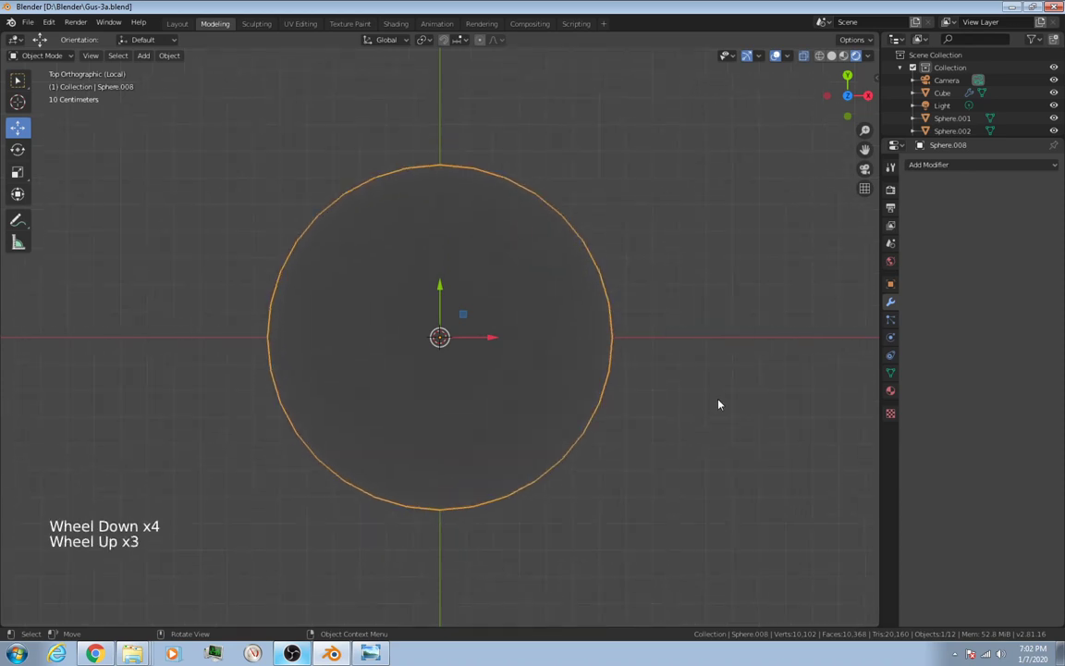
# Scale the sphere along Y to about 0.6 into a flattened Smartie shape.
pyautogui.press('s')
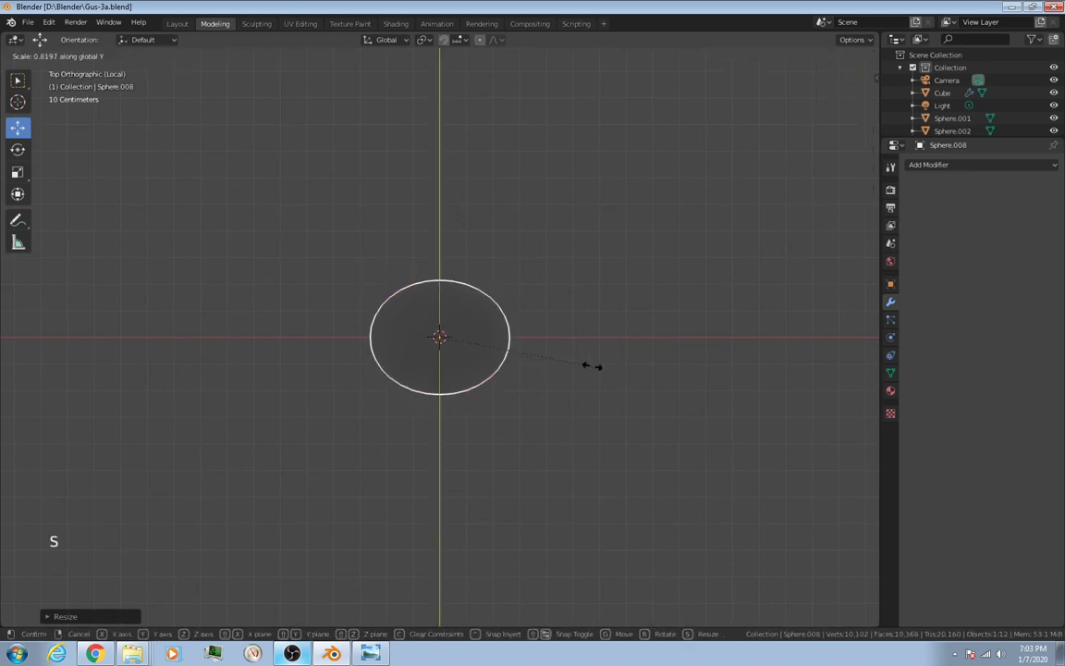
pyautogui.moveTo(525, 321)
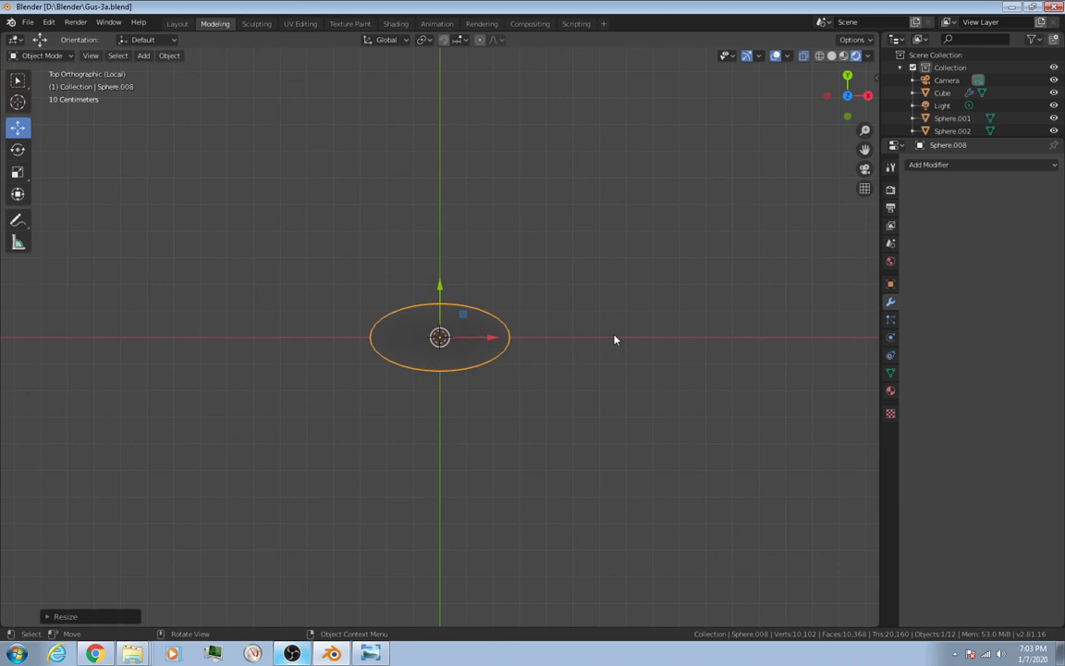
pyautogui.moveTo(565, 315)
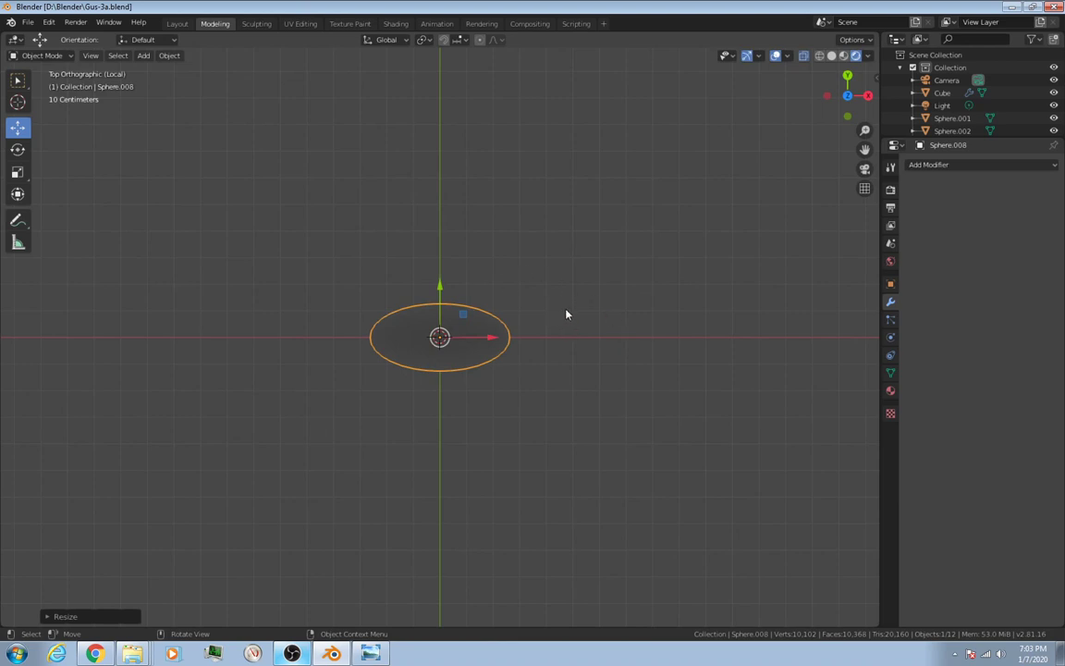
pyautogui.moveTo(573, 316)
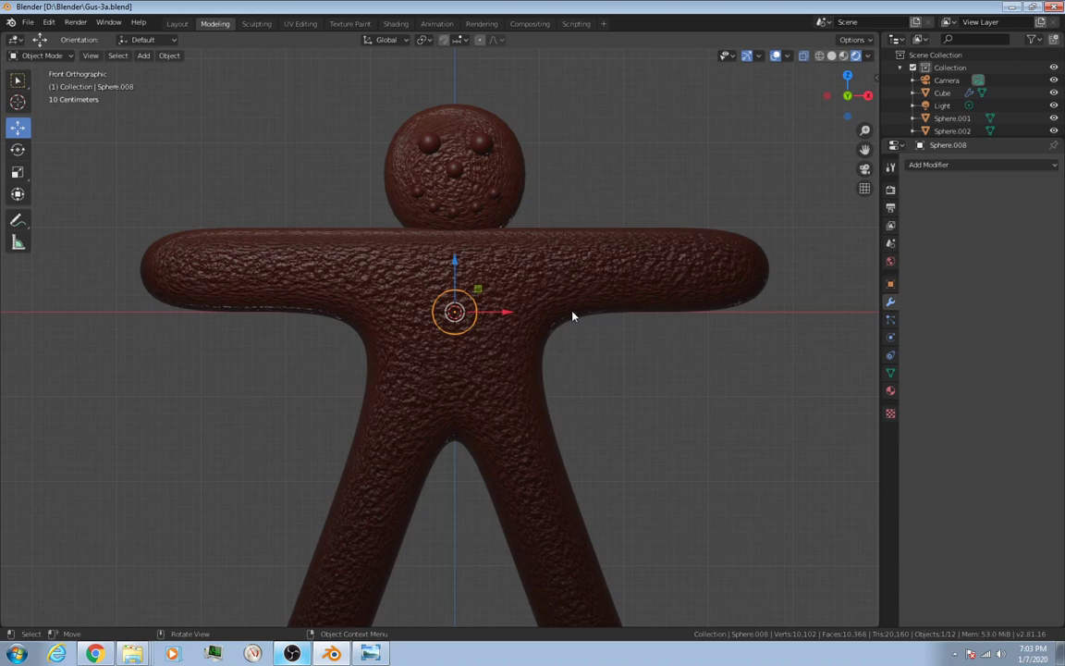
# From the side view, move the flattened button forward onto the chest's front surface.
pyautogui.press('Numpad3')
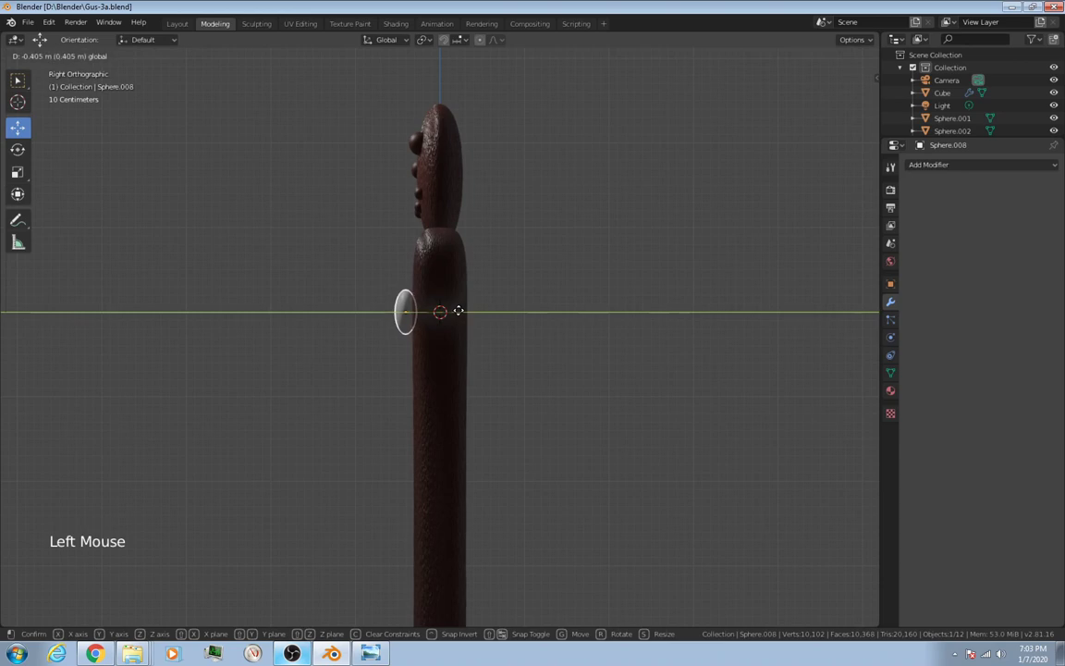
pyautogui.click(551, 322)
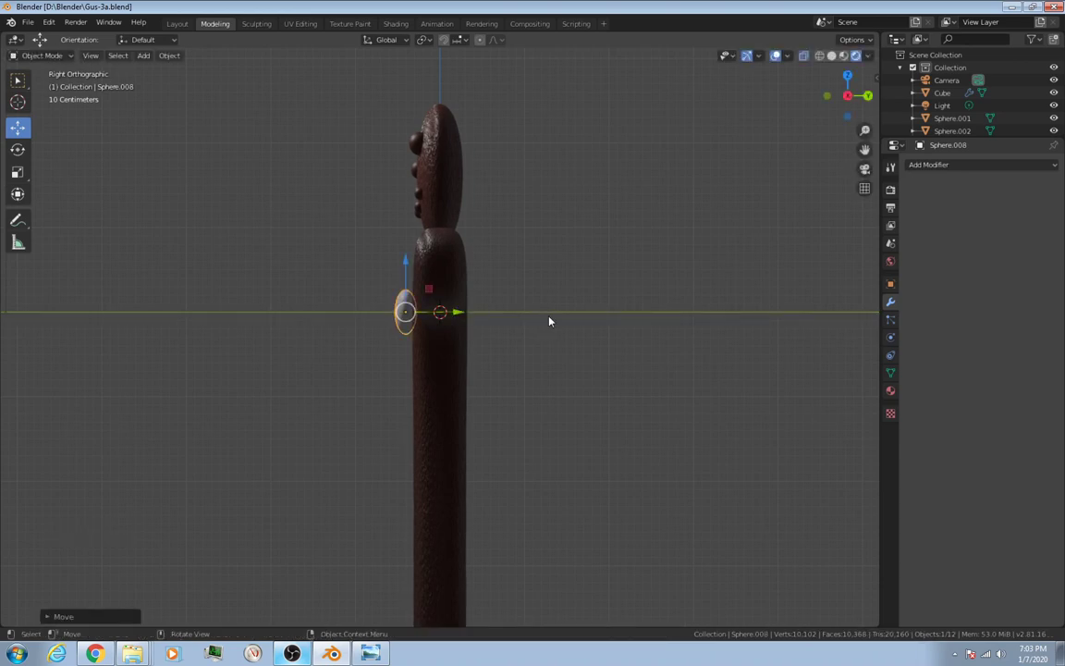
pyautogui.scroll(3)
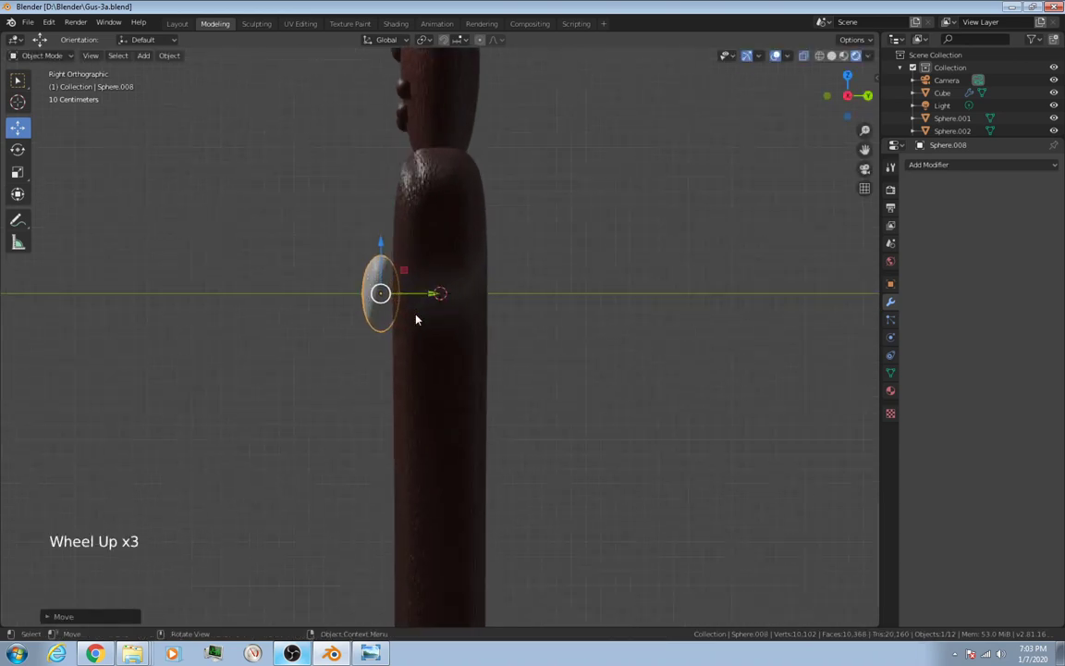
pyautogui.scroll(3)
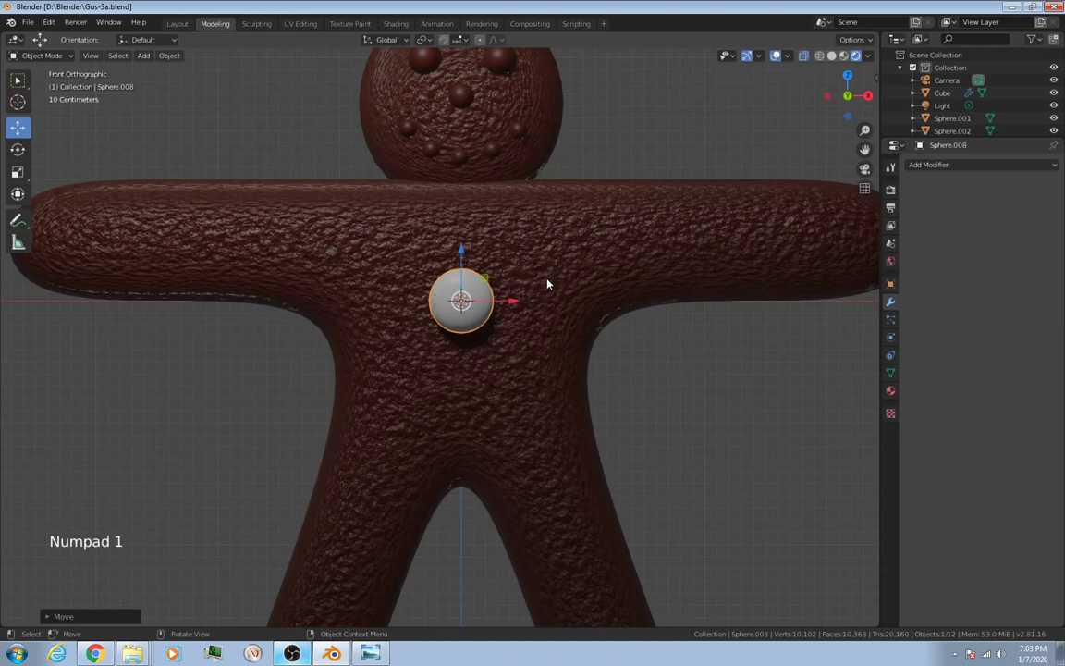
# Position the white button on the chest and duplicate it lower to form a column of buttons.
pyautogui.press('s')
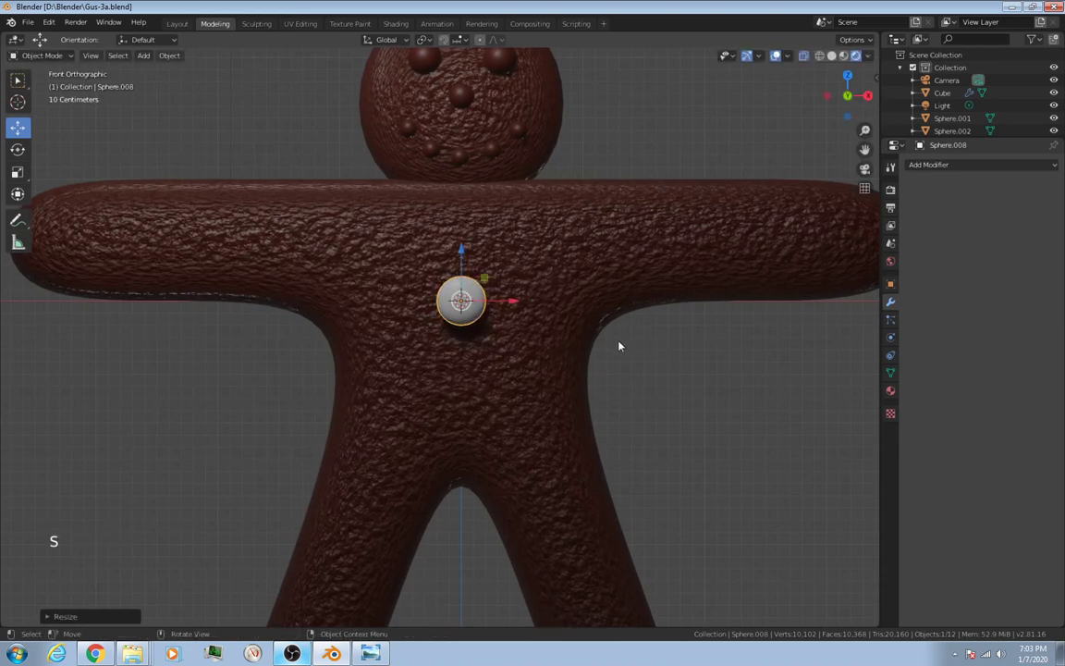
pyautogui.press('g')
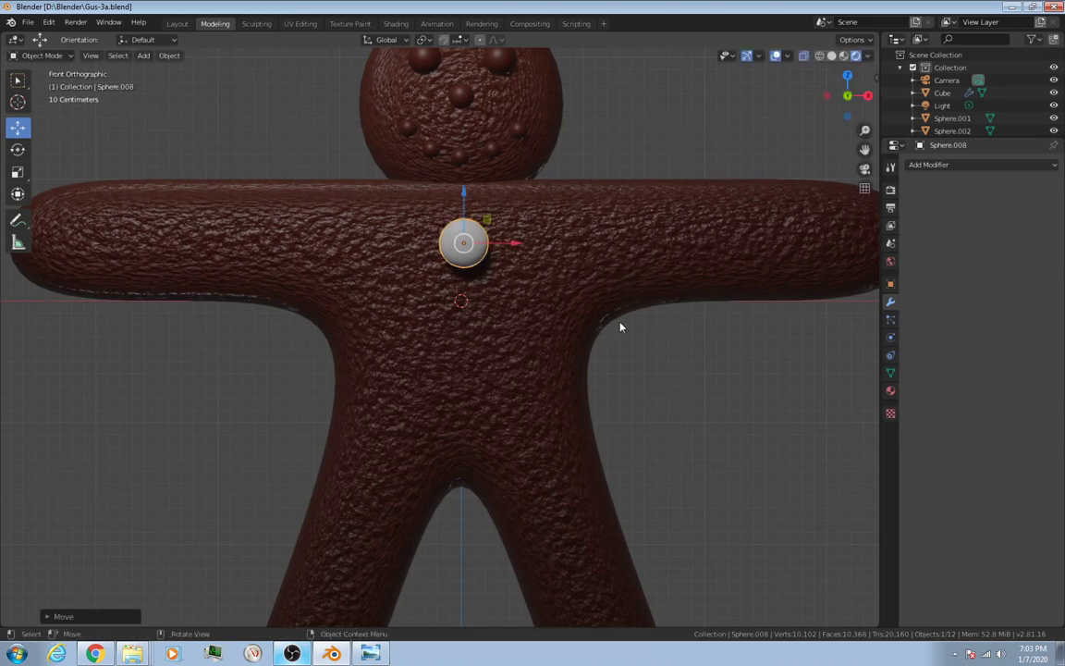
pyautogui.press('shift+d')
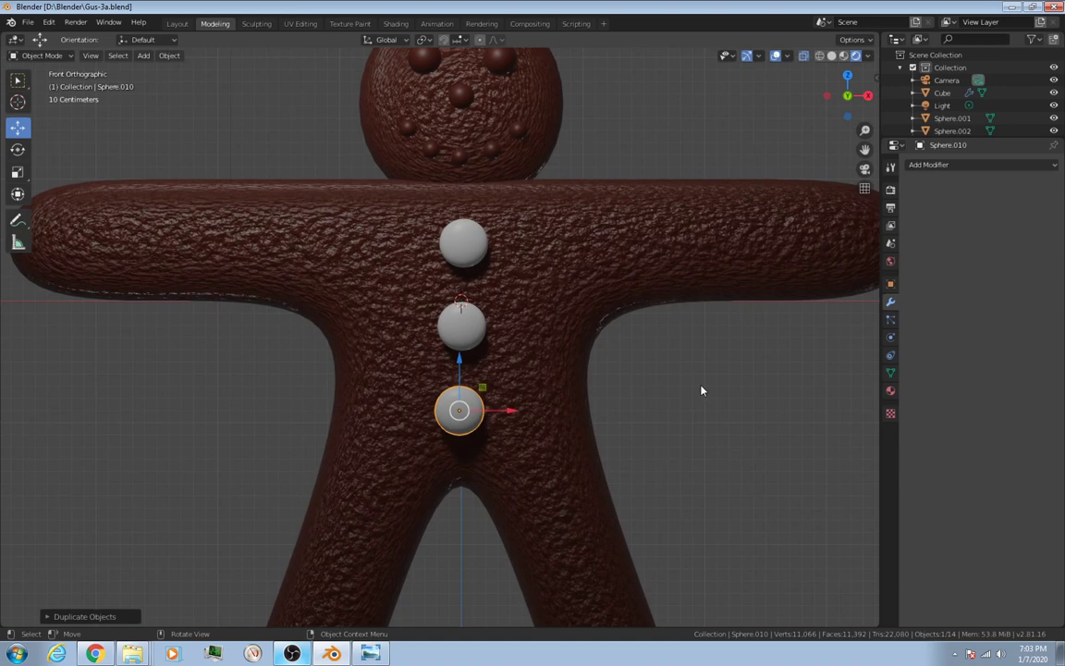
pyautogui.click(462, 242)
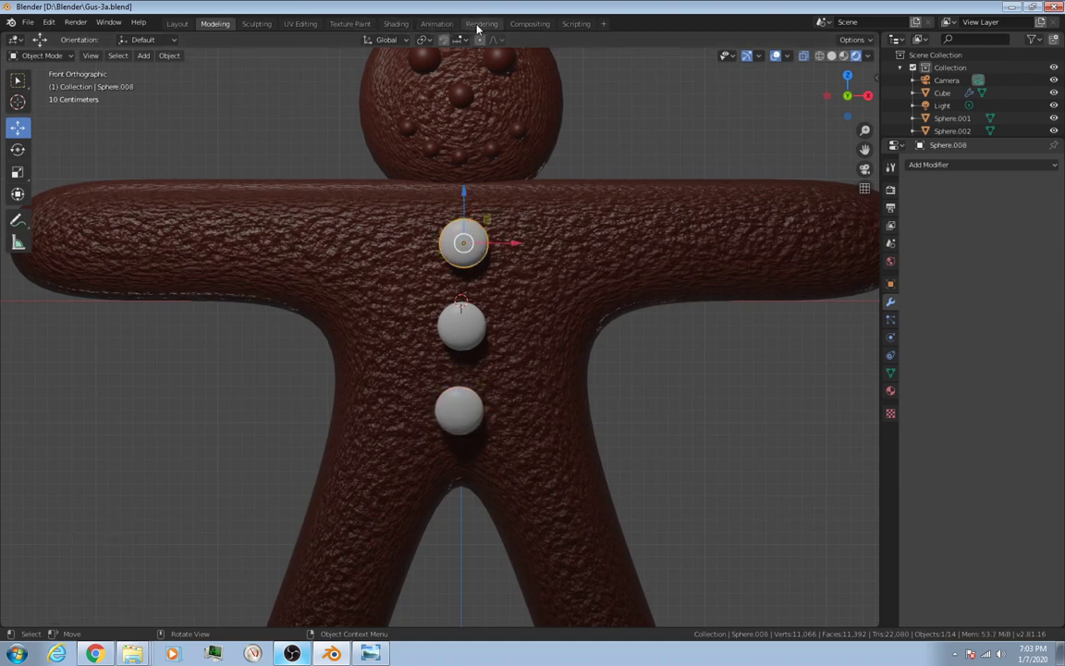
pyautogui.click(396, 22)
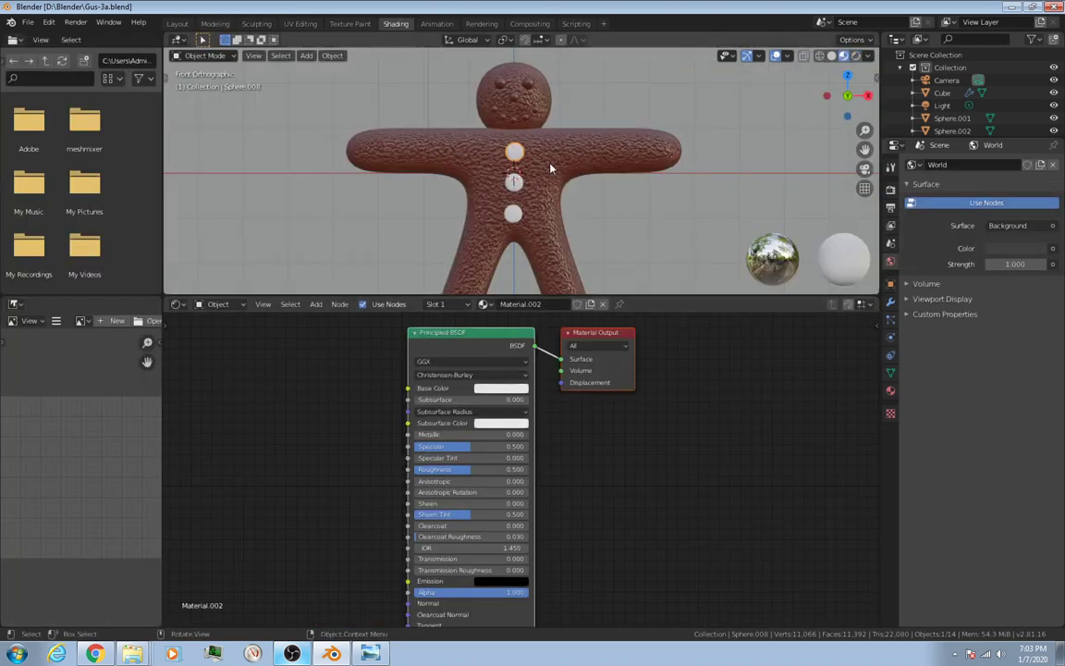
pyautogui.moveTo(518, 396)
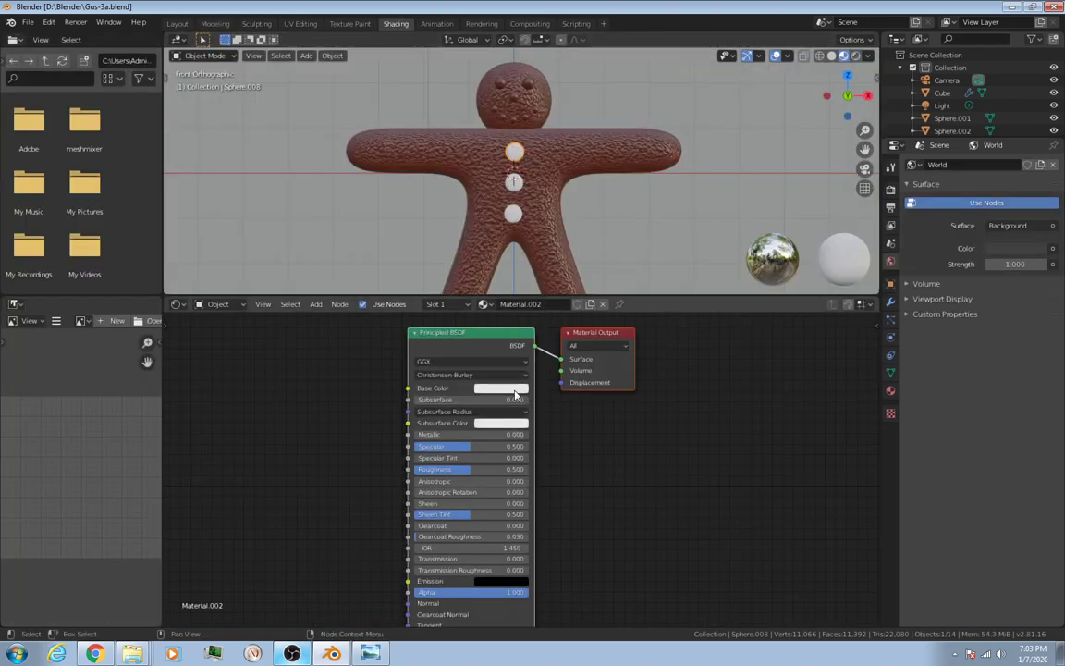
# Set the top button's Base Color to red and the middle button's to green.
pyautogui.click(503, 388)
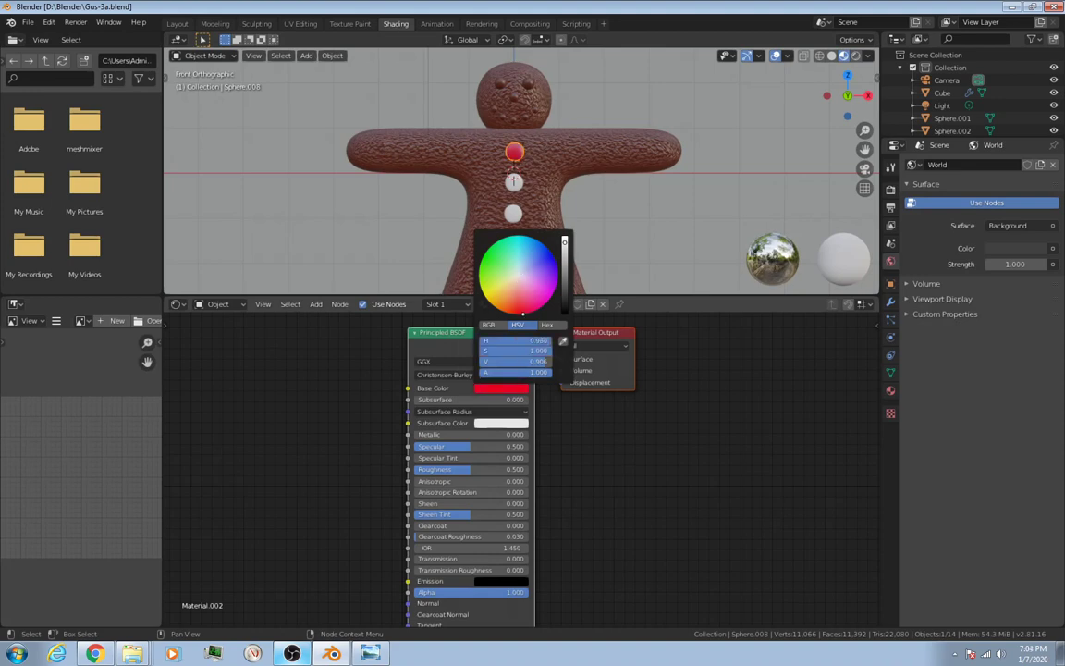
pyautogui.click(527, 185)
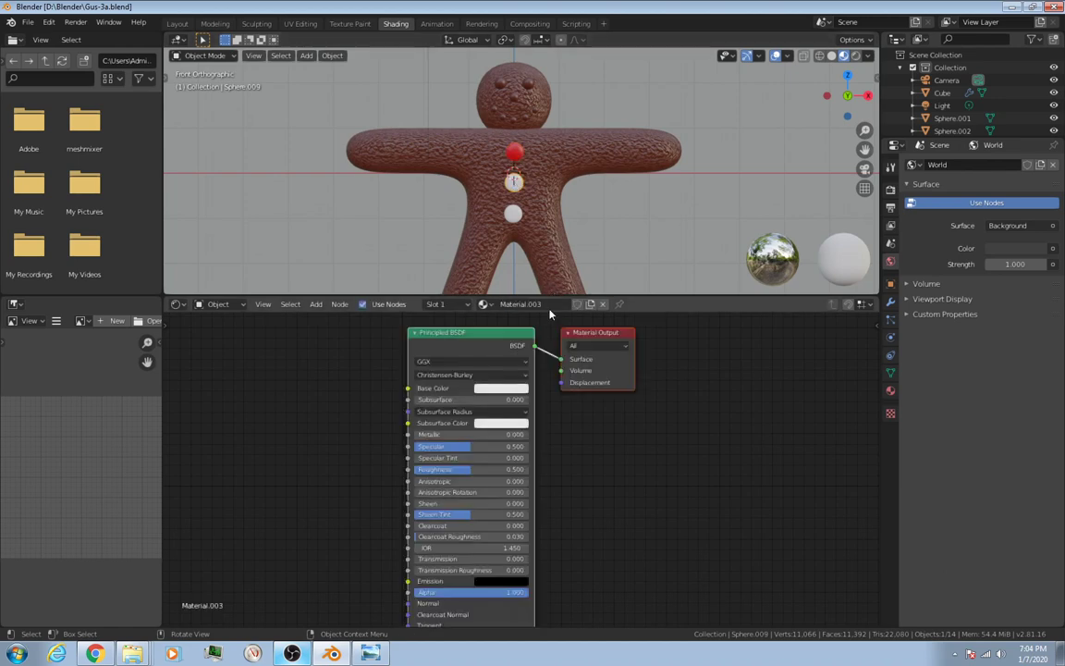
pyautogui.click(503, 388)
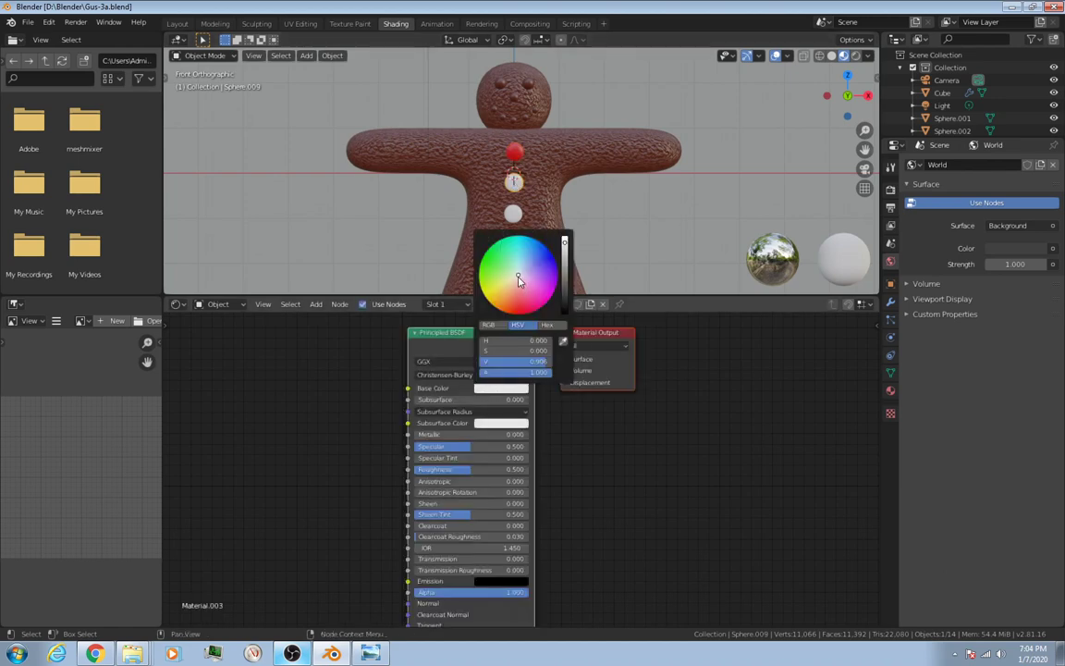
pyautogui.click(480, 266)
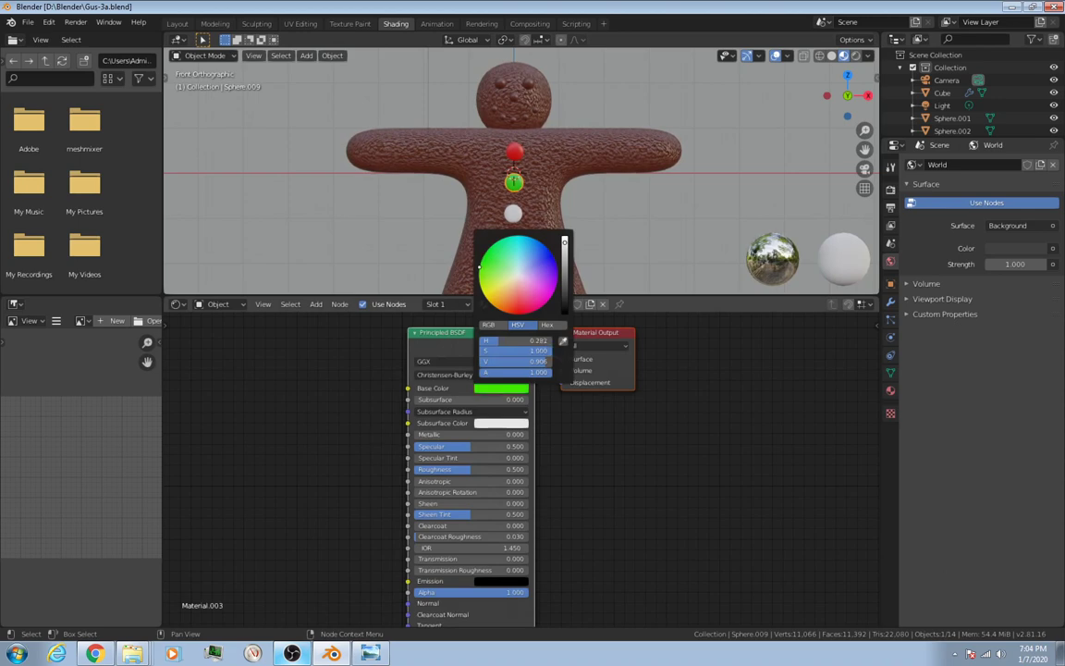
# Give the bottom button its own new material with a blue Base Color.
pyautogui.click(496, 266)
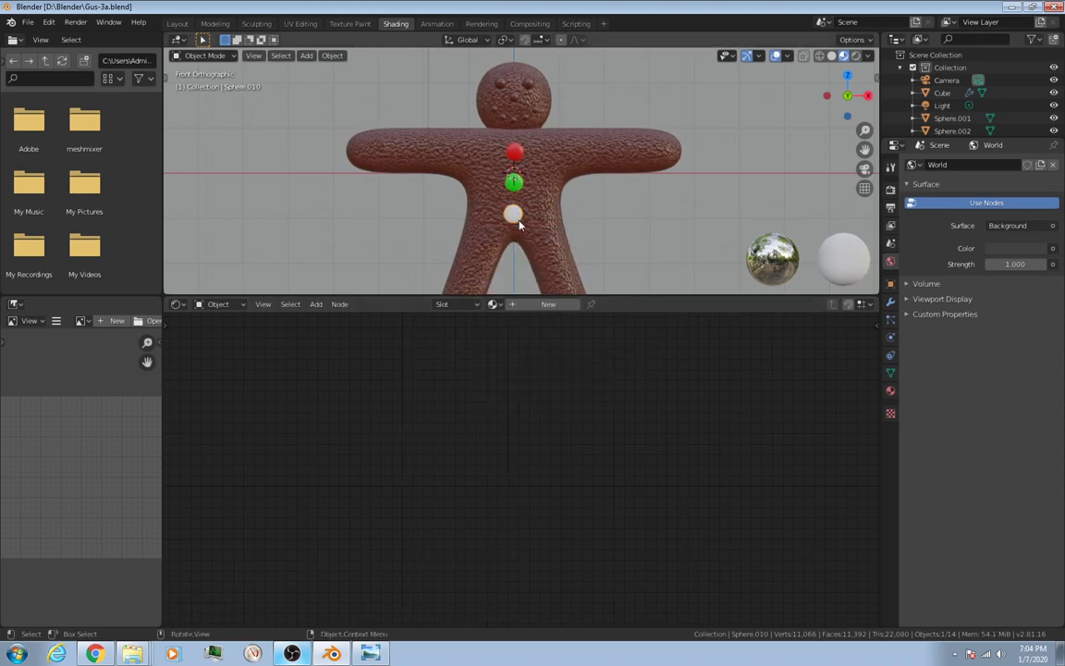
pyautogui.click(499, 389)
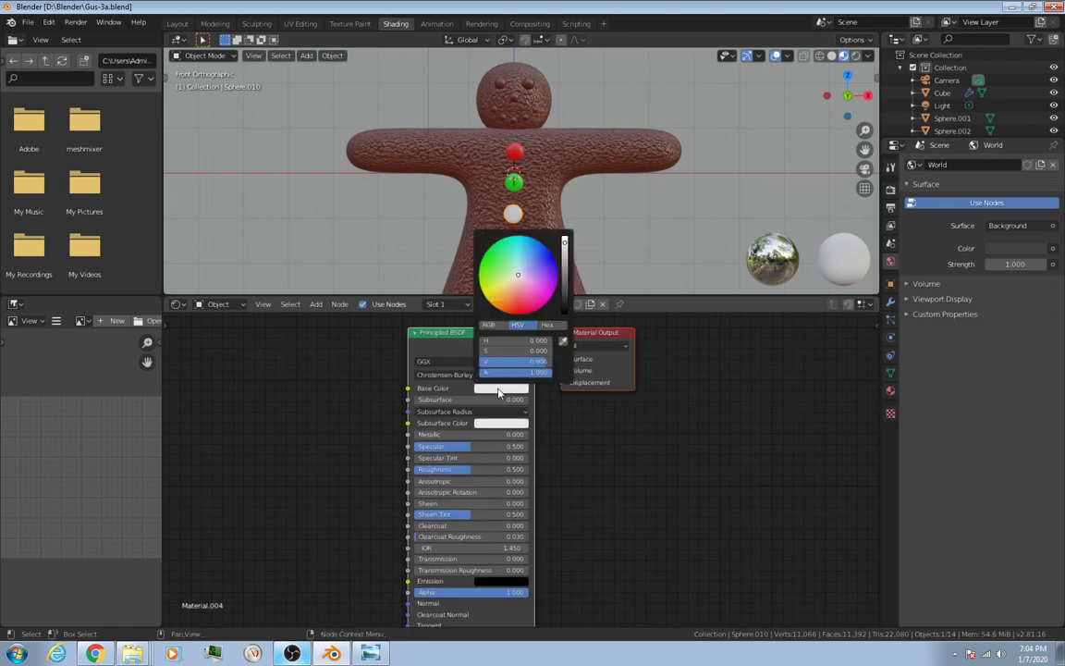
pyautogui.click(546, 259)
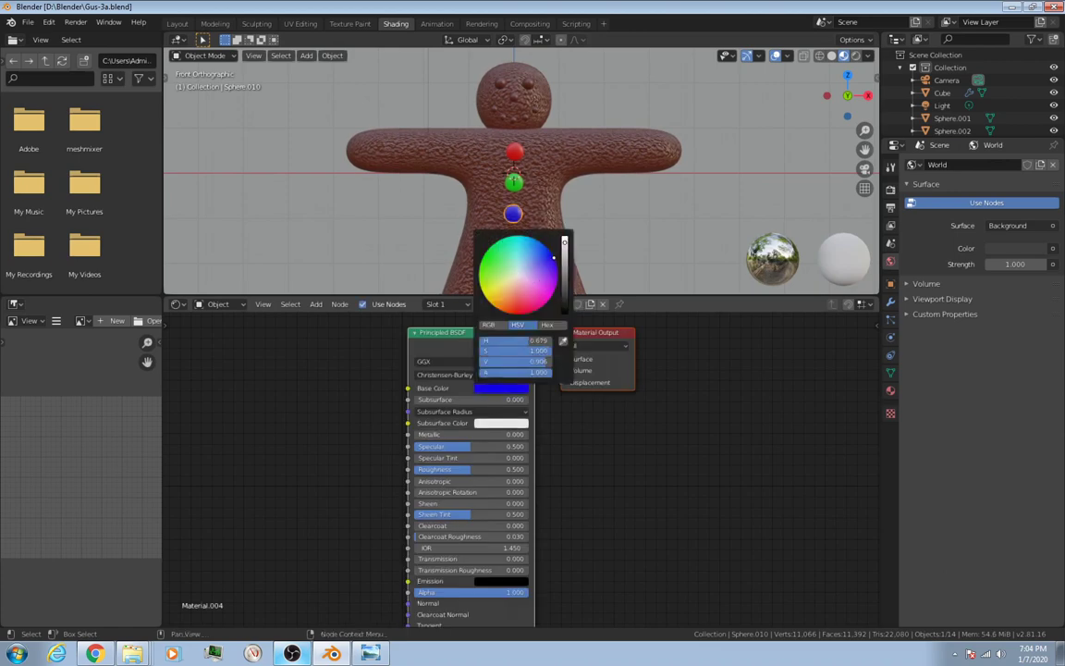
pyautogui.click(671, 392)
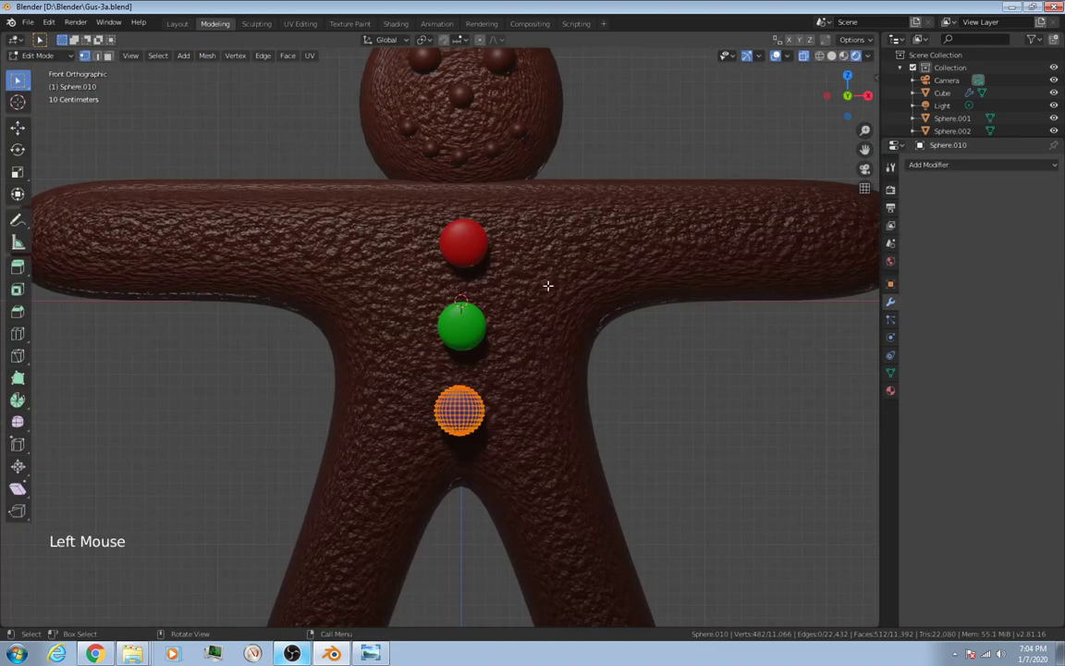
# Exit Edit Mode and render the gingerbread man with F12.
pyautogui.press('Tab')
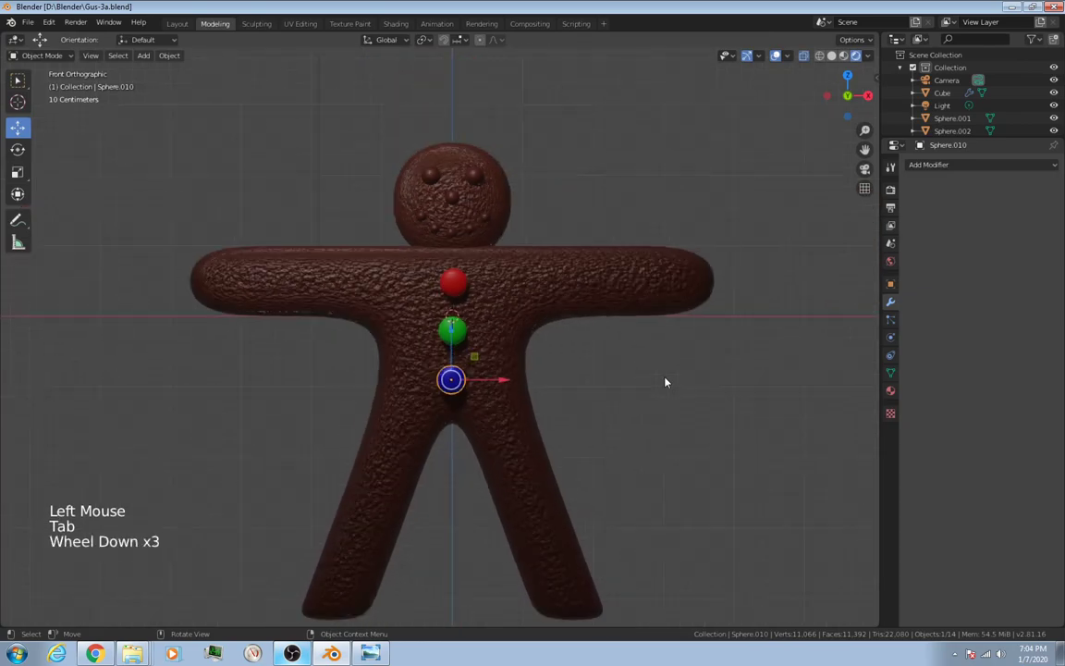
pyautogui.press('F12')
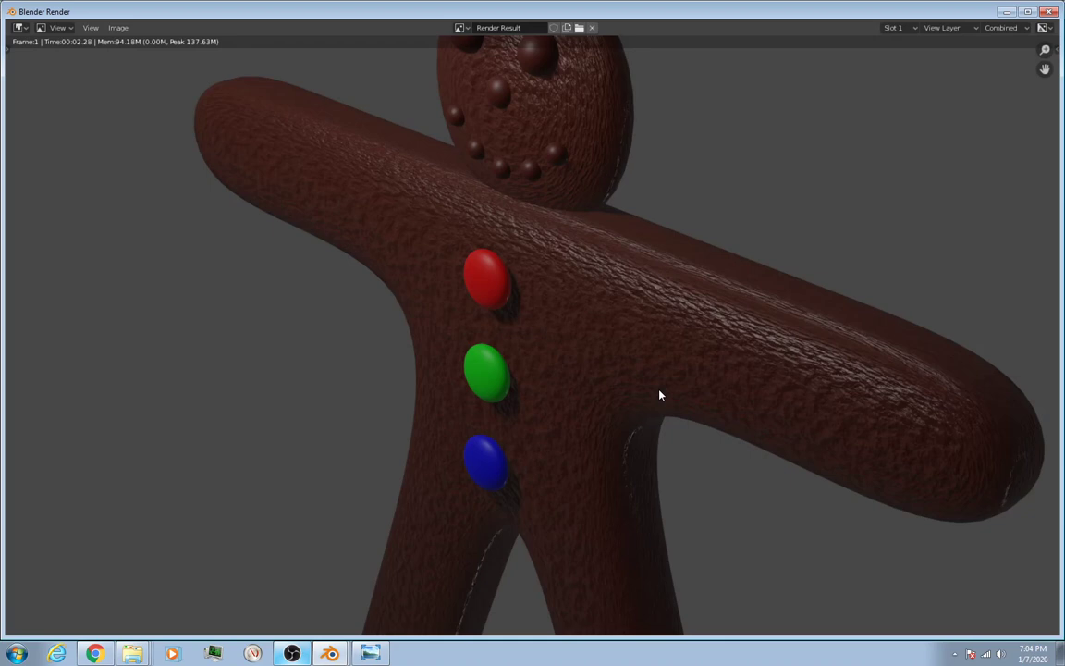
pyautogui.moveTo(540, 325)
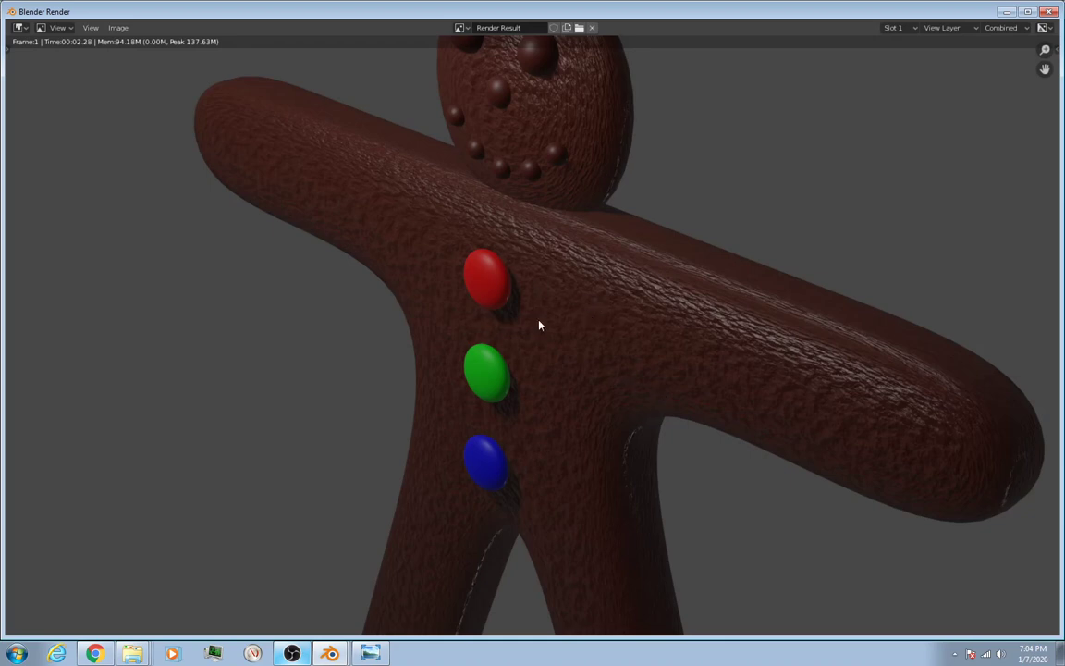
pyautogui.moveTo(577, 317)
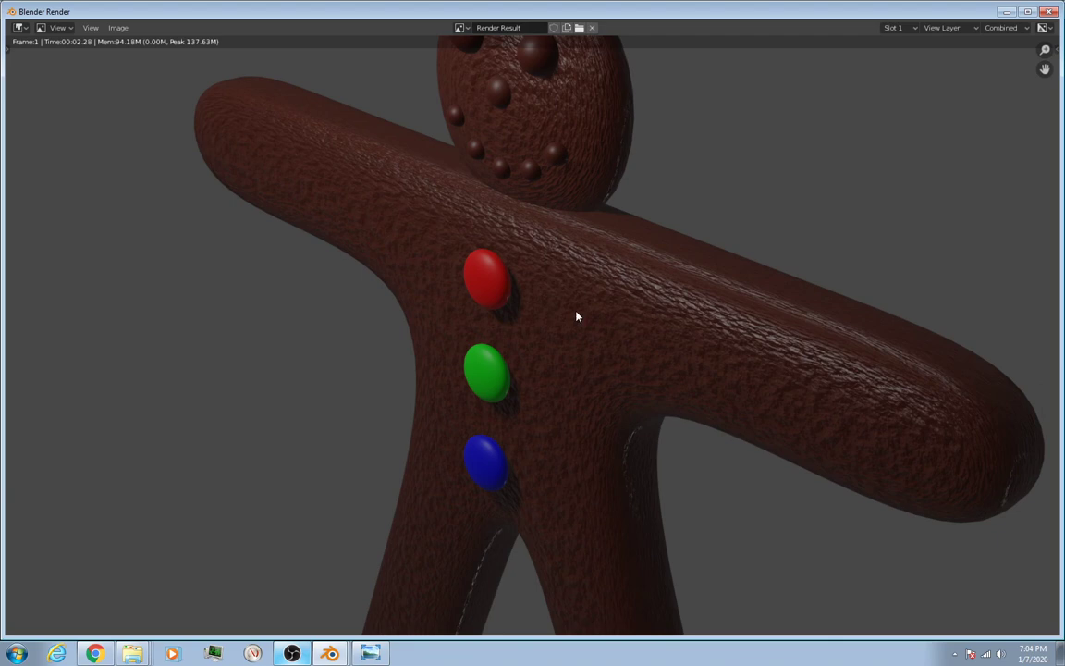
pyautogui.moveTo(601, 354)
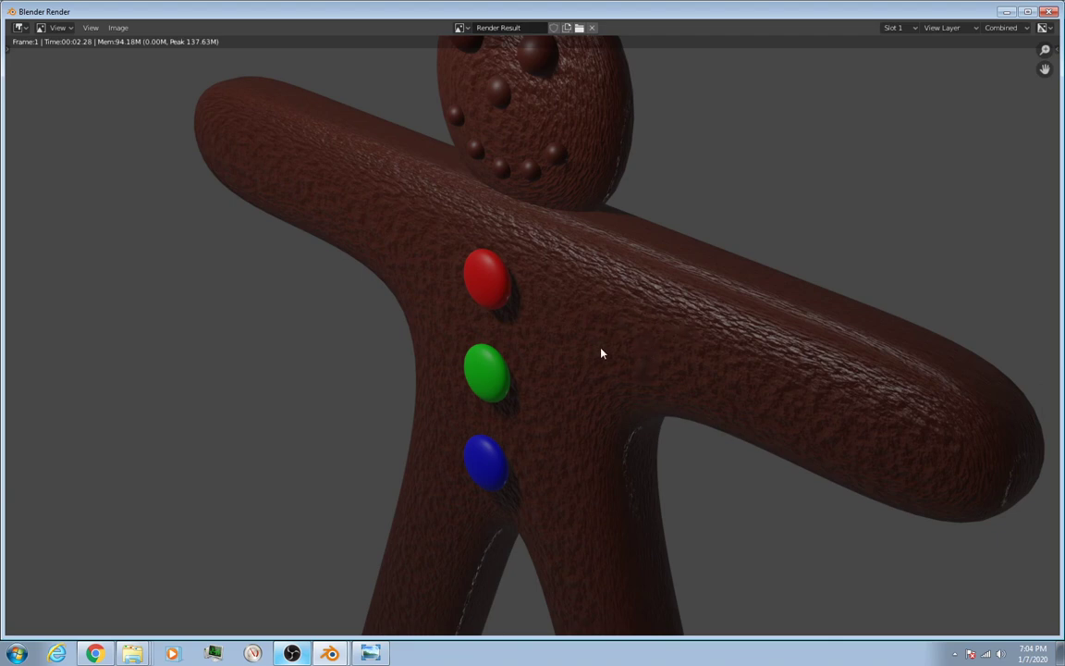
pyautogui.moveTo(569, 292)
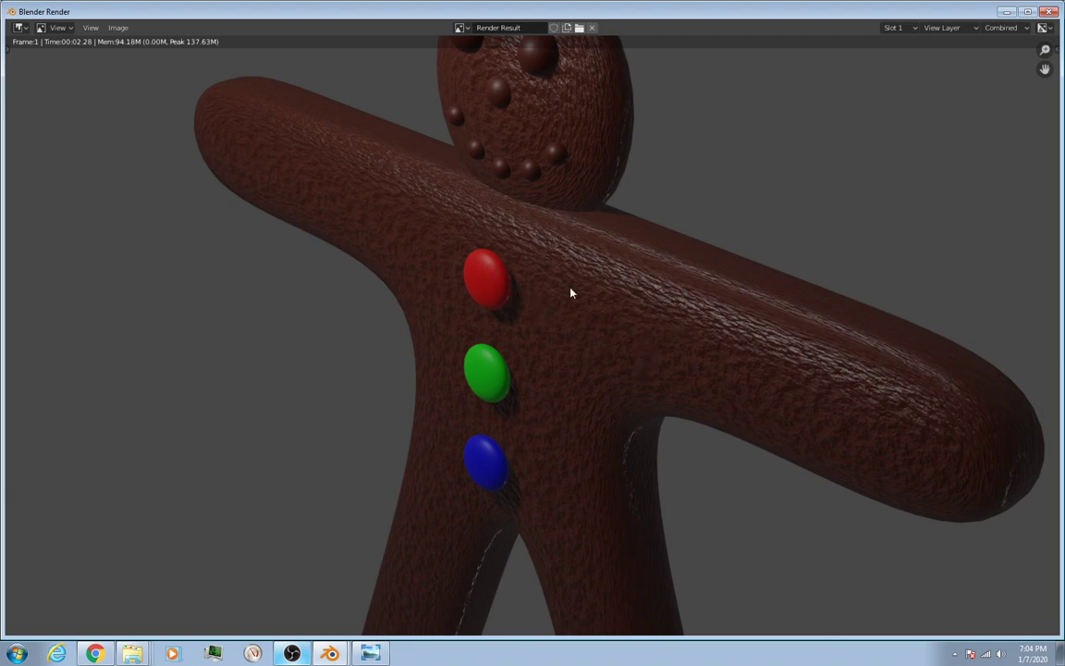
pyautogui.moveTo(247, 112)
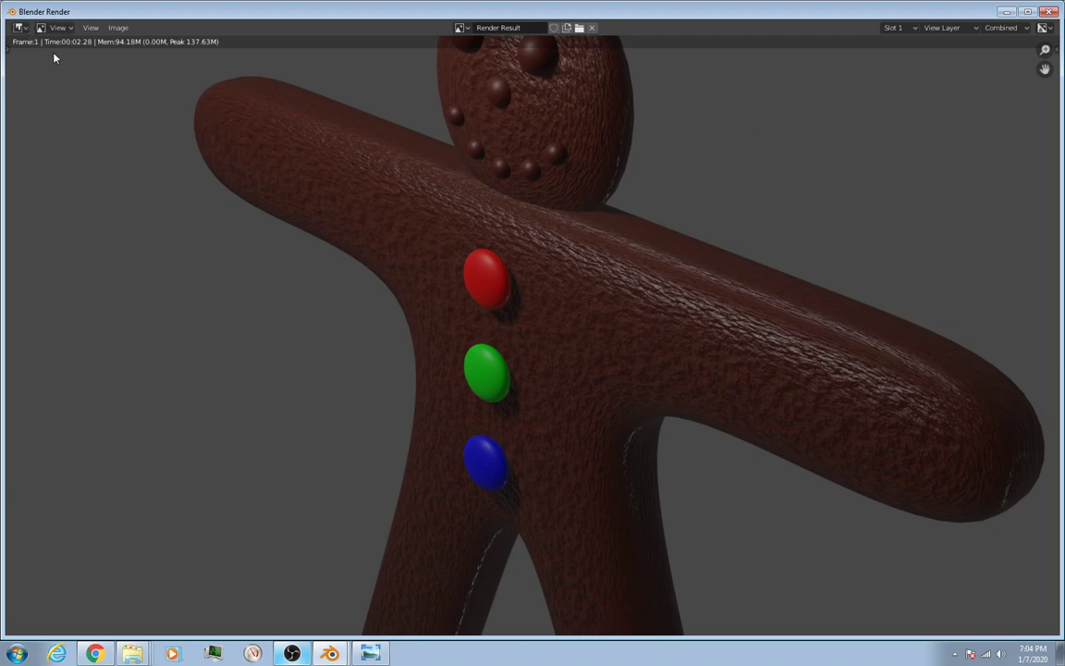
# Open the Image menu of the Render window to reach Save As.
pyautogui.click(118, 28)
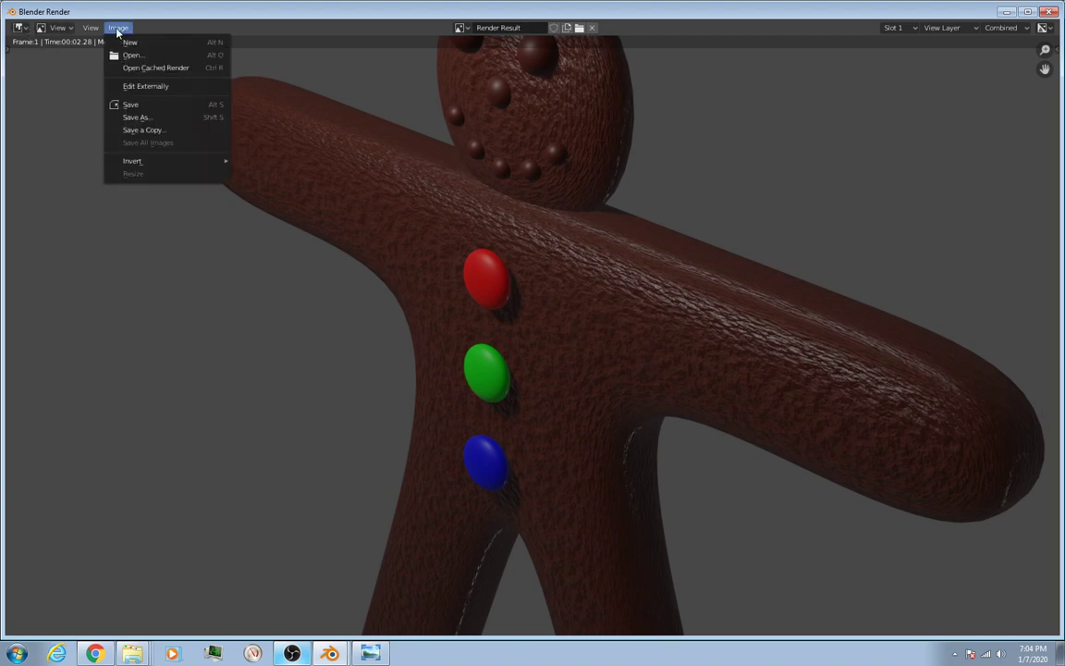
pyautogui.moveTo(137, 119)
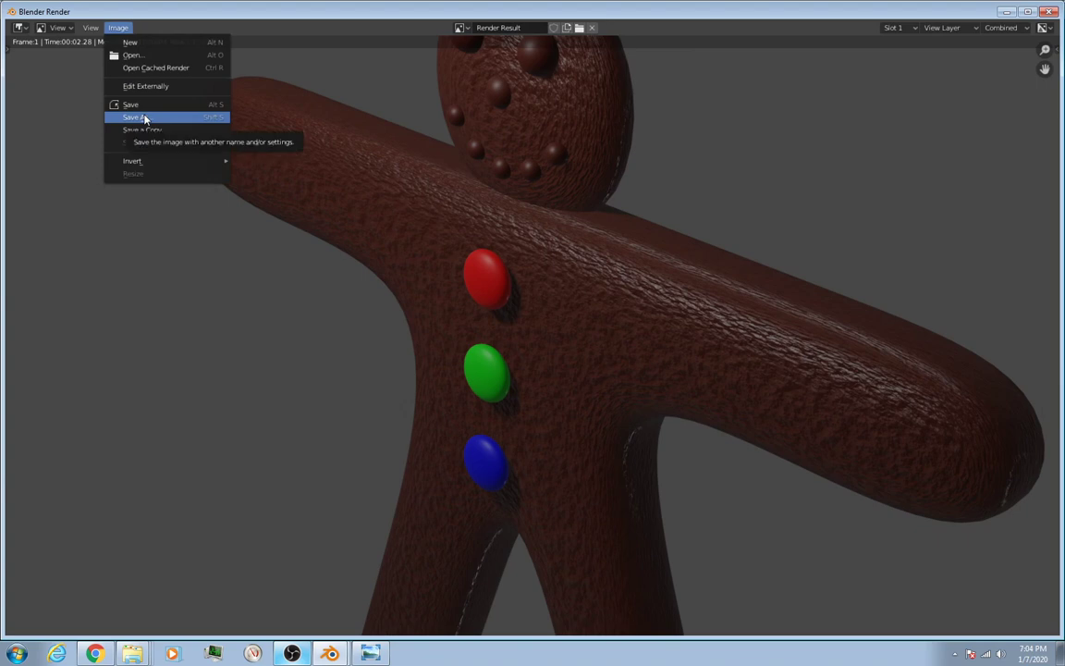